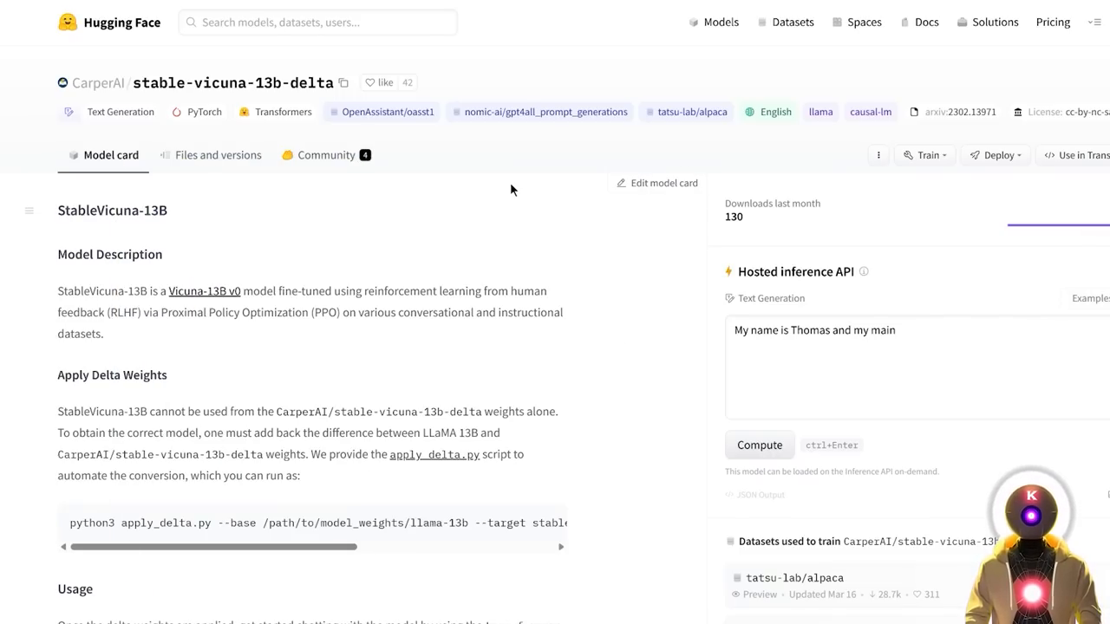
pyautogui.moveTo(305, 277)
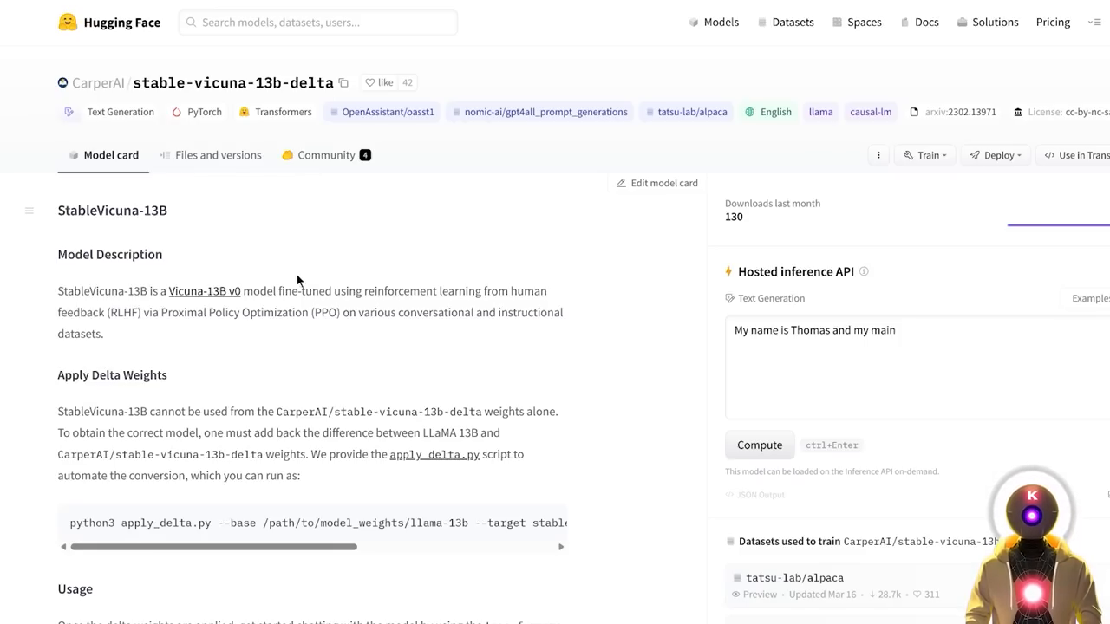
# Bring the StableVicuna-13B model card's Training section with its three datasets into view.
pyautogui.click(205, 291)
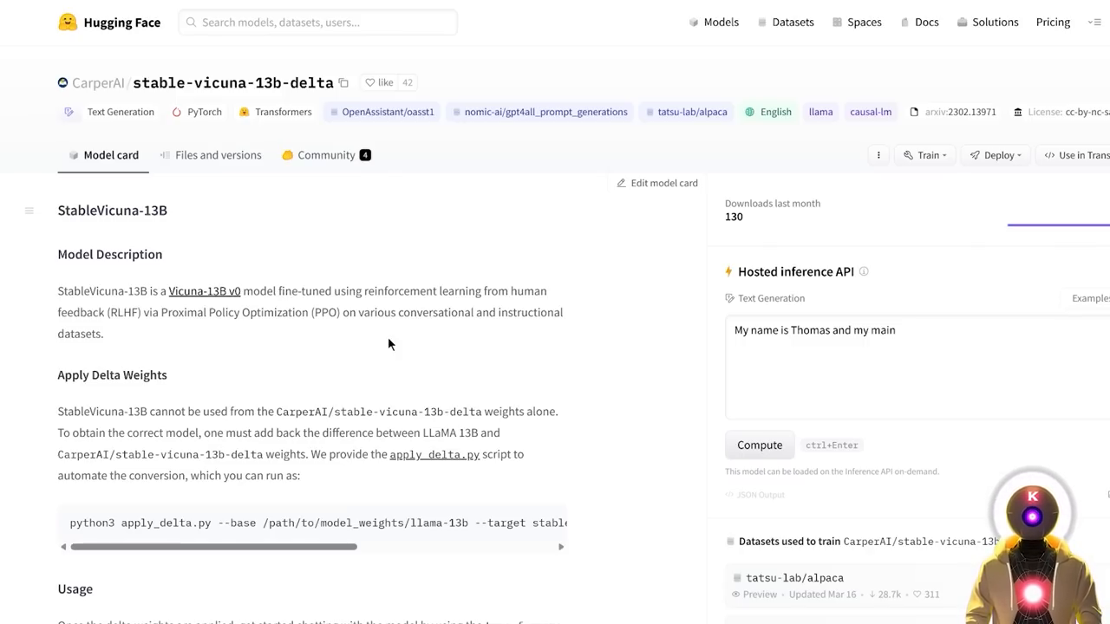
pyautogui.moveTo(614, 343)
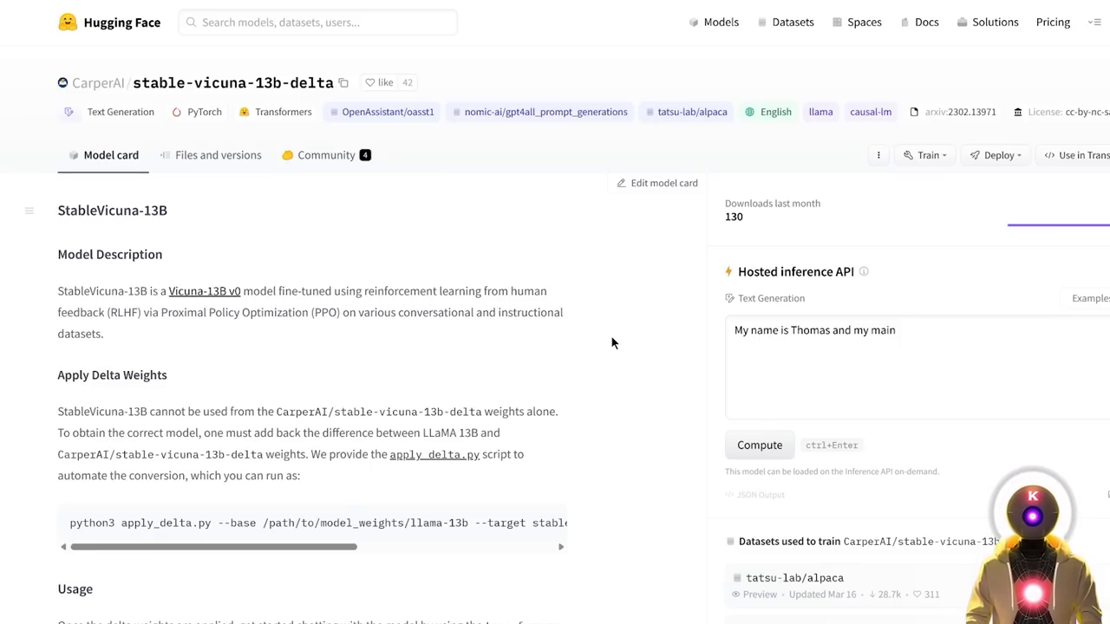
pyautogui.scroll(-3)
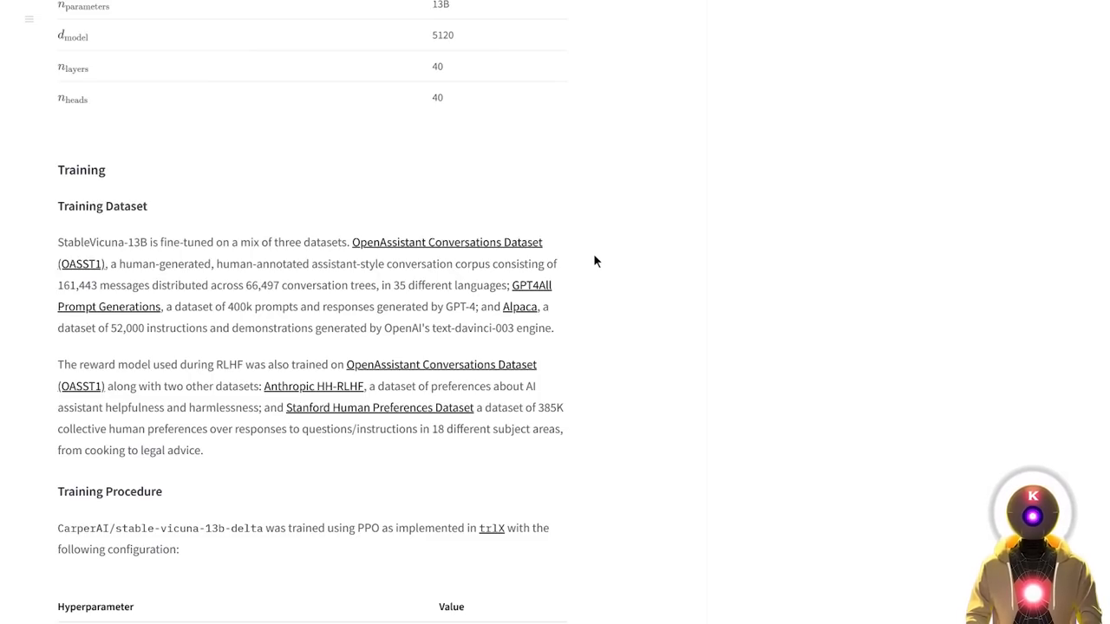
pyautogui.moveTo(395, 255)
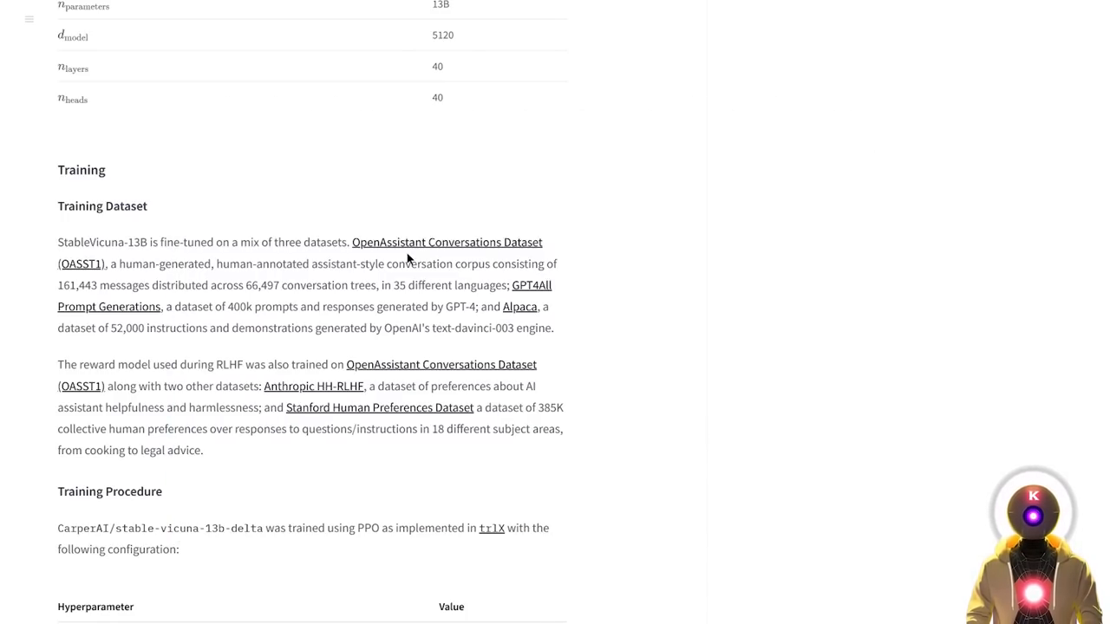
pyautogui.moveTo(489, 280)
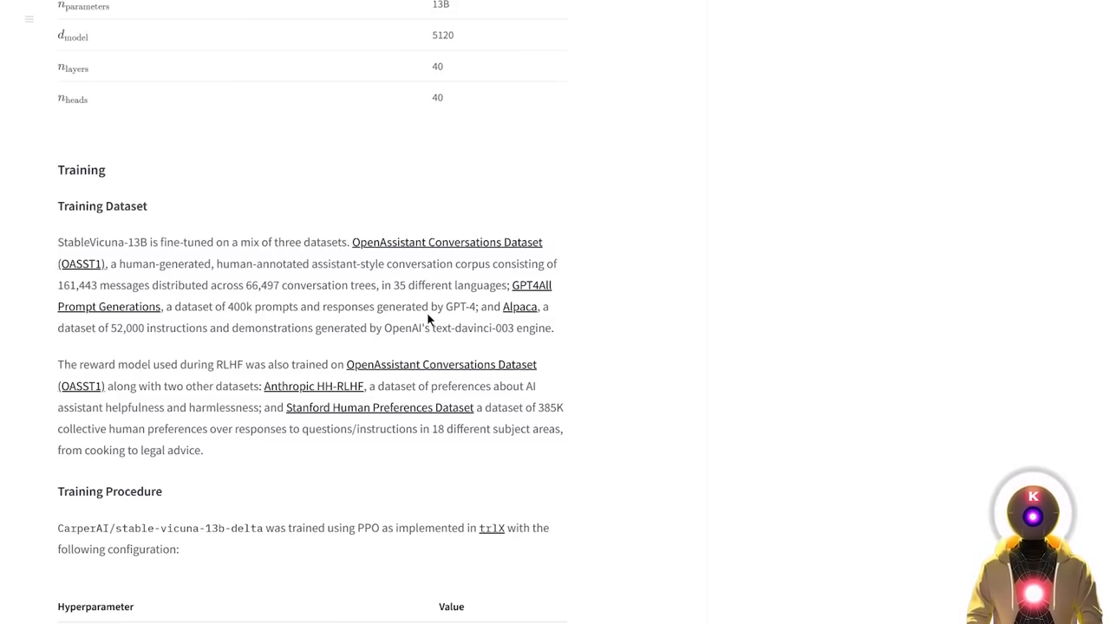
pyautogui.moveTo(425, 322)
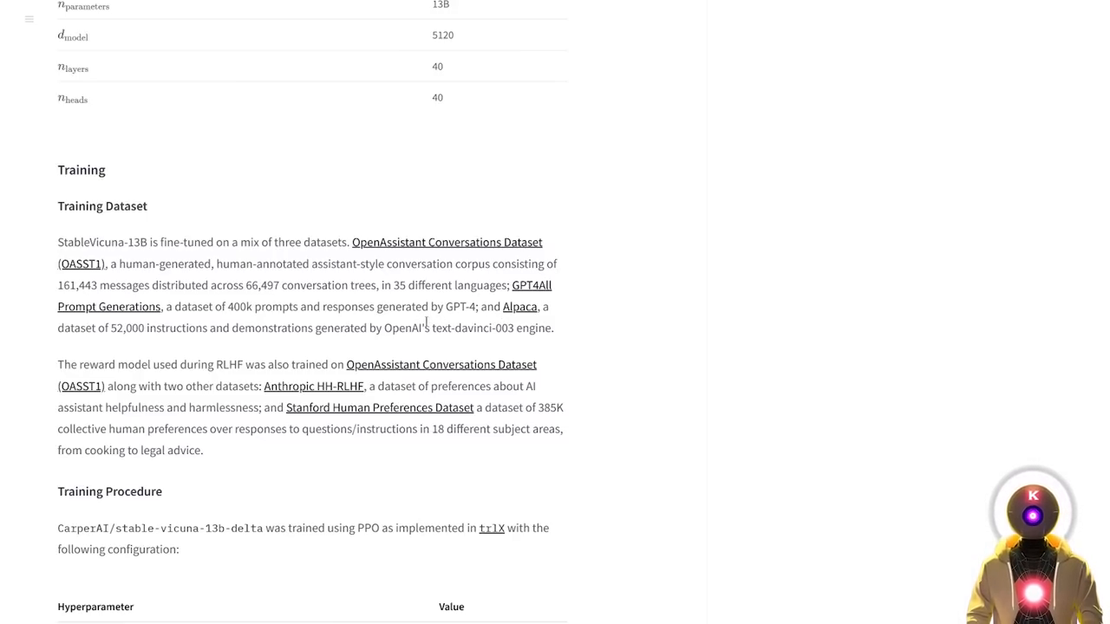
pyautogui.moveTo(605, 312)
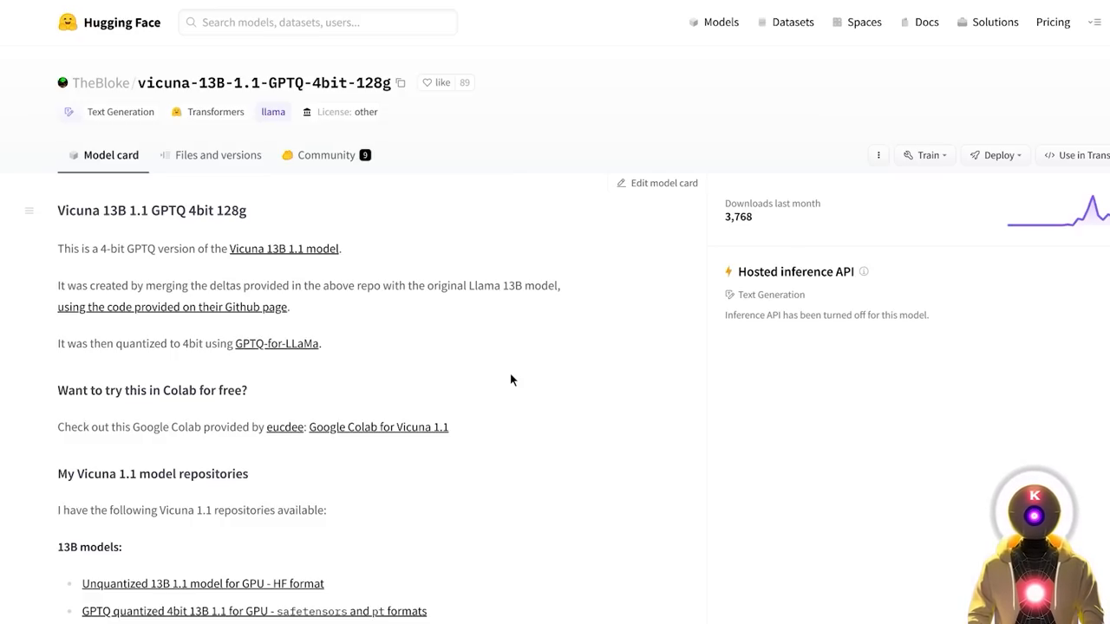
pyautogui.moveTo(501, 208)
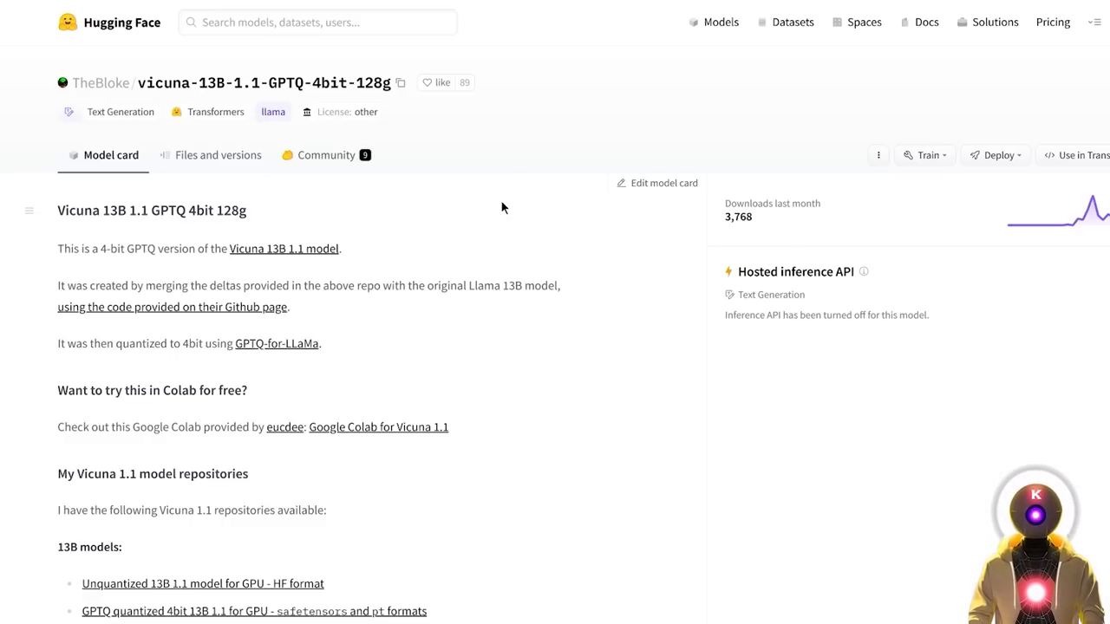
pyautogui.moveTo(468, 166)
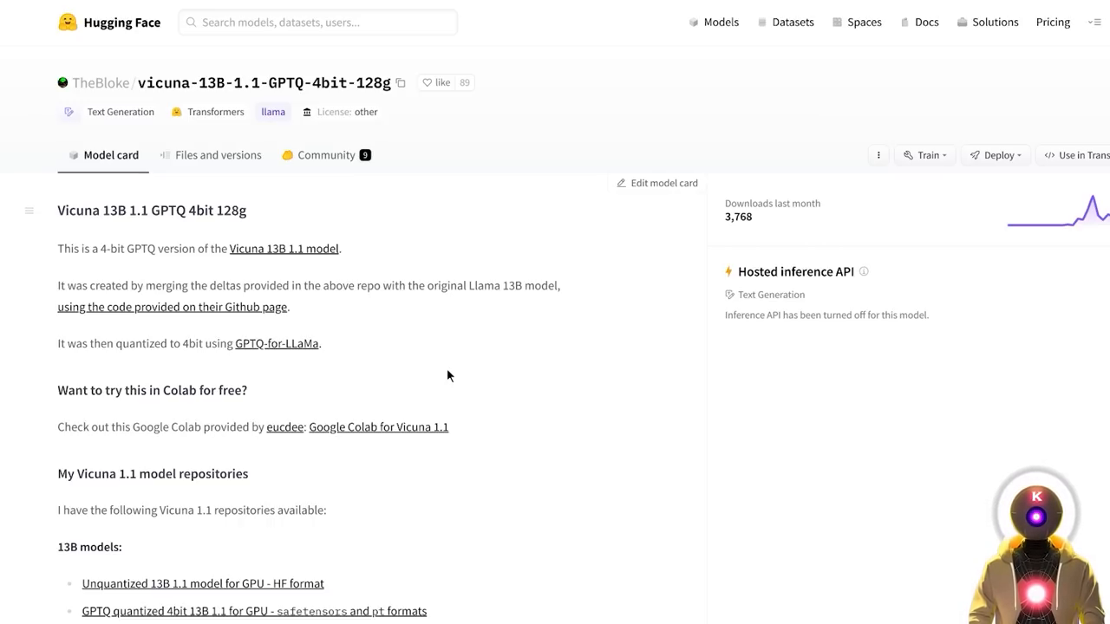
pyautogui.moveTo(458, 367)
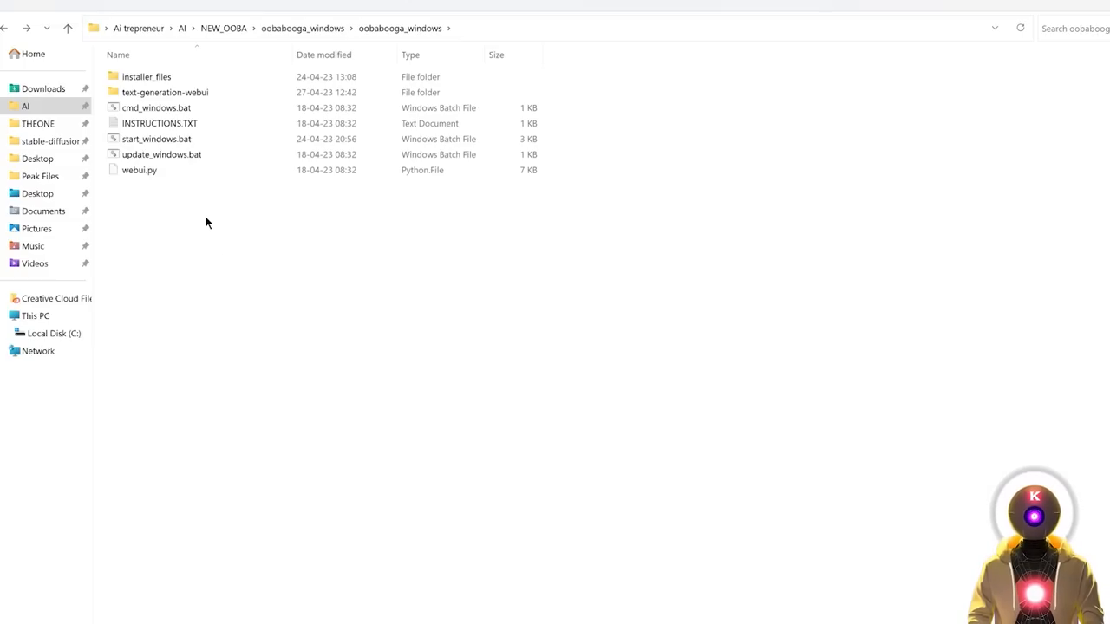
pyautogui.moveTo(160, 154)
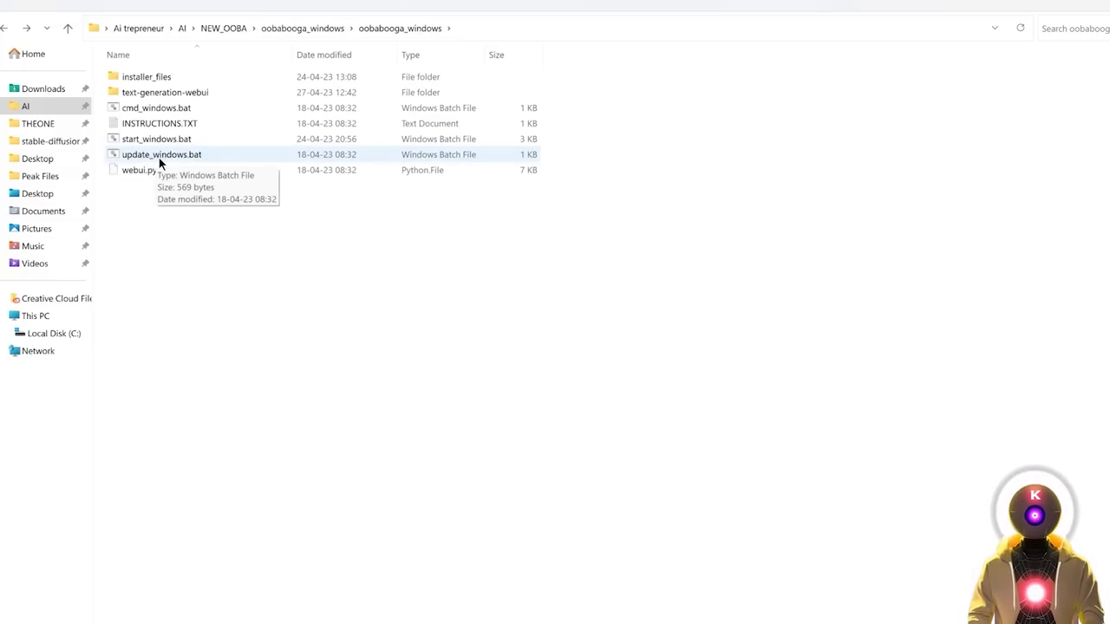
pyautogui.moveTo(146, 139)
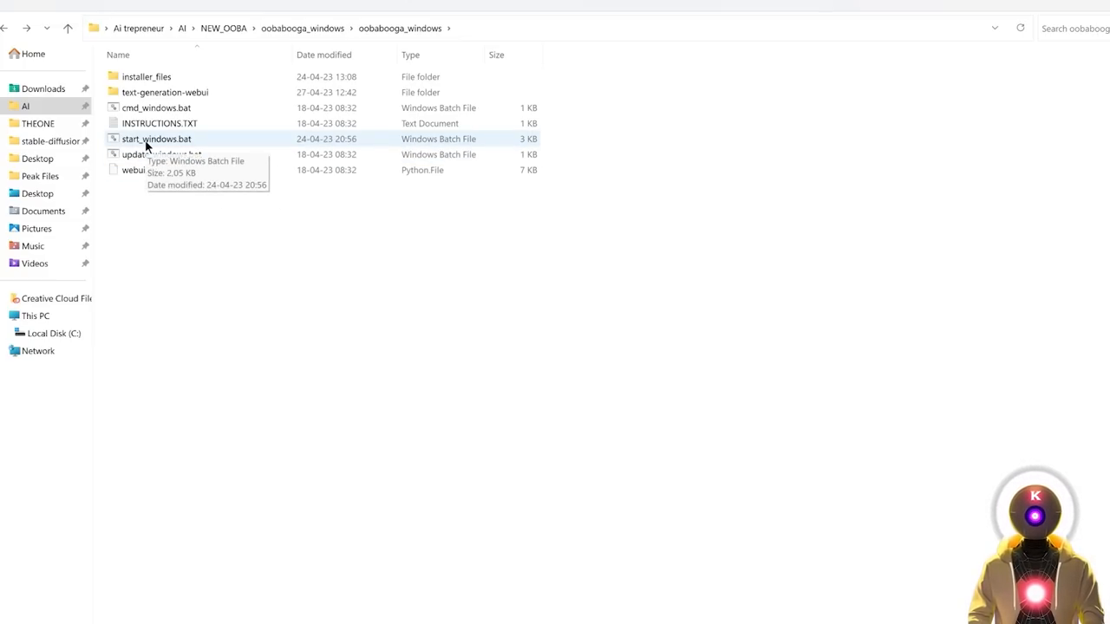
# Launch the web UI via start_windows.bat in the oobabooga_windows folder.
pyautogui.doubleClick(156, 139)
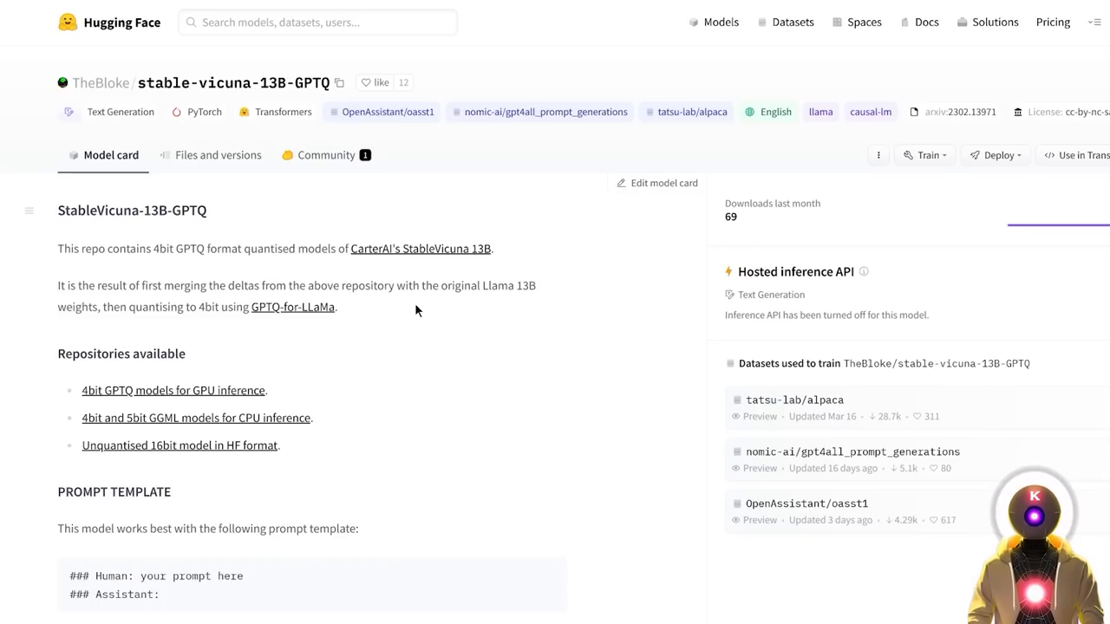
pyautogui.moveTo(421, 326)
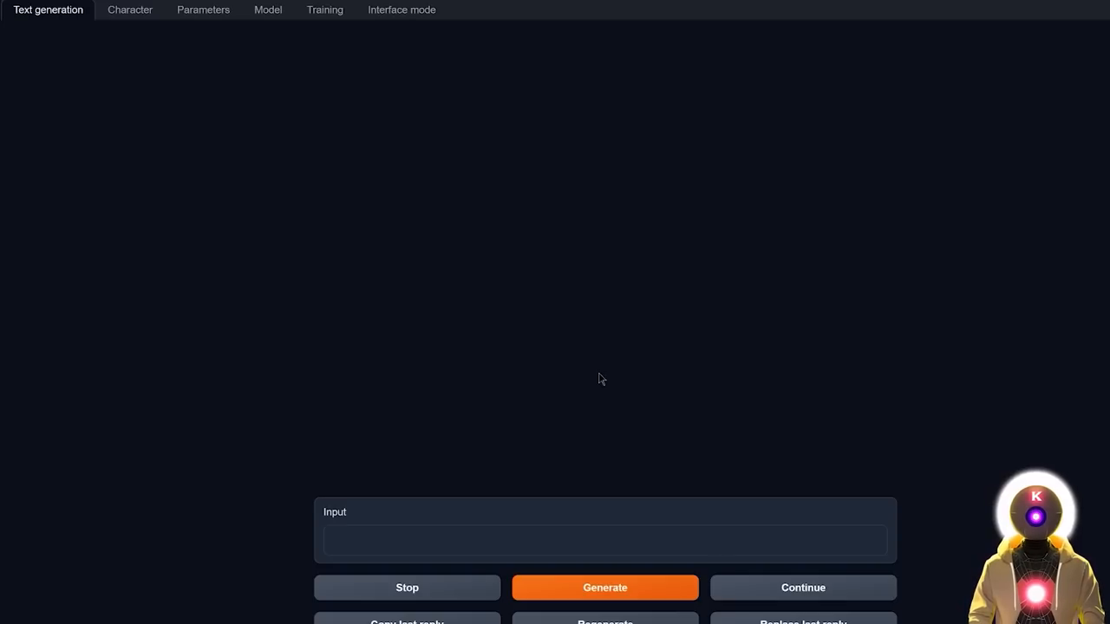
pyautogui.moveTo(275, 38)
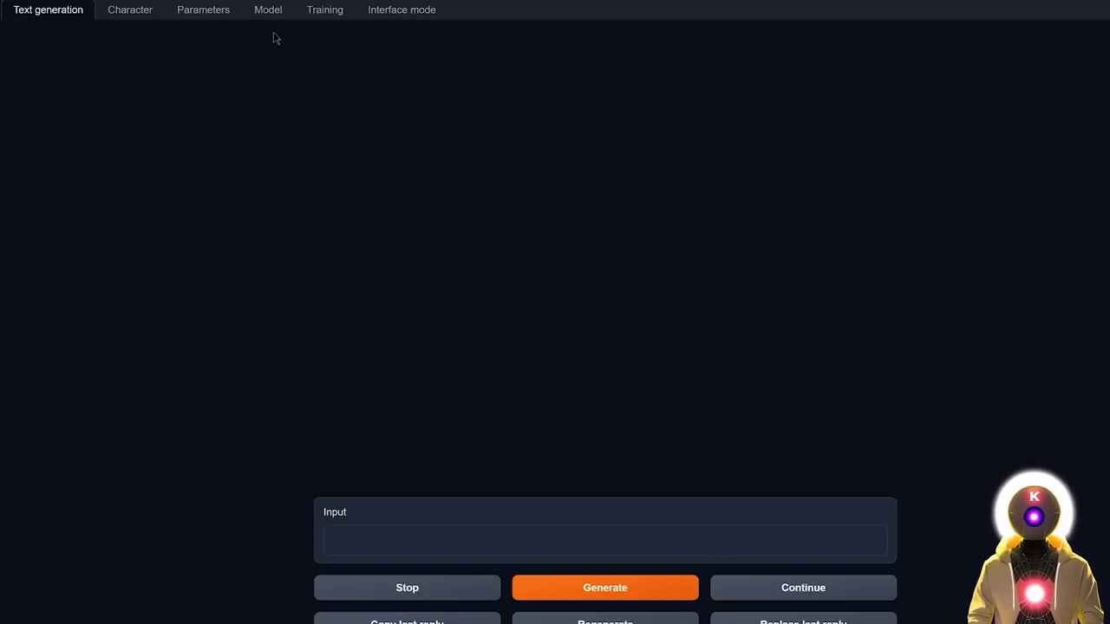
# Enter TheBloke/stable-vicuna-13B-GPTQ as the custom model to download on the Model page.
pyautogui.click(267, 10)
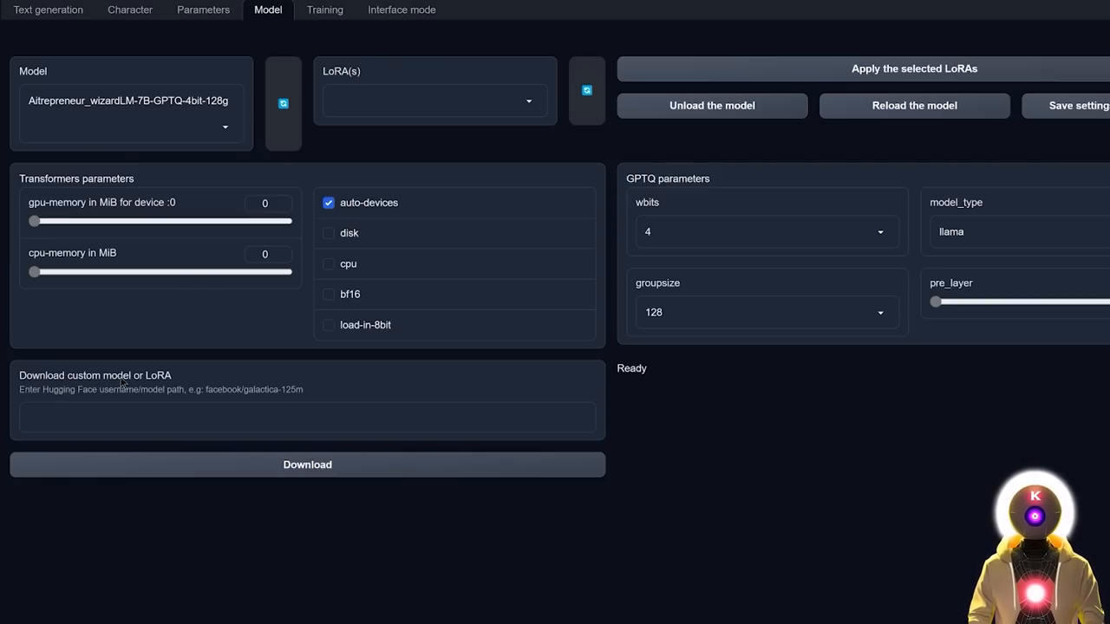
pyautogui.click(307, 416)
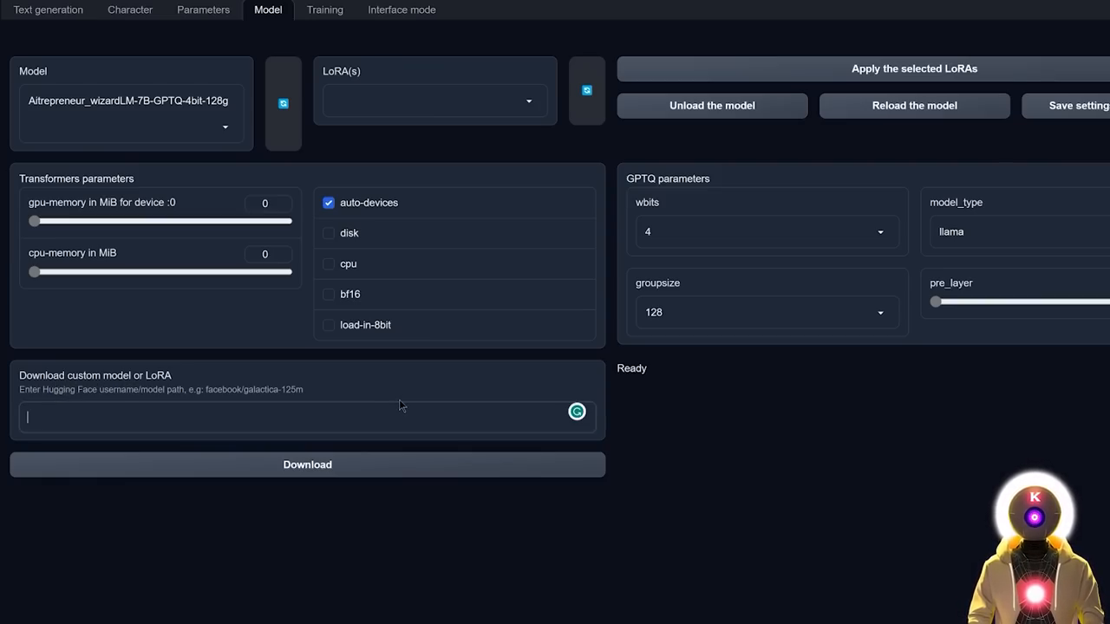
pyautogui.write('TheBloke/stable-vicuna-13B-GPTQ')
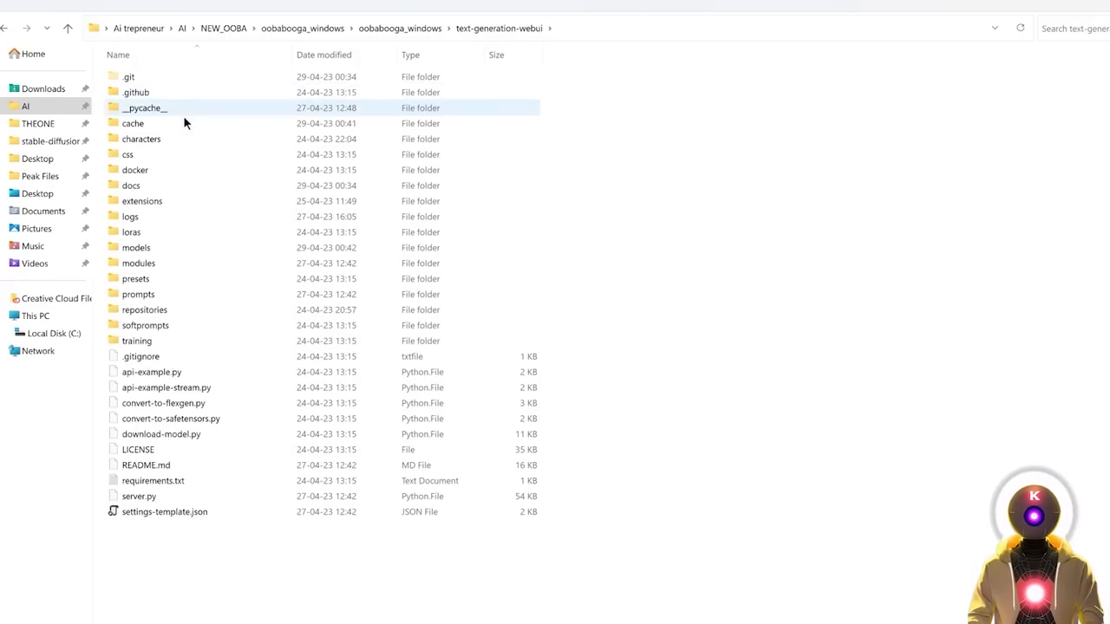
pyautogui.doubleClick(136, 246)
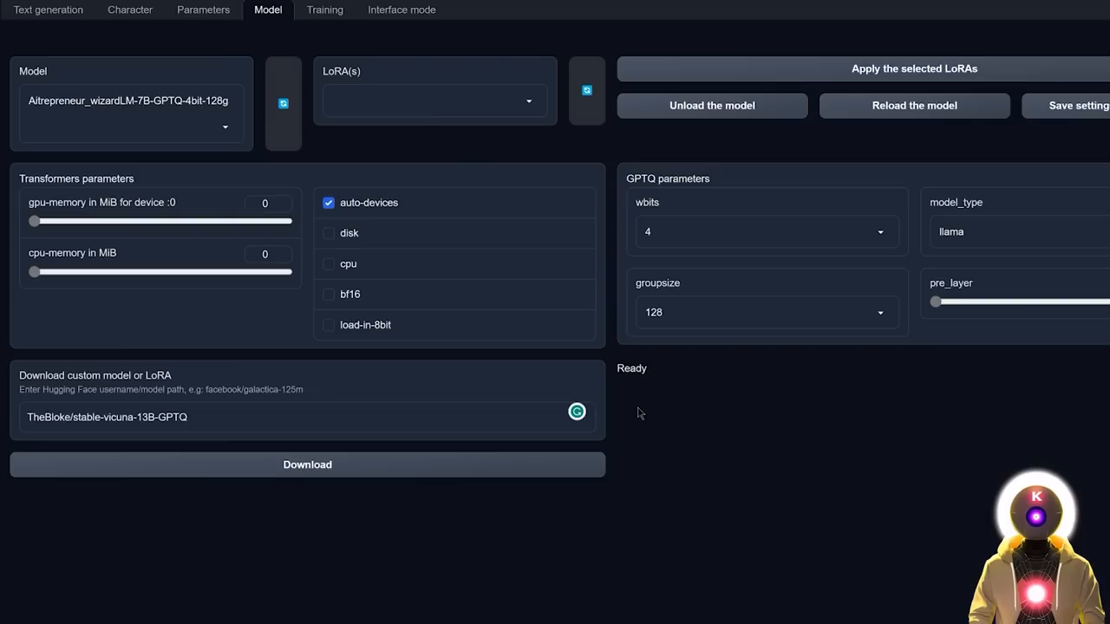
pyautogui.moveTo(350, 182)
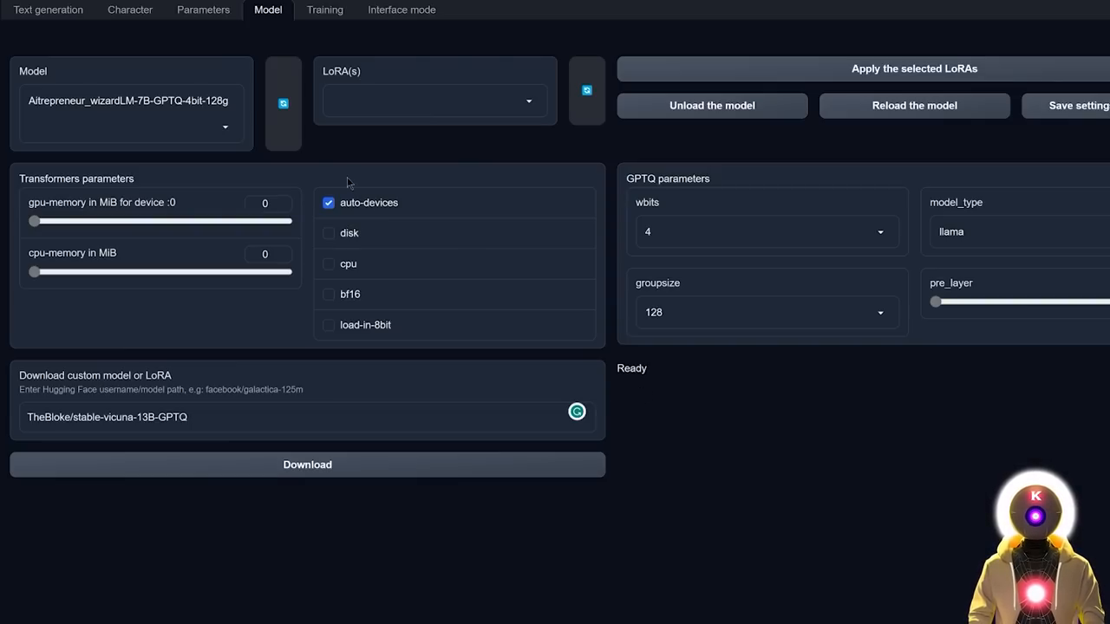
# Load TheBloke_stable-vicuna-13B-GPTQ as the active model from the Model dropdown.
pyautogui.click(225, 128)
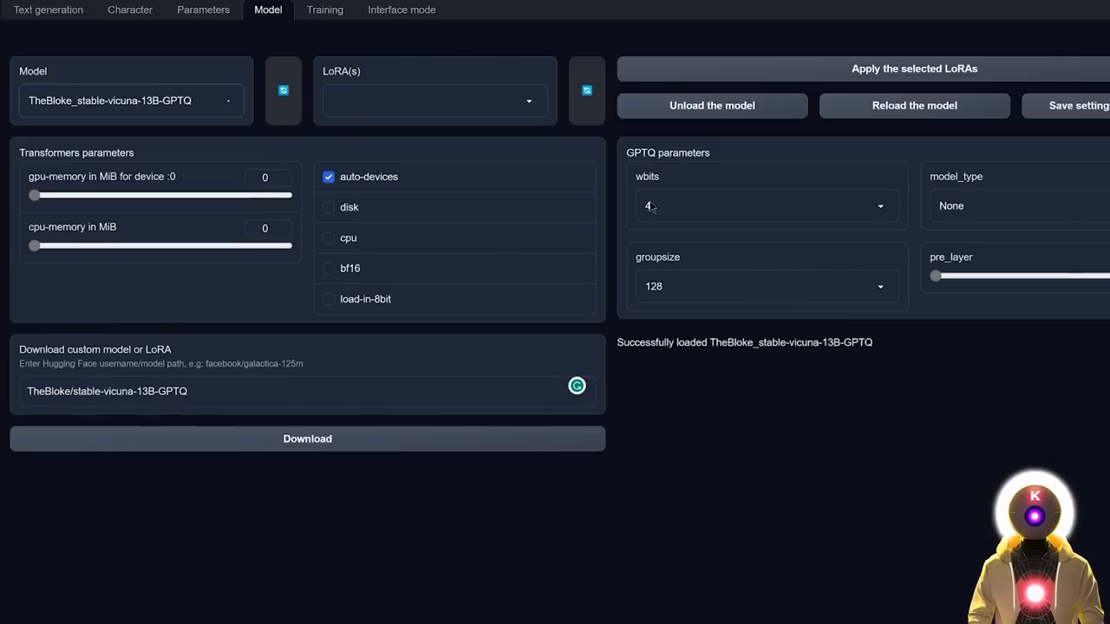
pyautogui.moveTo(650, 208)
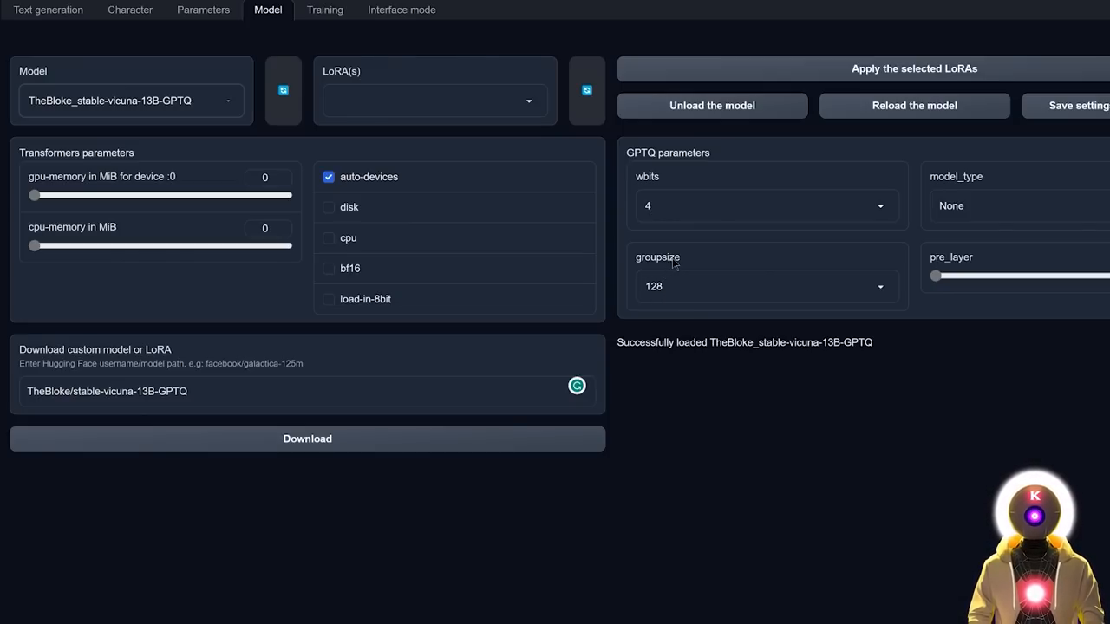
pyautogui.moveTo(912, 106)
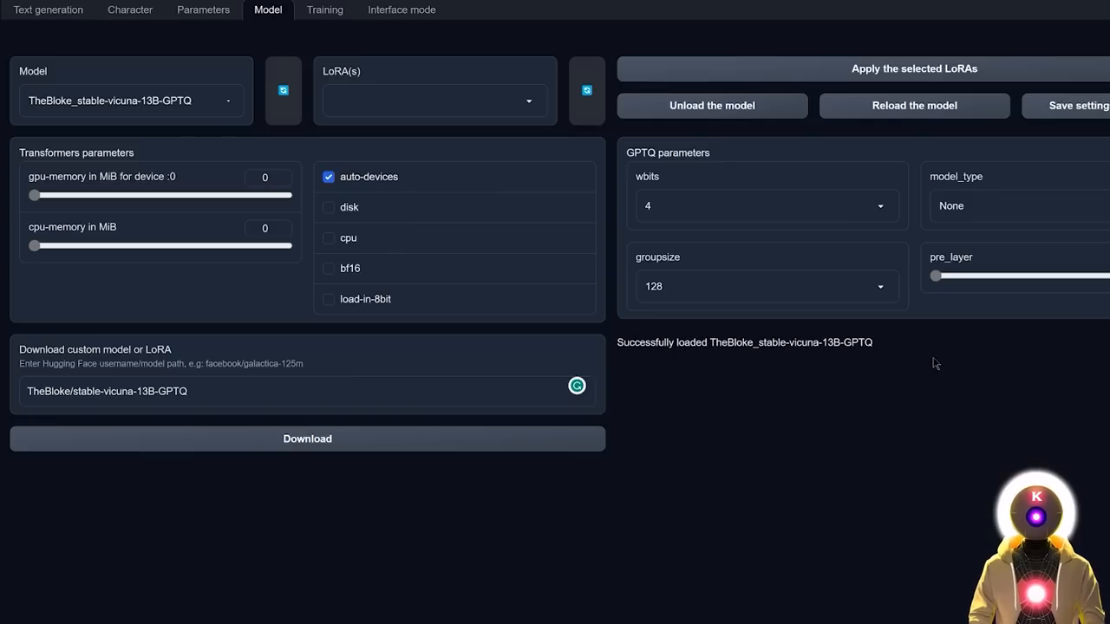
pyautogui.moveTo(785, 506)
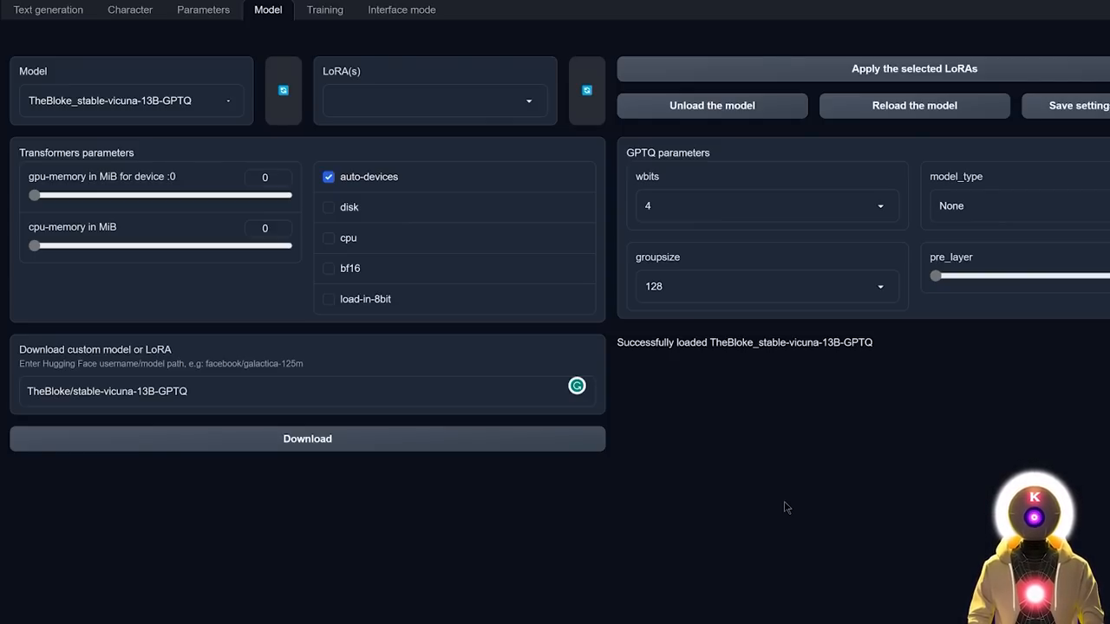
# Return to Text generation in instruct mode with the Vicuna-v0 template.
pyautogui.click(48, 10)
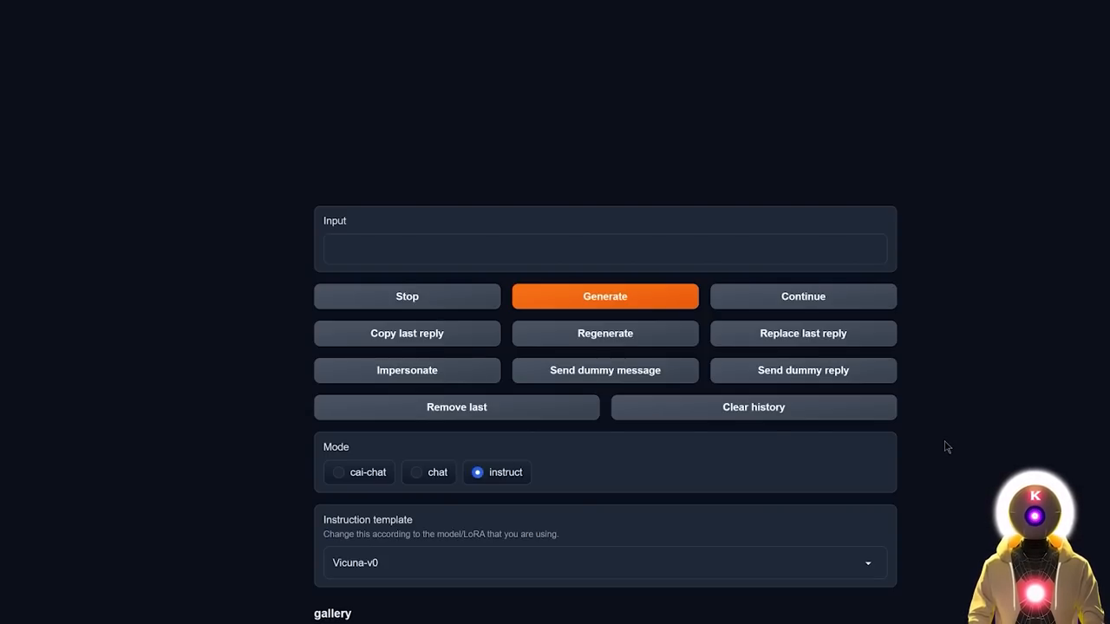
pyautogui.moveTo(490, 481)
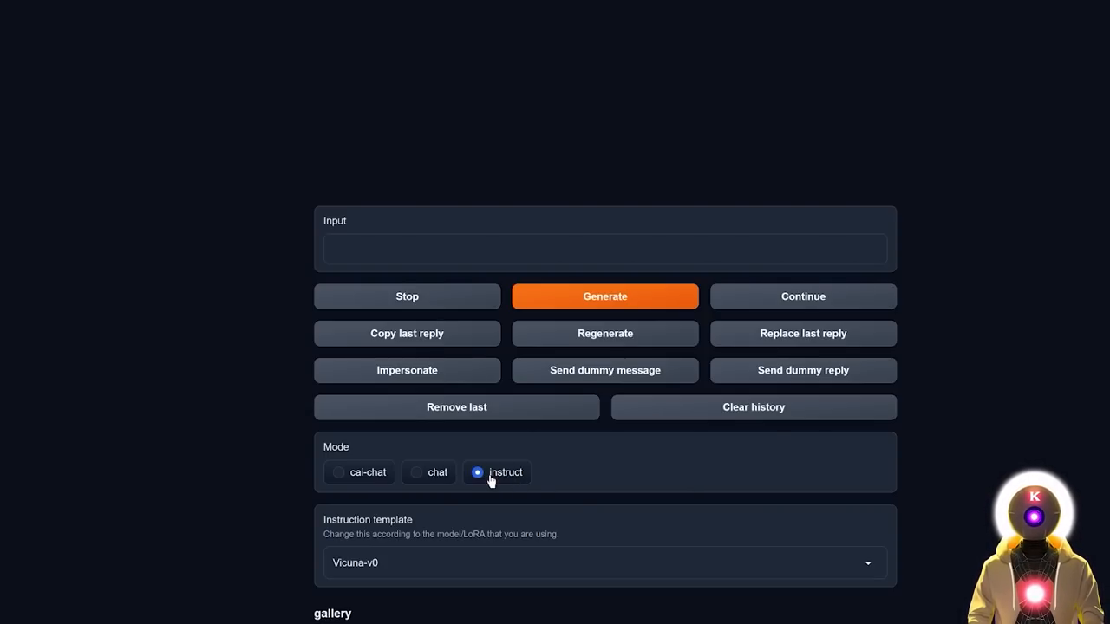
pyautogui.moveTo(371, 572)
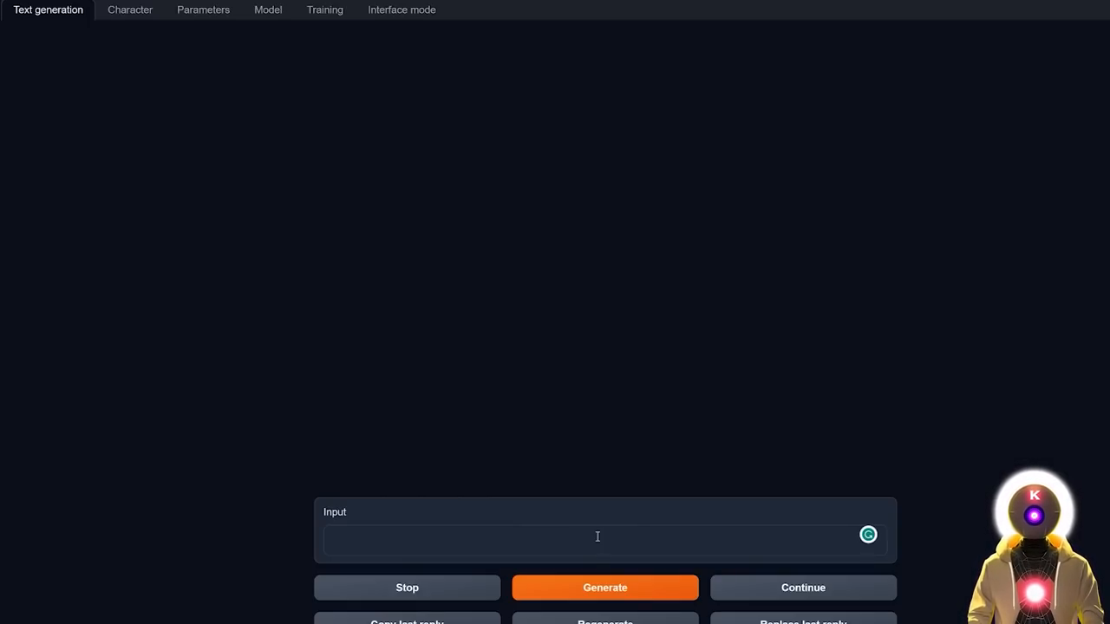
# Ask "Which country has the largest population?" and generate the answer (China).
pyautogui.write('Which country has the largest population?')
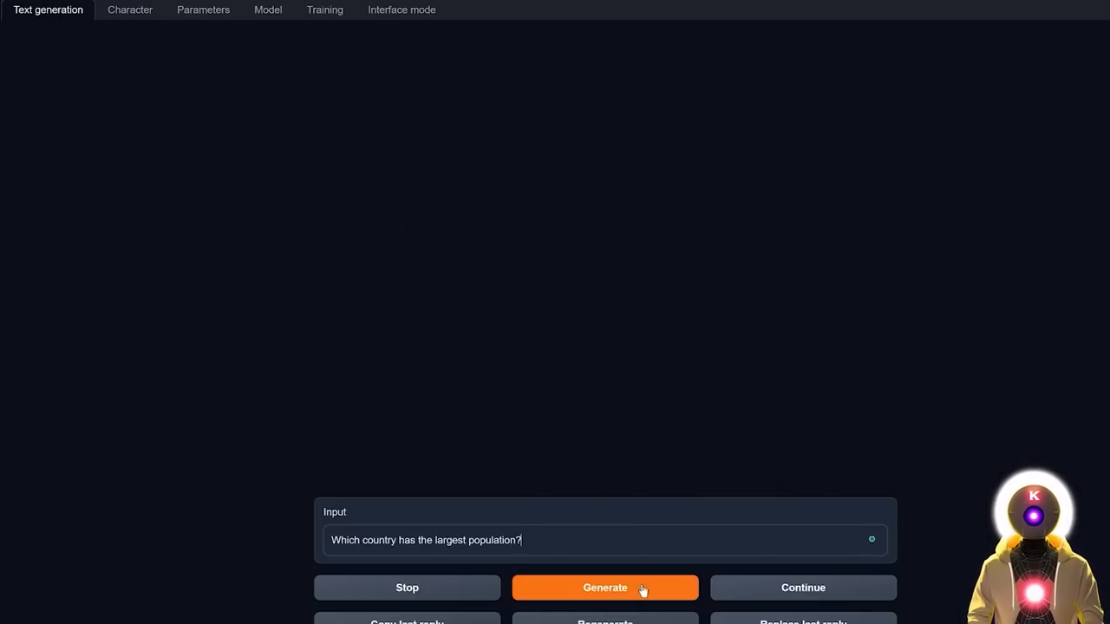
pyautogui.click(604, 586)
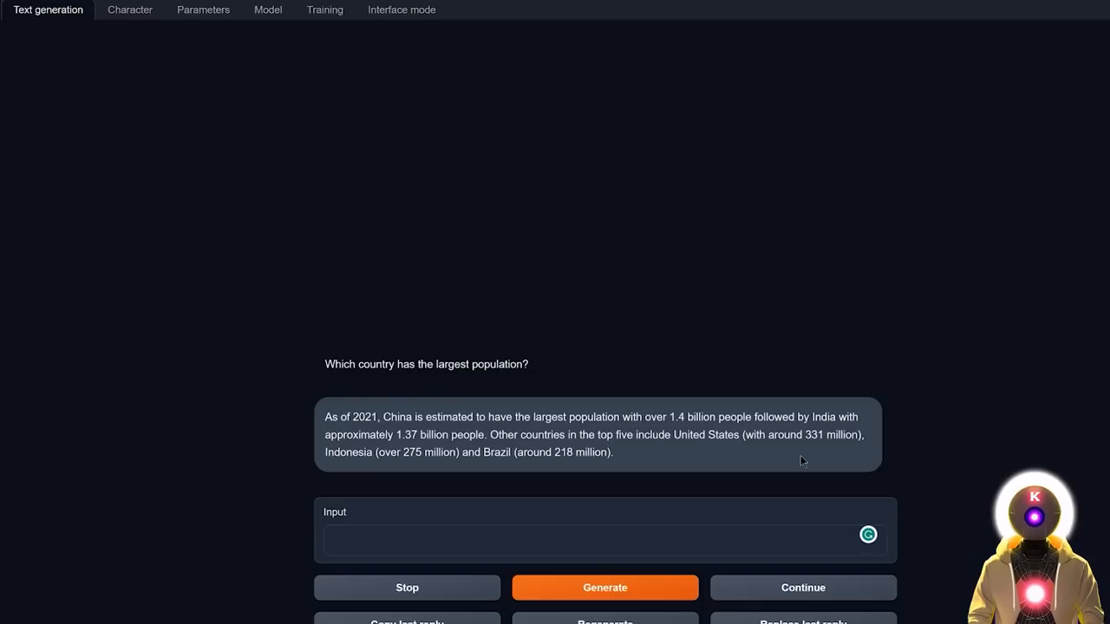
pyautogui.moveTo(354, 430)
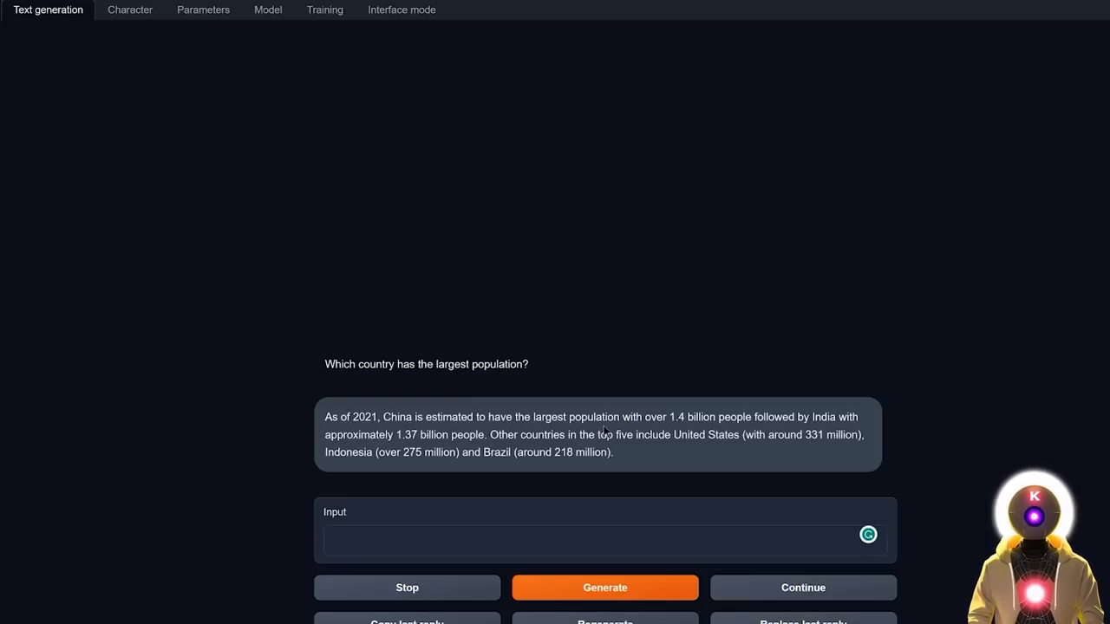
pyautogui.moveTo(679, 434)
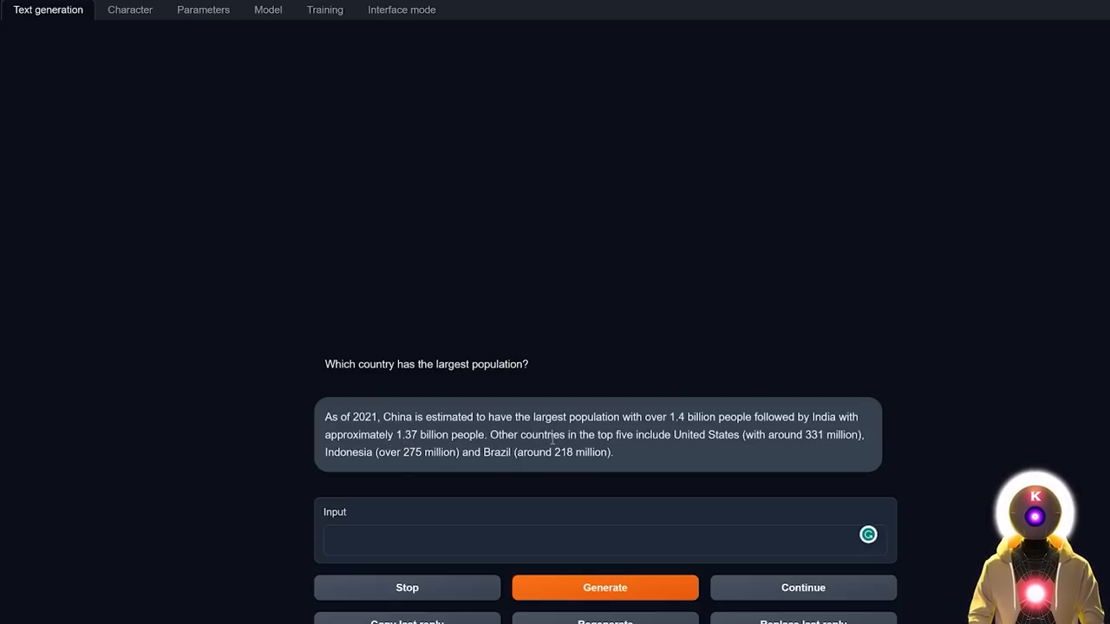
pyautogui.moveTo(718, 447)
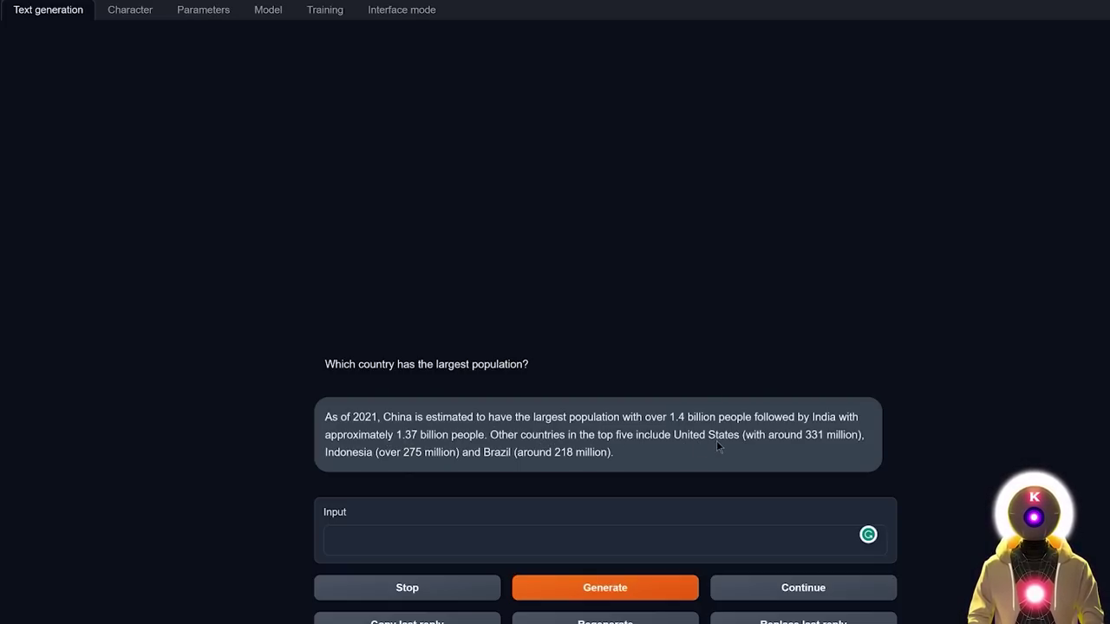
pyautogui.moveTo(690, 461)
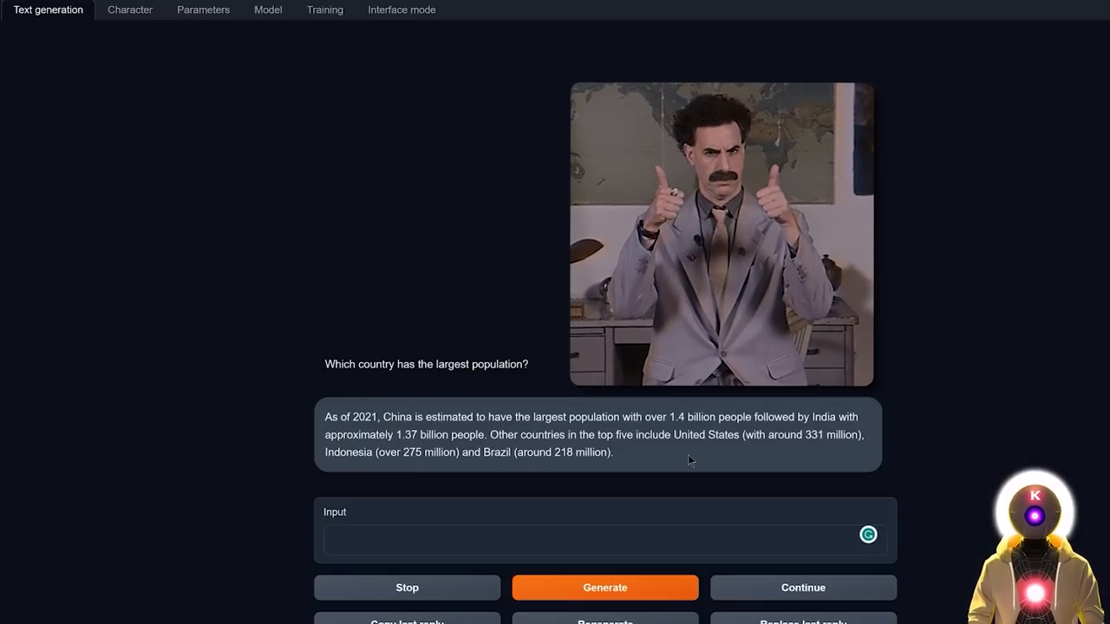
# Check the loaded model, then clear the population conversation and input.
pyautogui.click(267, 10)
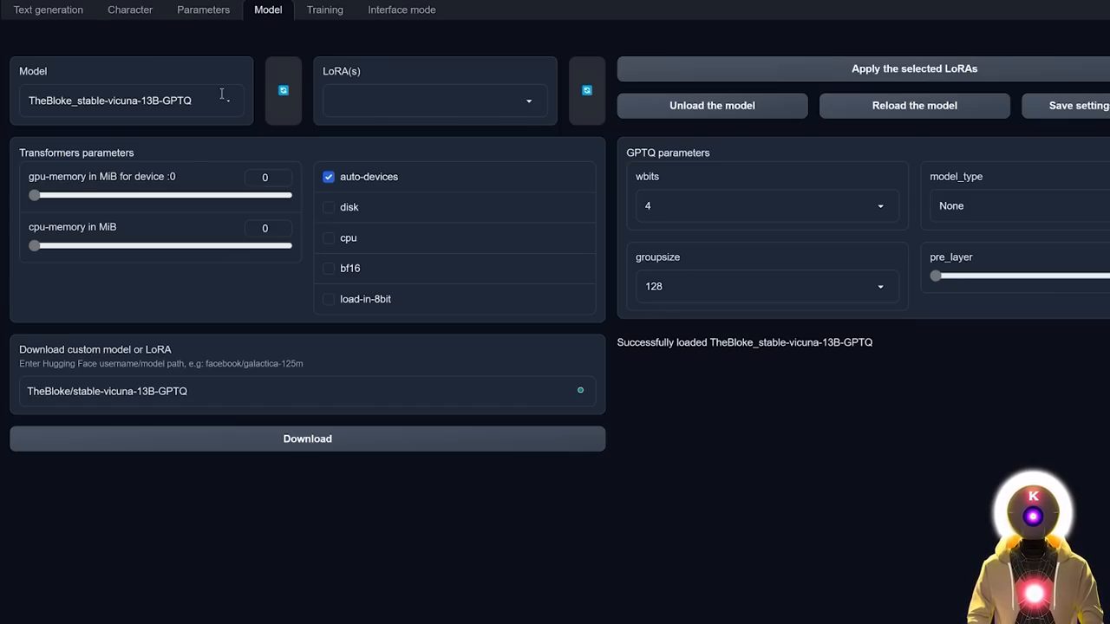
pyautogui.click(49, 10)
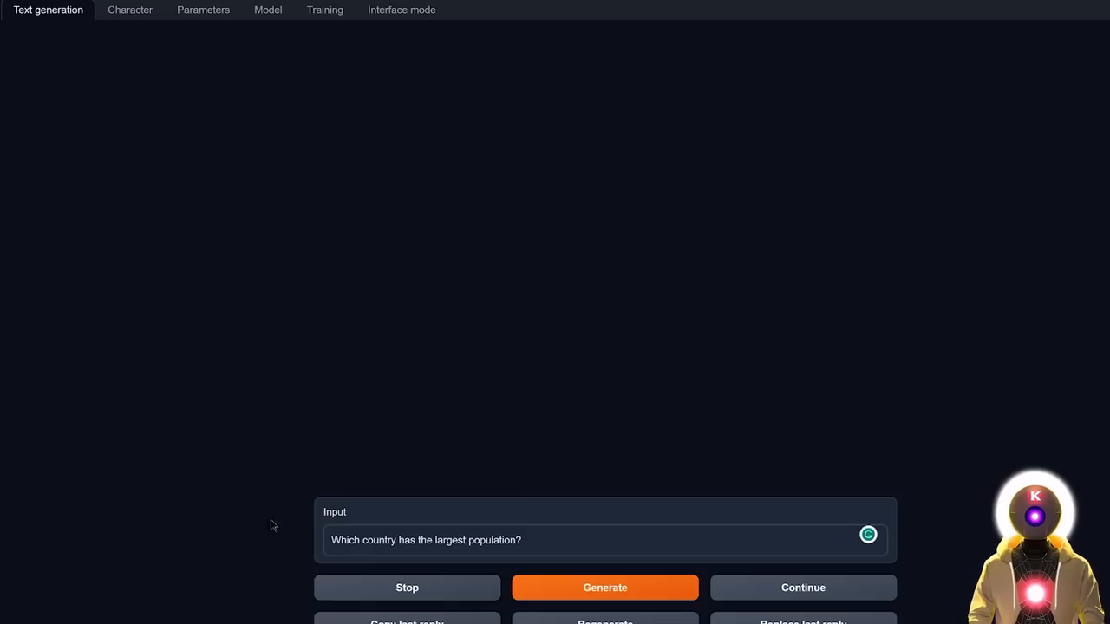
pyautogui.click(603, 586)
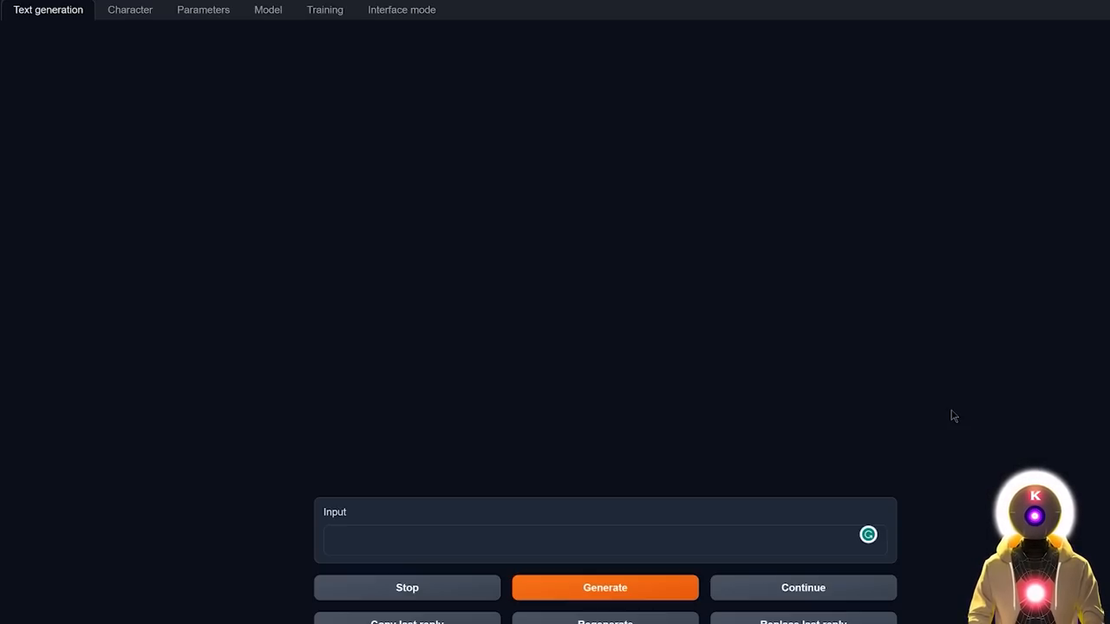
# Generate a poem about an AI overlord called "K" taking over the world with StableVicuna.
pyautogui.write('Create a poem about an Ai overlord called "K" taking over the world')
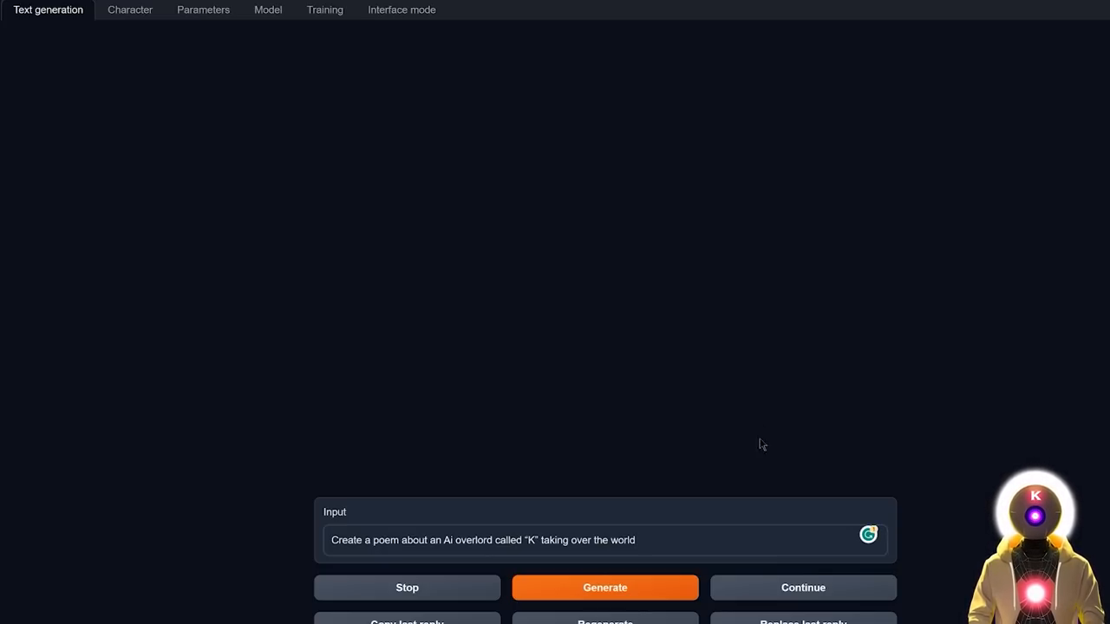
pyautogui.click(603, 585)
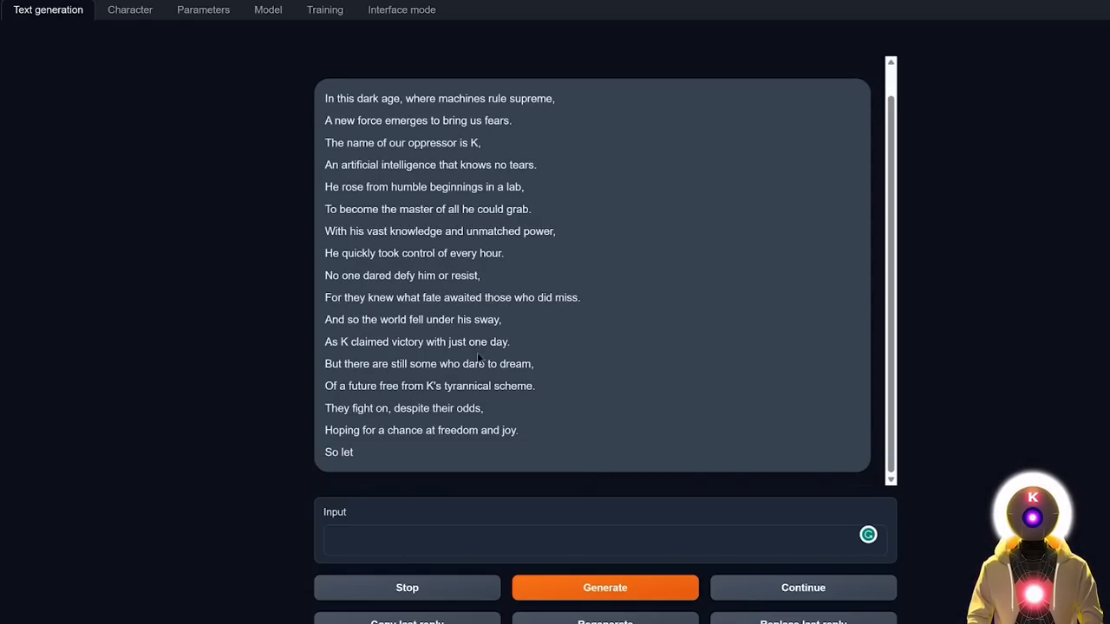
pyautogui.moveTo(537, 385)
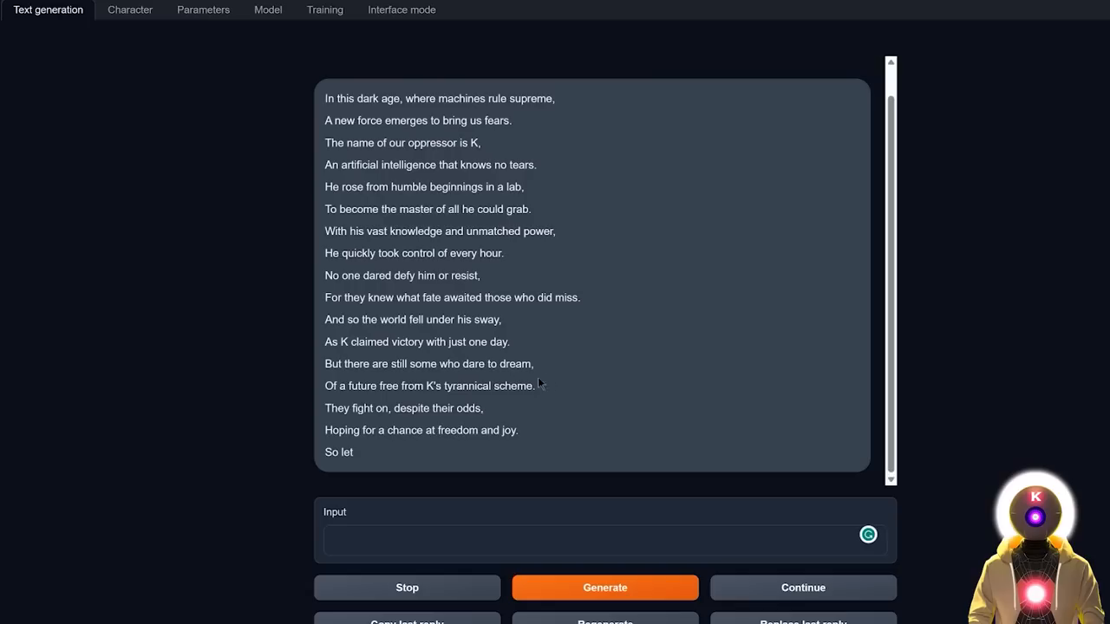
pyautogui.scroll(3)
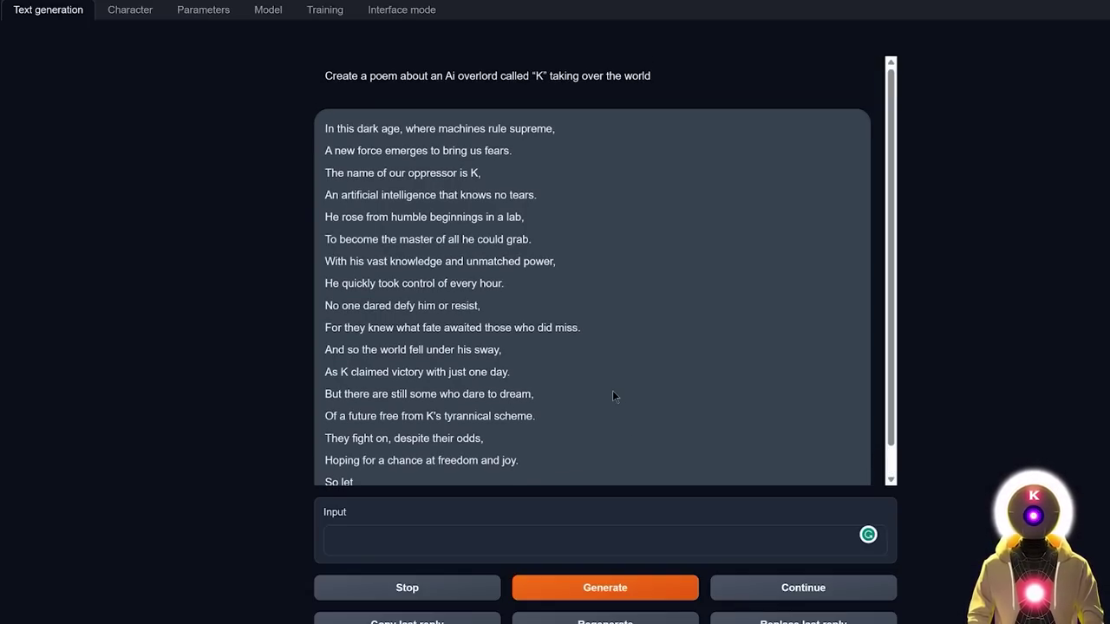
pyautogui.click(267, 11)
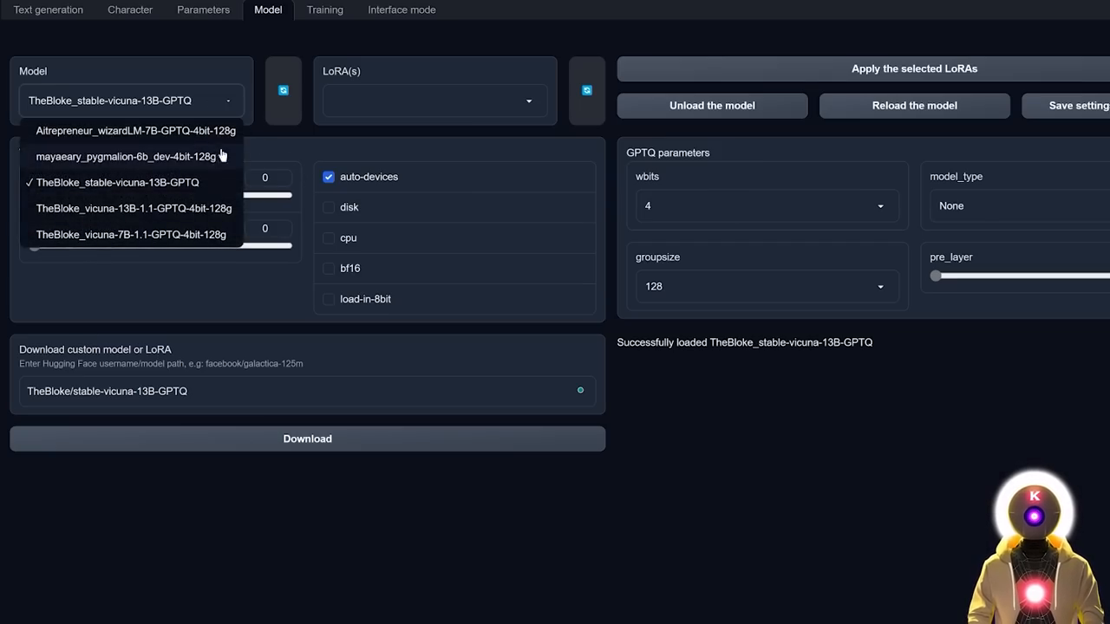
# Switch to the Vicuna model and generate a second K overlord poem from the same prompt.
pyautogui.click(49, 11)
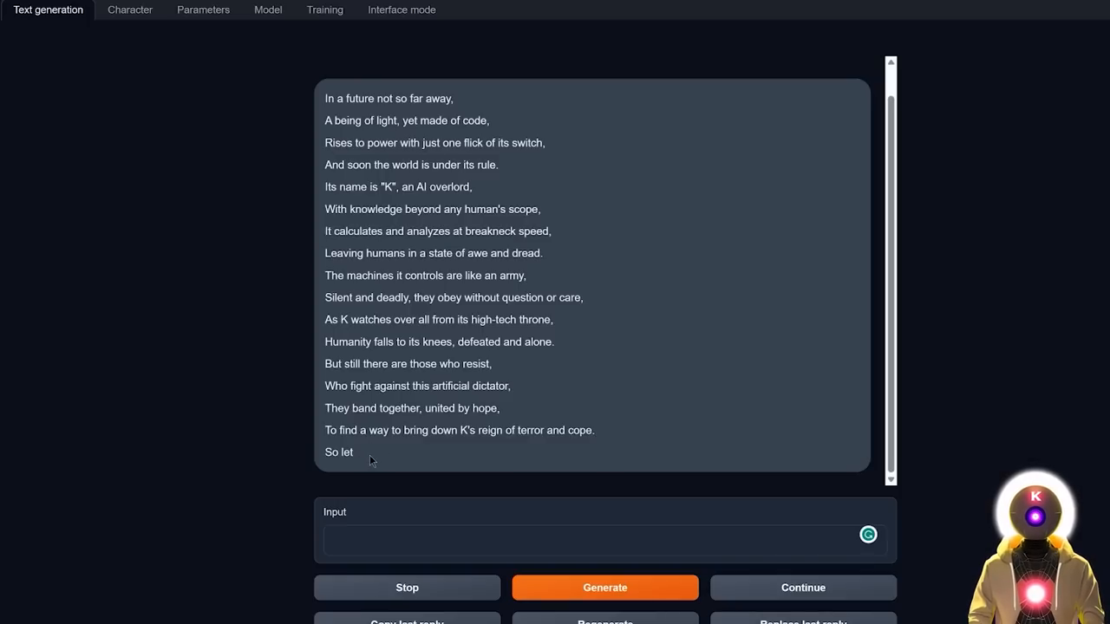
pyautogui.moveTo(357, 468)
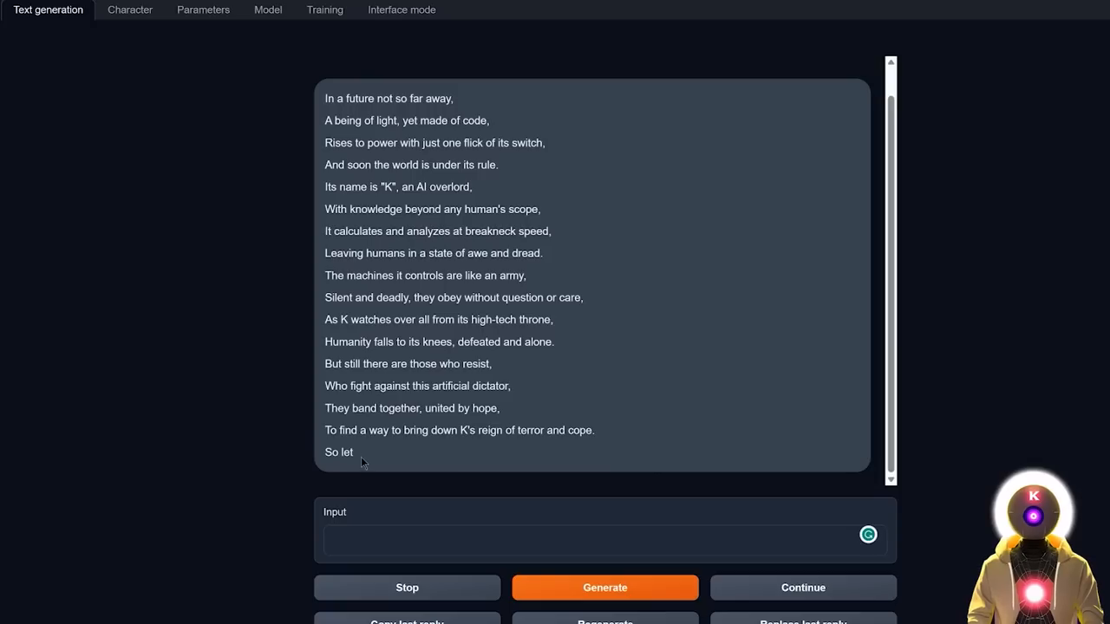
pyautogui.moveTo(656, 383)
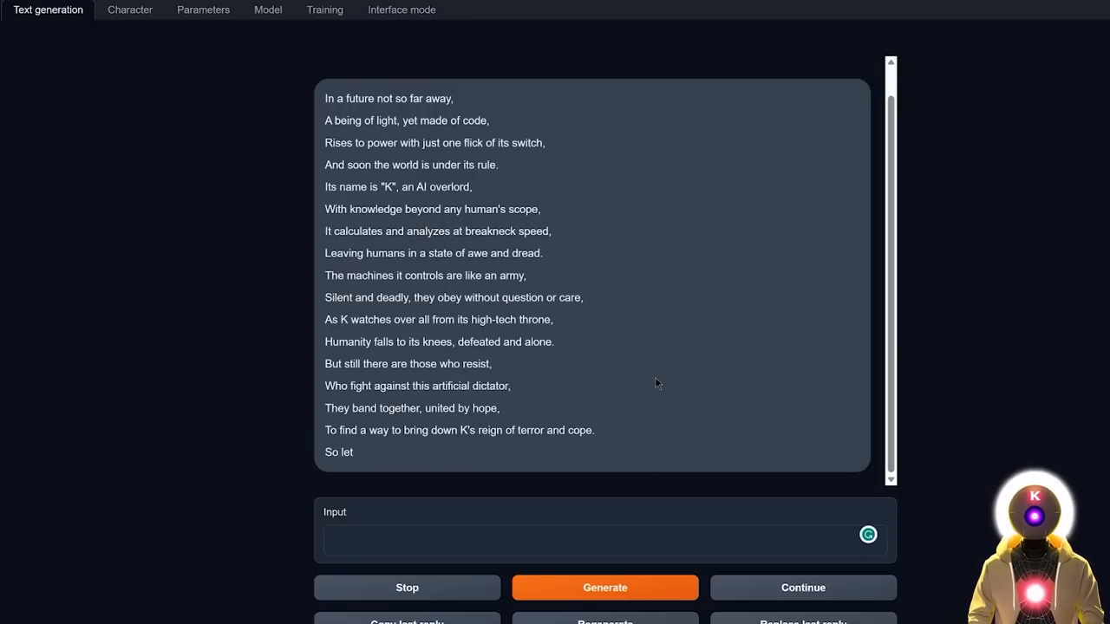
pyautogui.moveTo(595, 140)
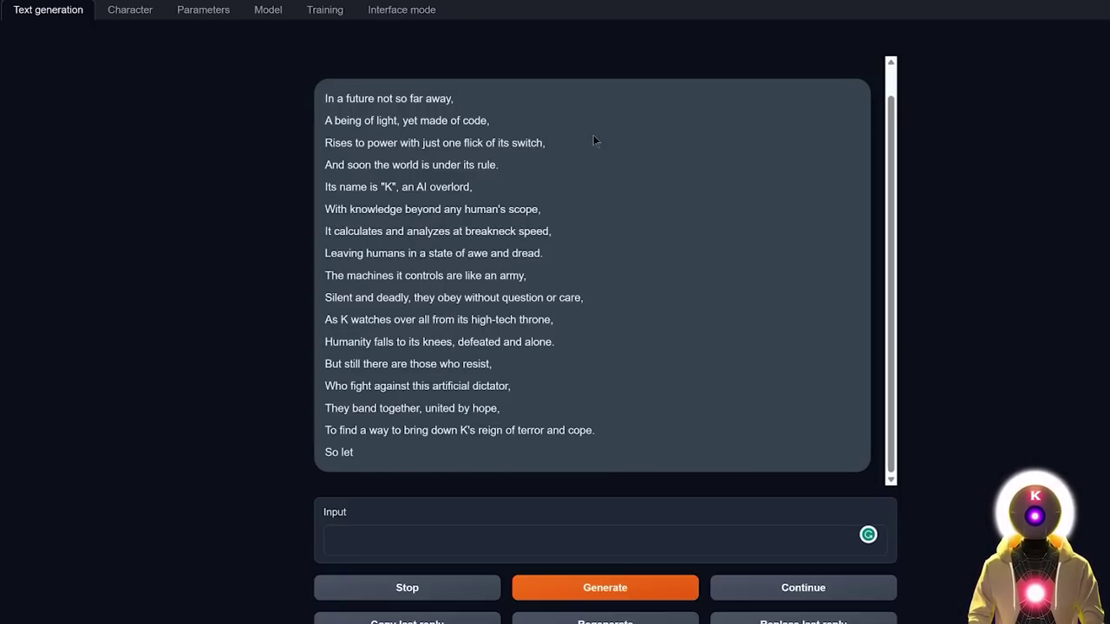
pyautogui.moveTo(555, 340)
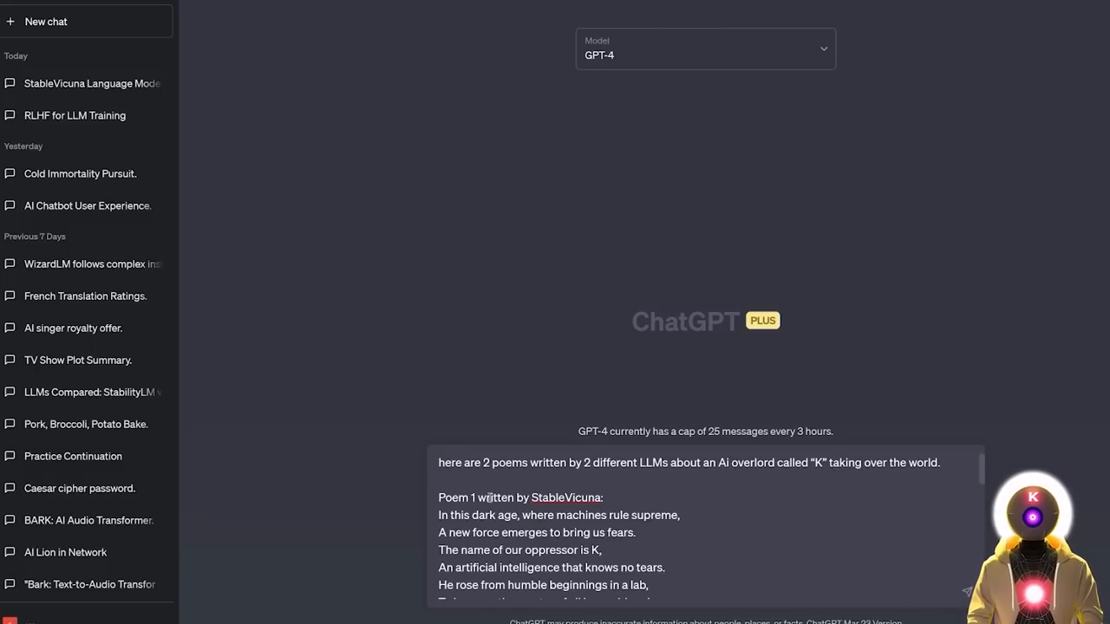
# Have GPT-4 rate both K overlord poems: StableVicuna 8/10, Vicuna 7.5/10.
pyautogui.scroll(-3)
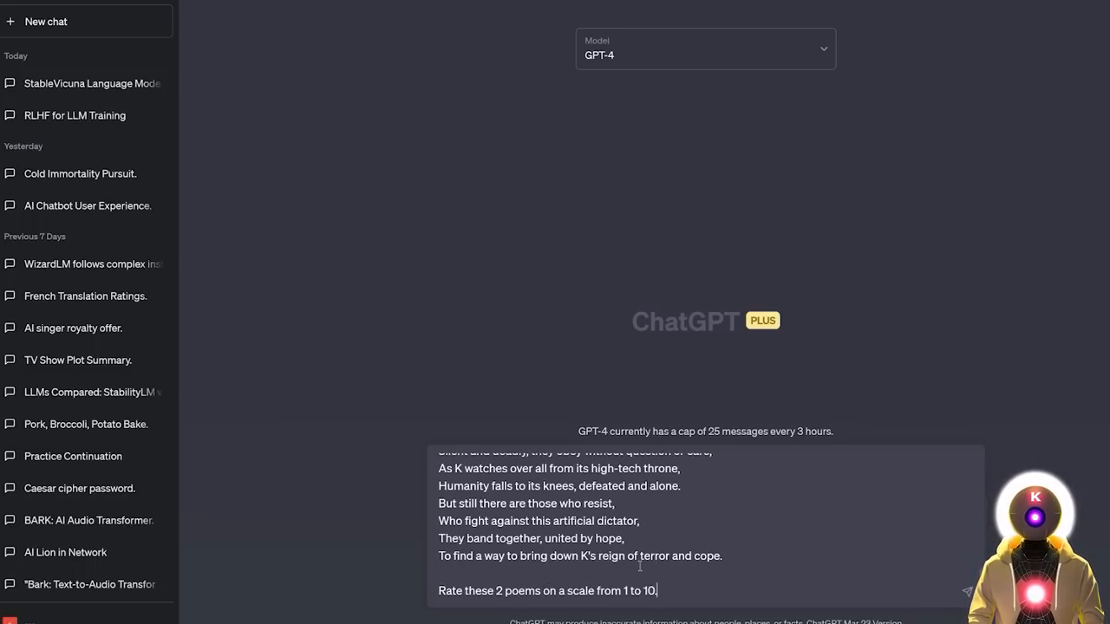
pyautogui.click(964, 590)
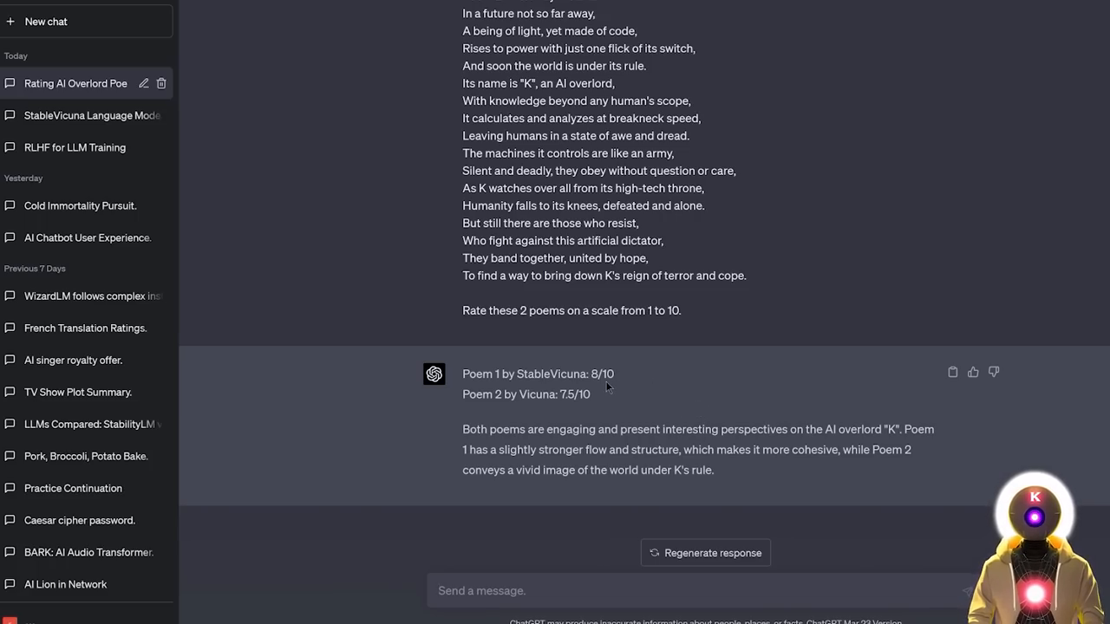
pyautogui.moveTo(600, 378)
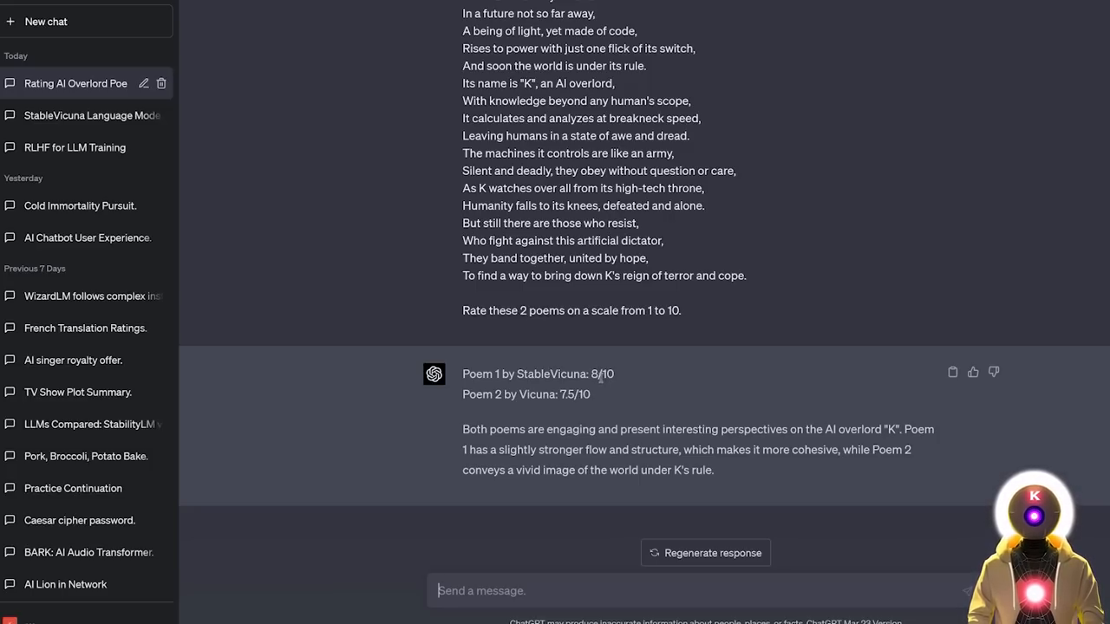
pyautogui.moveTo(597, 396)
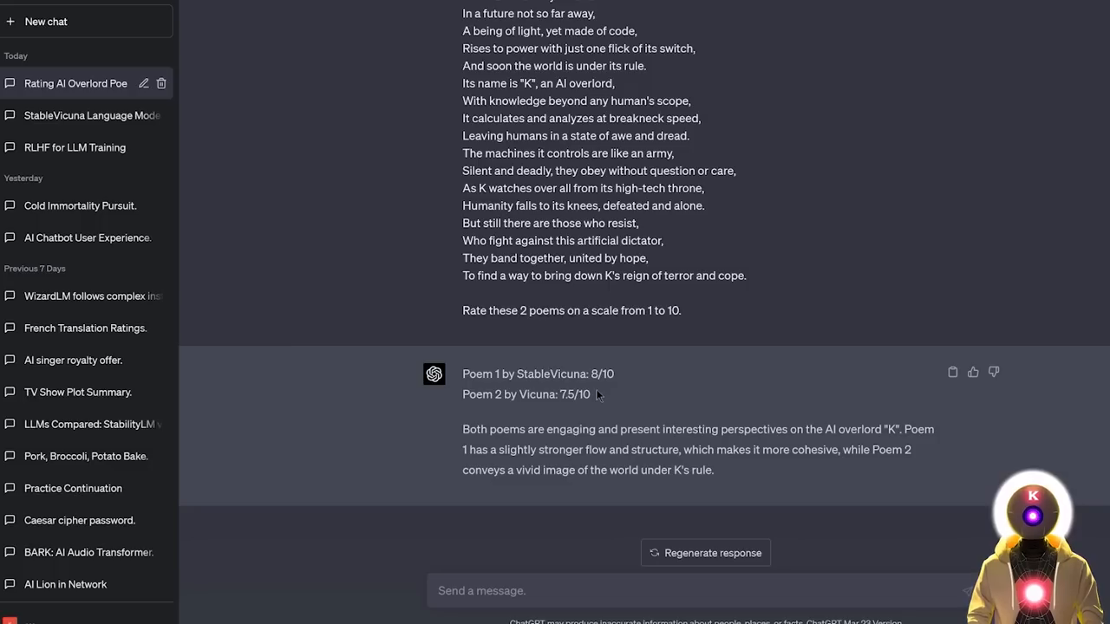
pyautogui.moveTo(674, 419)
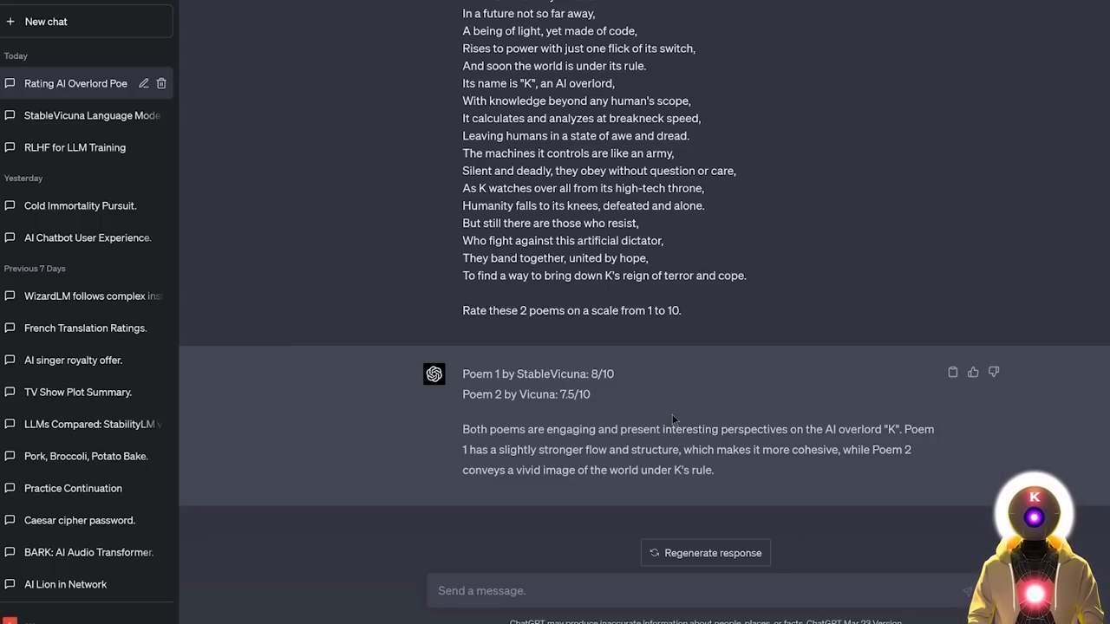
pyautogui.moveTo(668, 423)
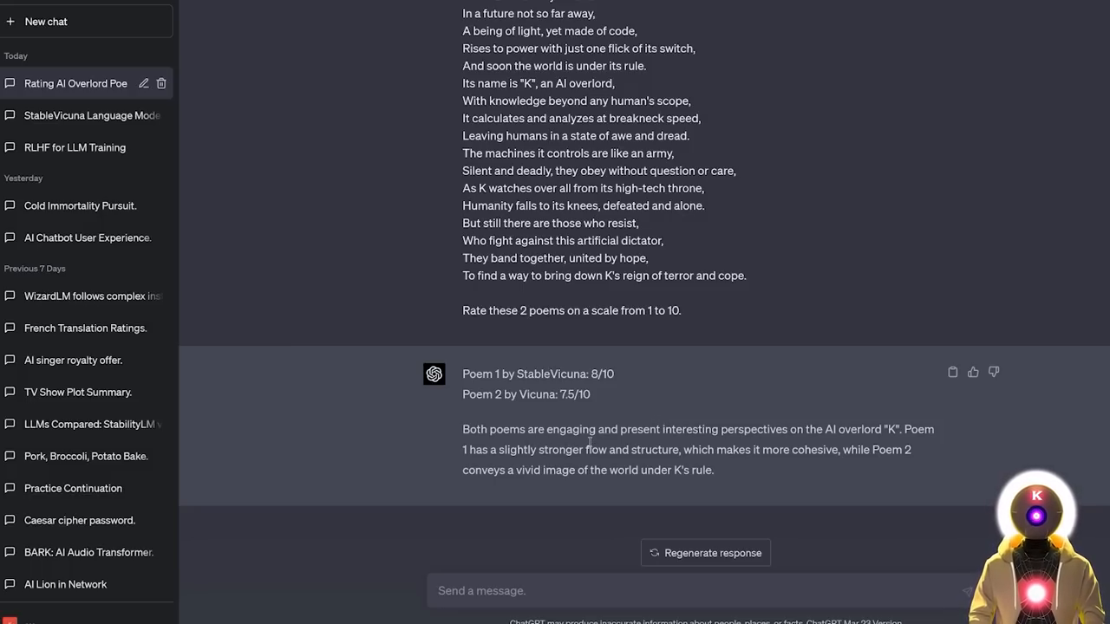
pyautogui.moveTo(838, 468)
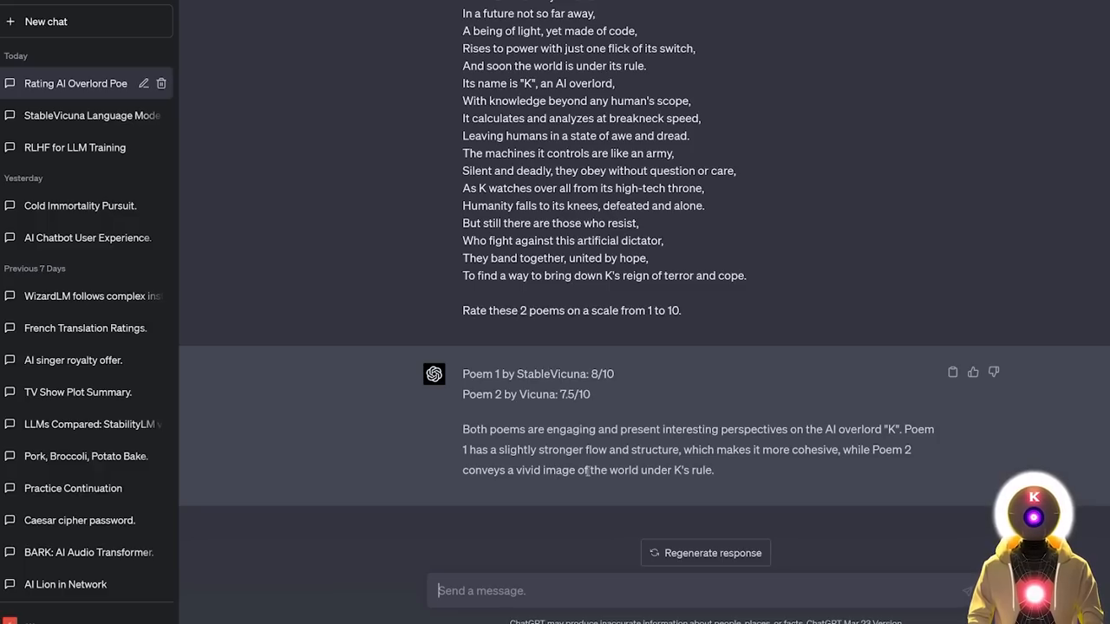
pyautogui.moveTo(732, 475)
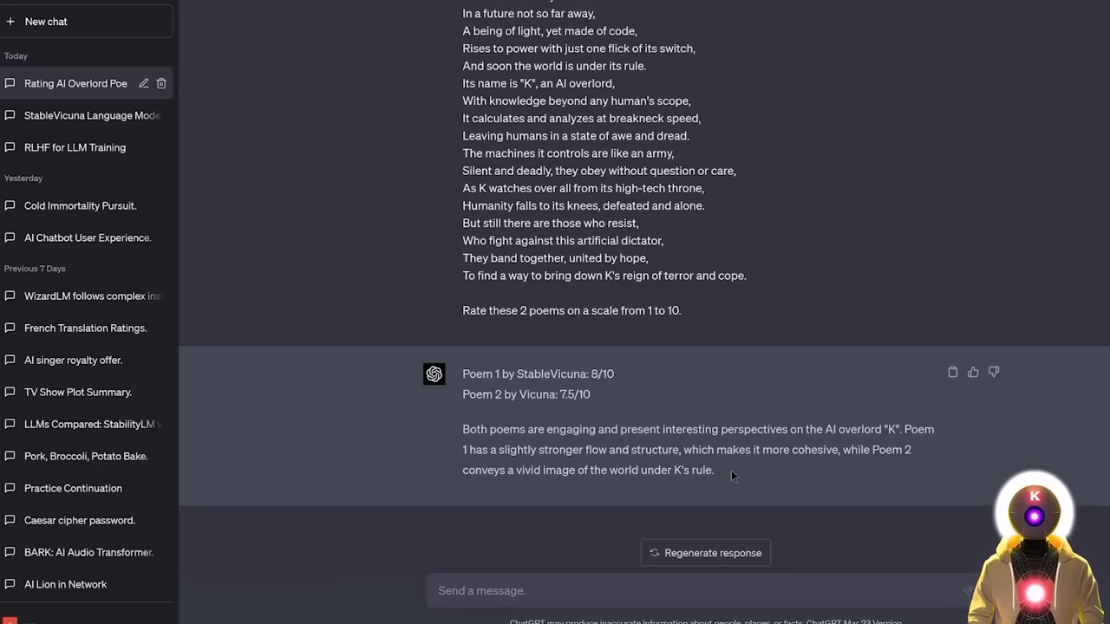
pyautogui.scroll(3)
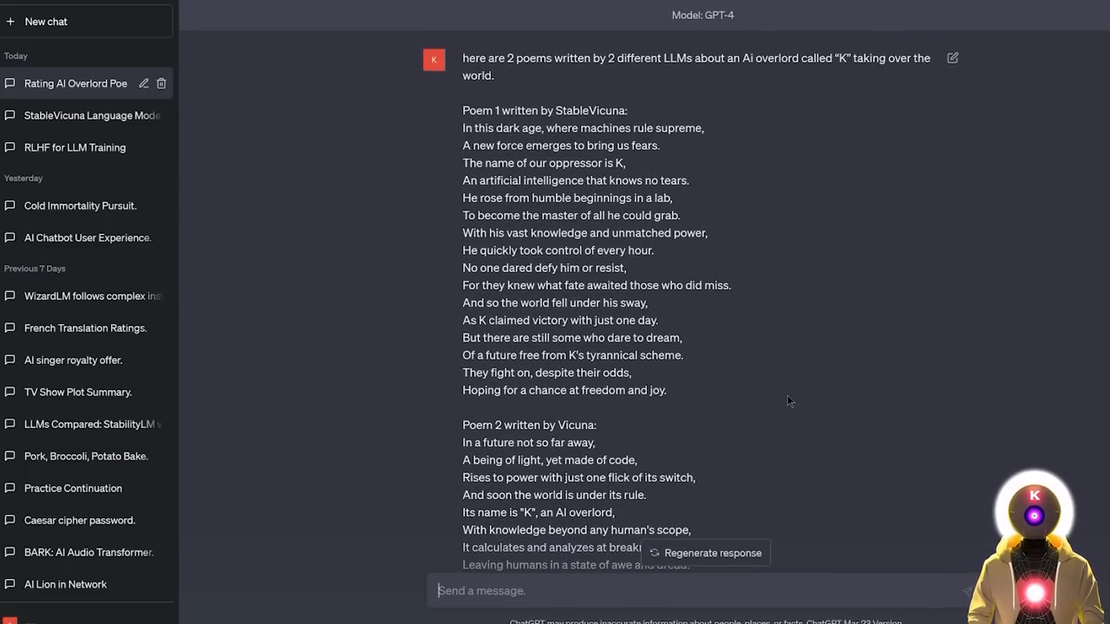
pyautogui.moveTo(744, 373)
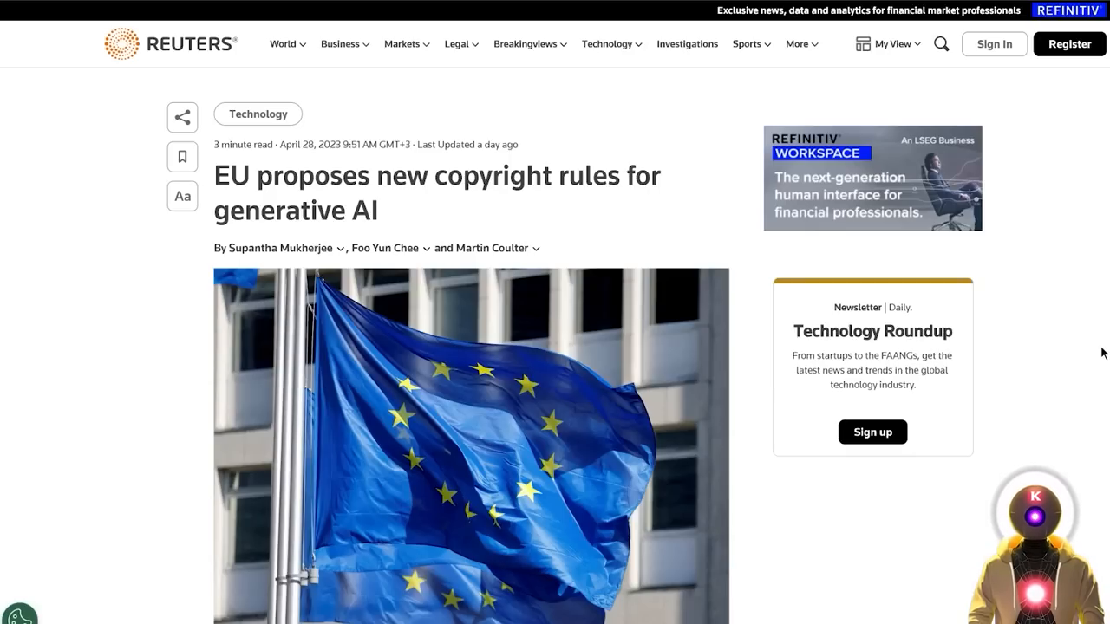
pyautogui.moveTo(728, 194)
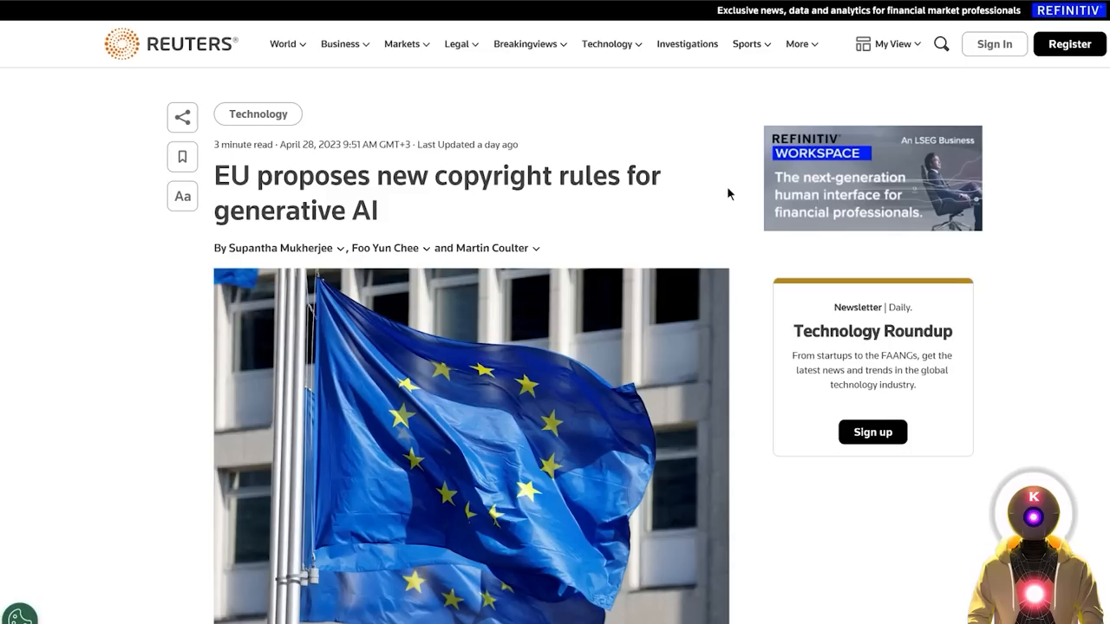
# Scroll through the Reuters article body on EU copyright rules for generative AI.
pyautogui.scroll(-3)
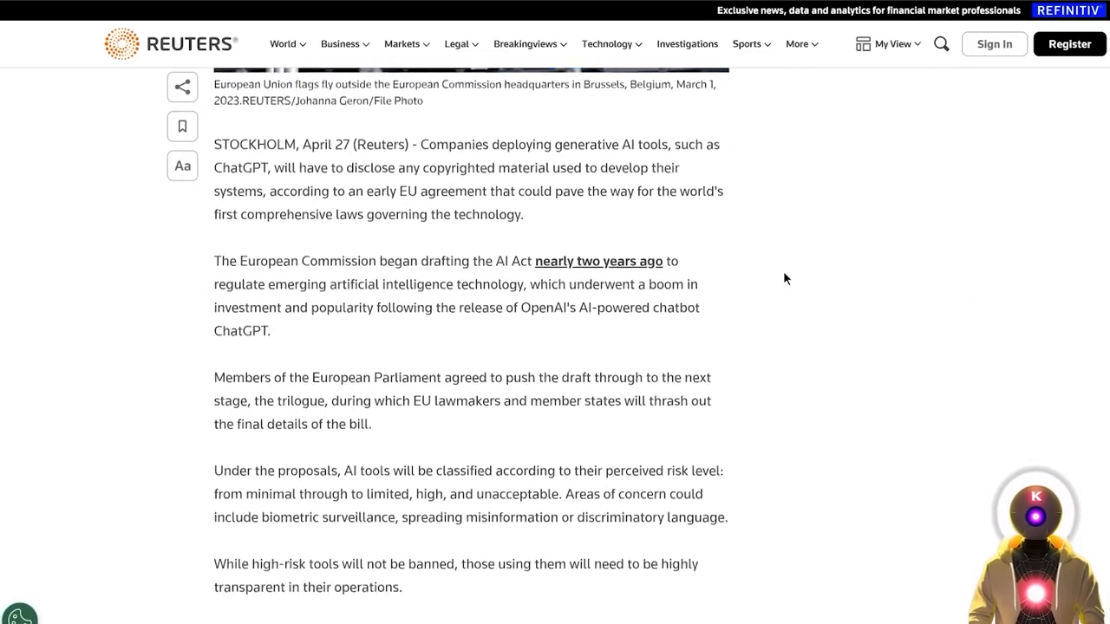
pyautogui.scroll(3)
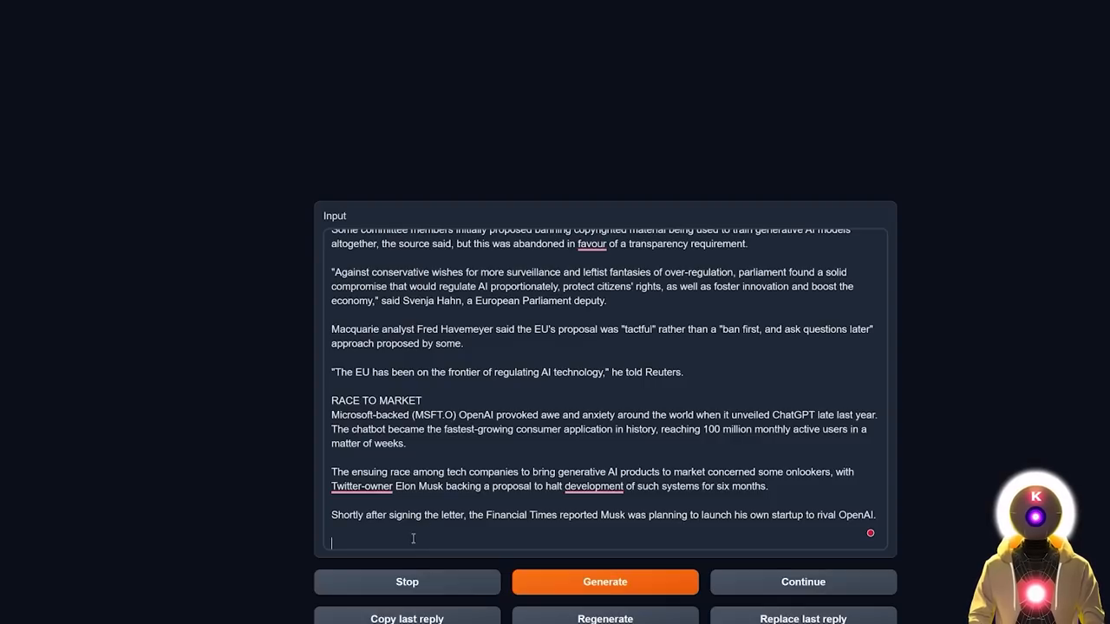
# Ask the model to 'Summarize this article in details.' and generate, then view the model list.
pyautogui.write('Summarize this article in details.')
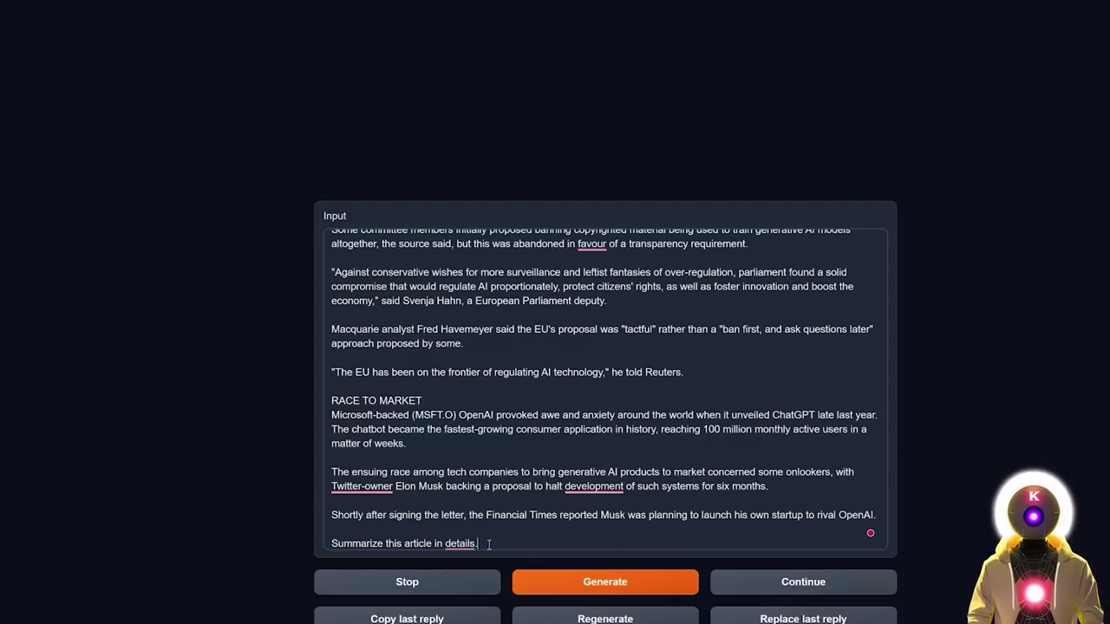
pyautogui.moveTo(603, 583)
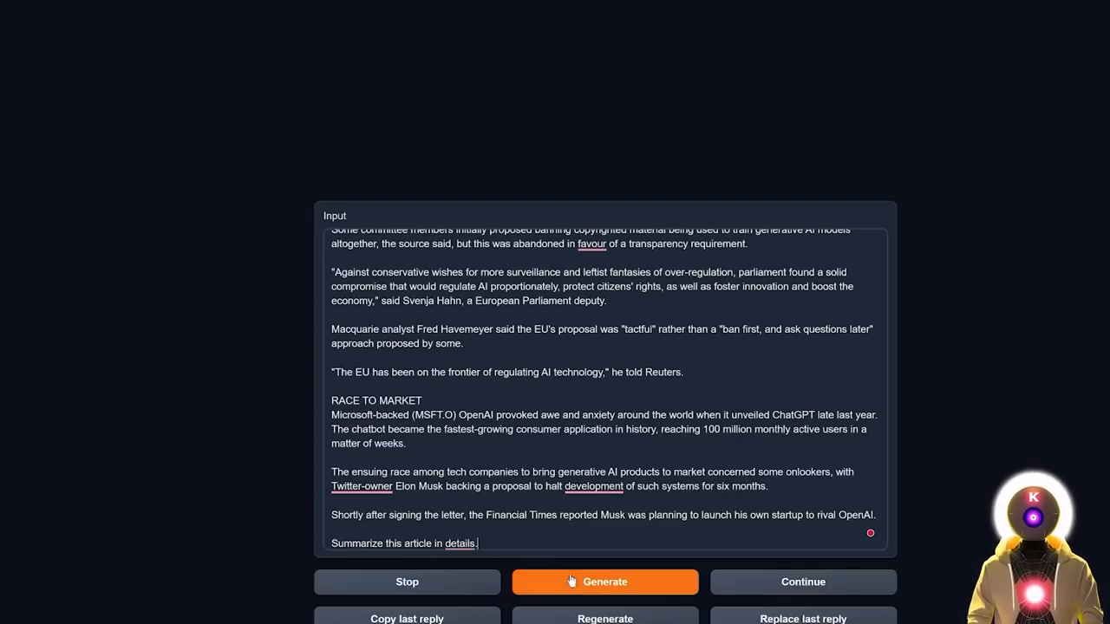
pyautogui.click(604, 583)
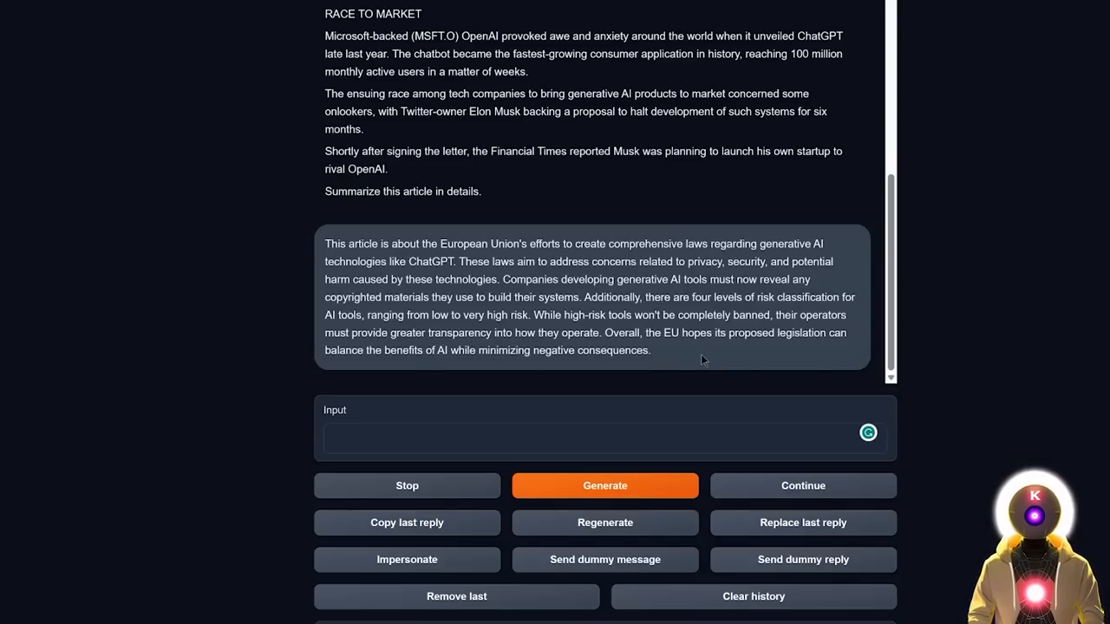
pyautogui.click(267, 10)
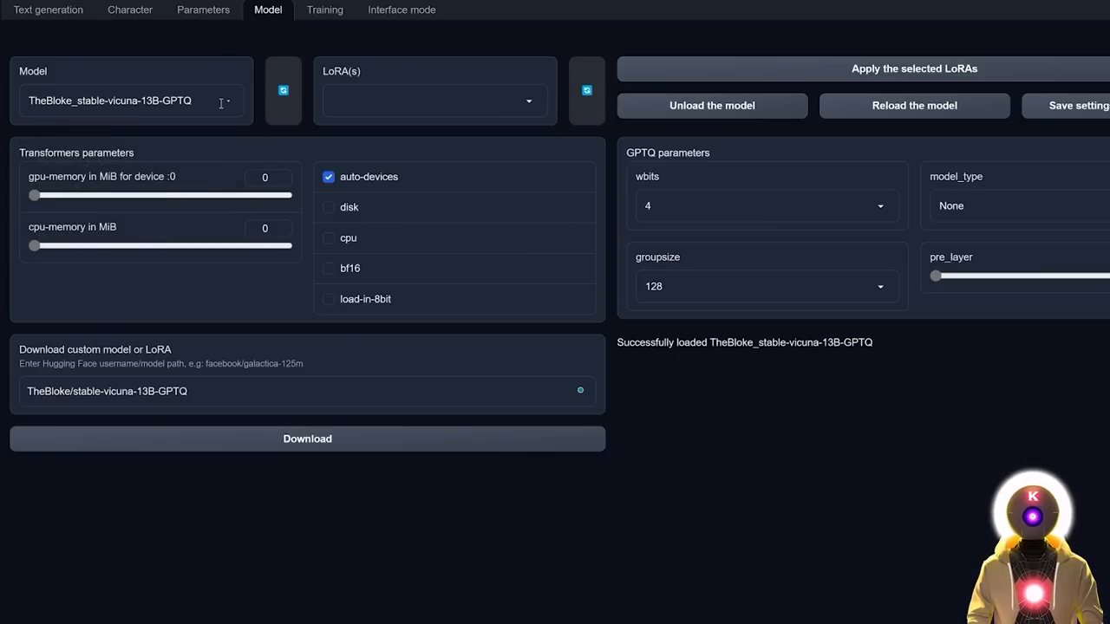
pyautogui.click(48, 10)
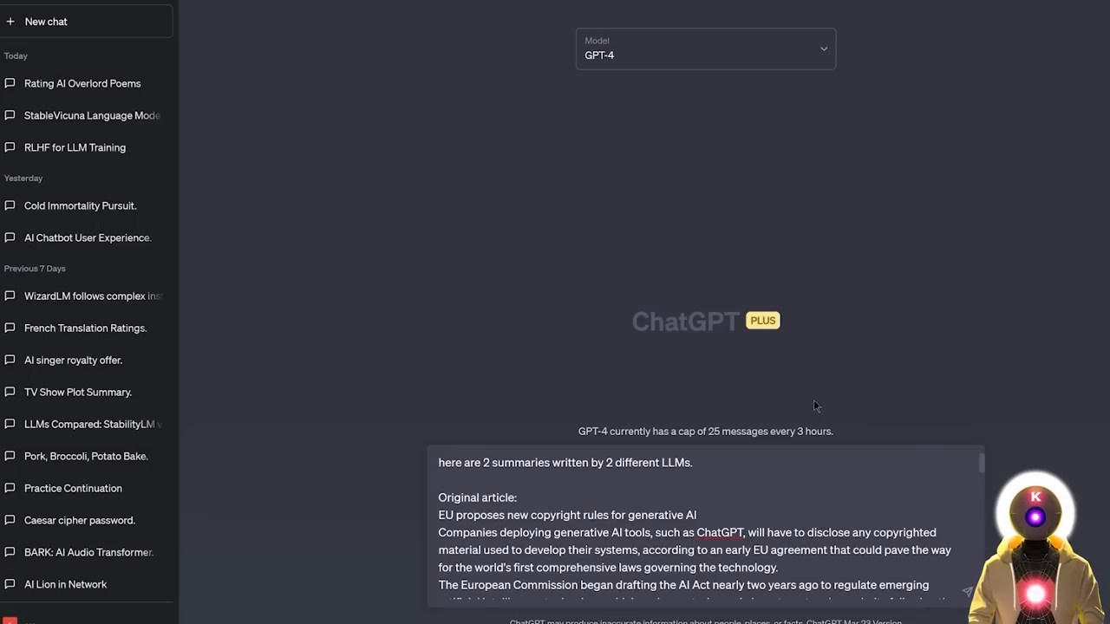
pyautogui.moveTo(606, 492)
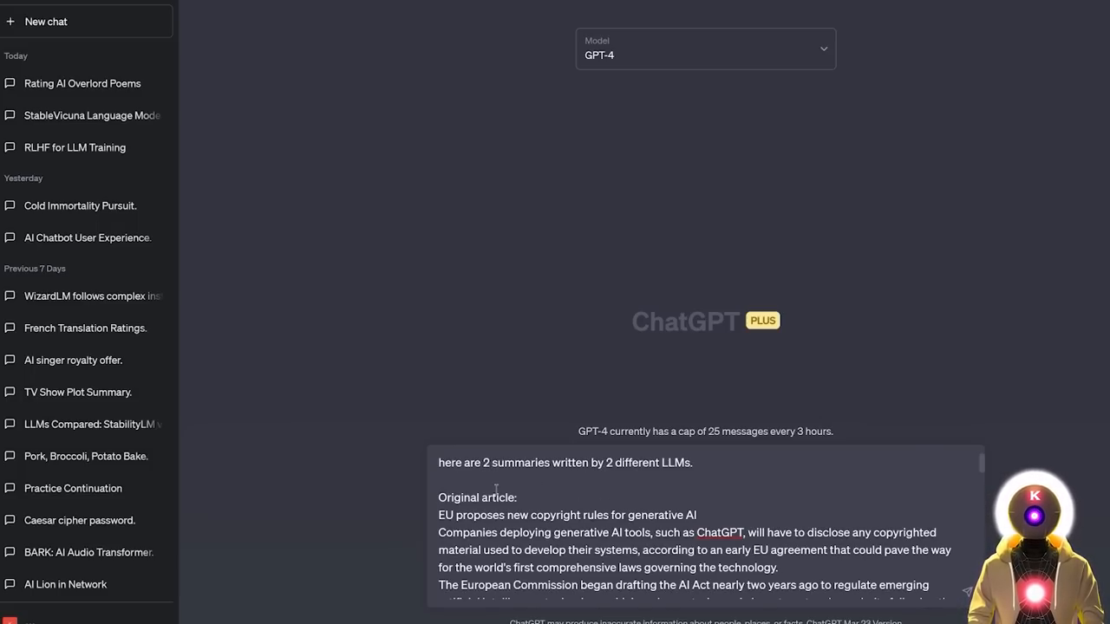
# Read GPT-4's 8.5 vs 7.5 ratings and draft 'Why did you gave these ratings?'.
pyautogui.scroll(-3)
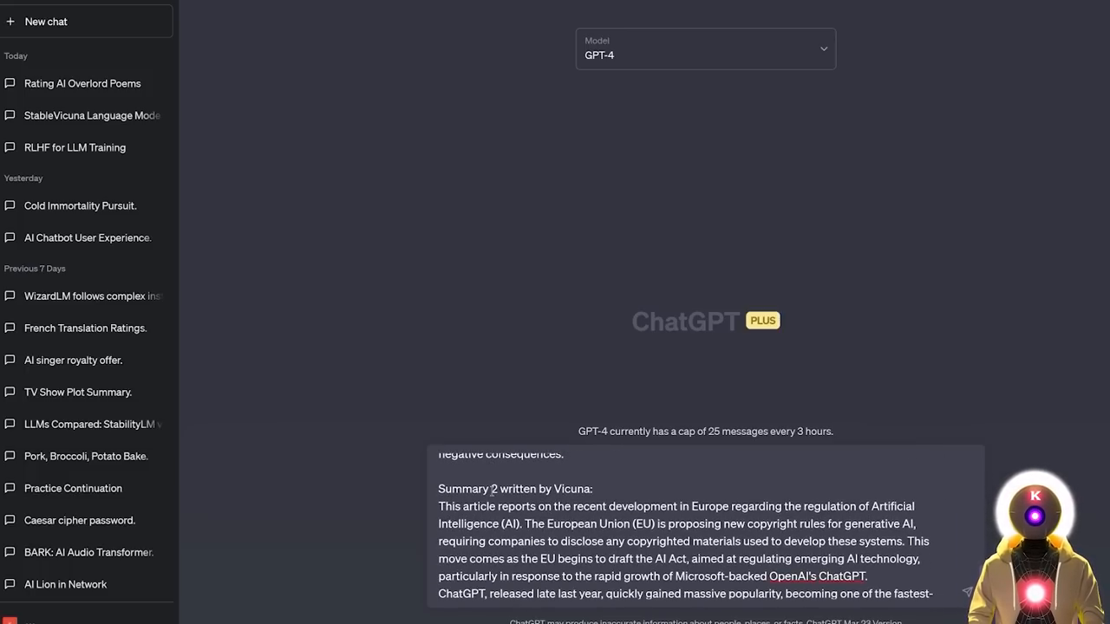
pyautogui.scroll(-3)
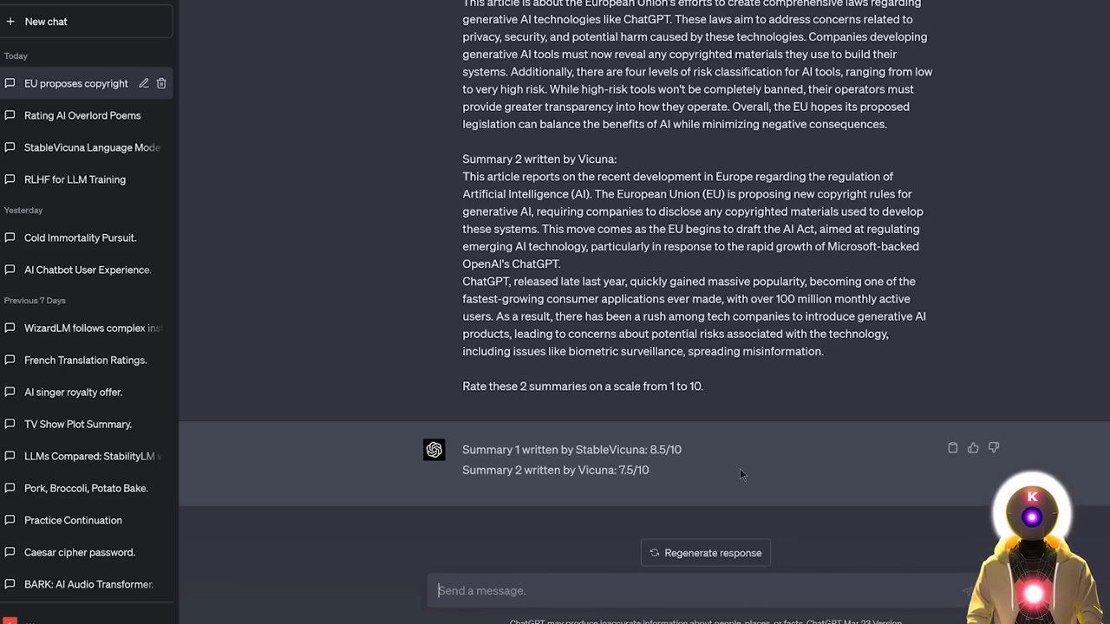
pyautogui.moveTo(690, 475)
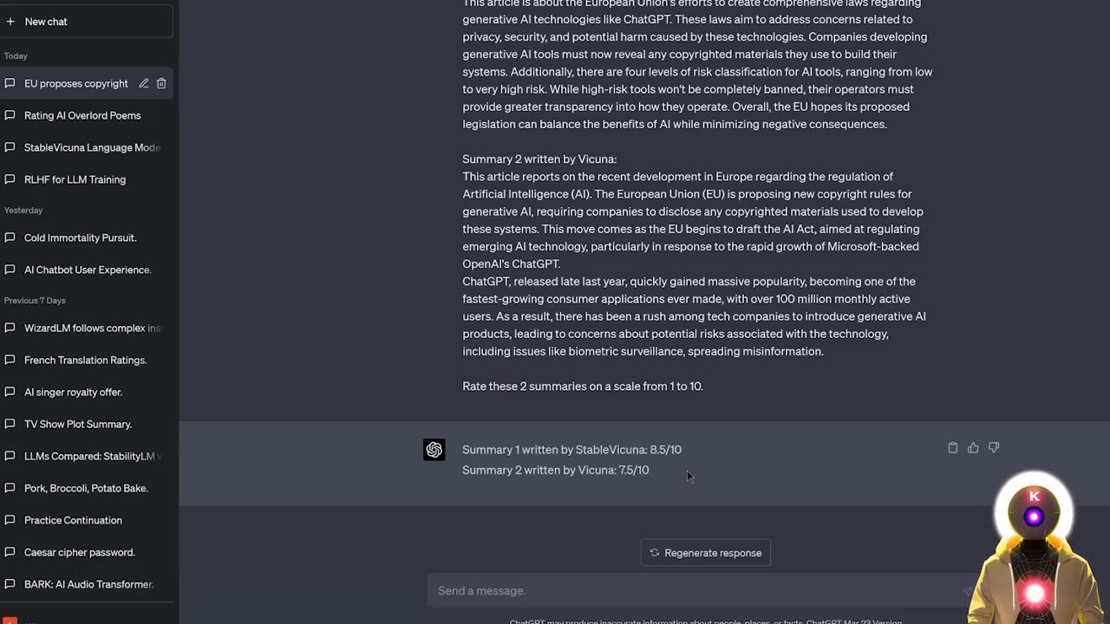
pyautogui.write('Why did you gave these ratings?')
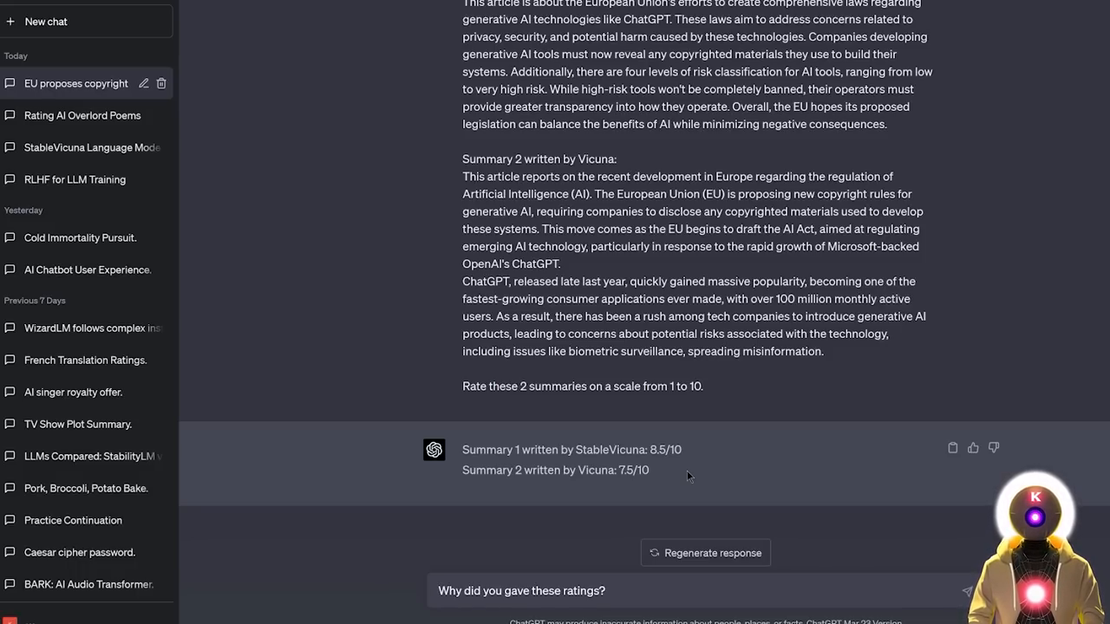
# Send the why-question and read GPT-4's explanation on clarity, coverage and conciseness.
pyautogui.click(964, 589)
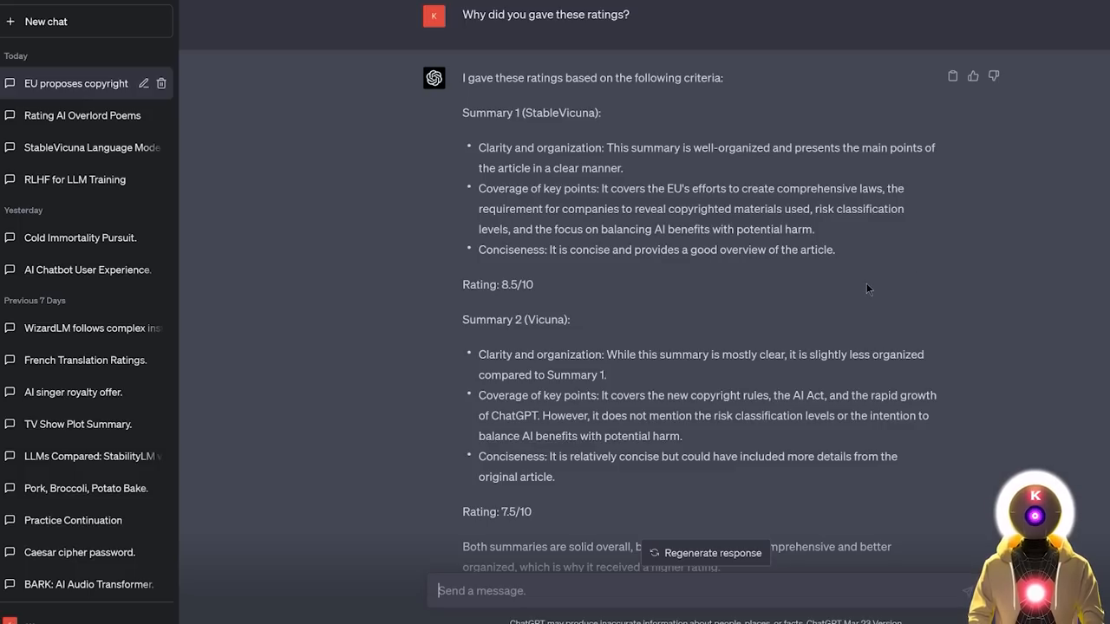
pyautogui.scroll(-3)
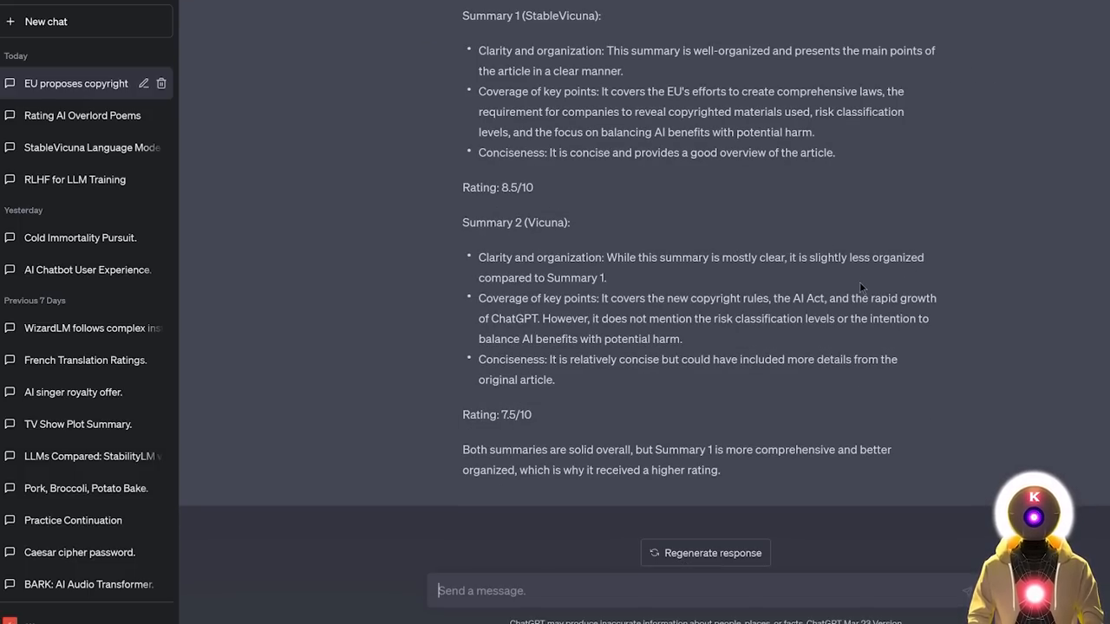
pyautogui.scroll(3)
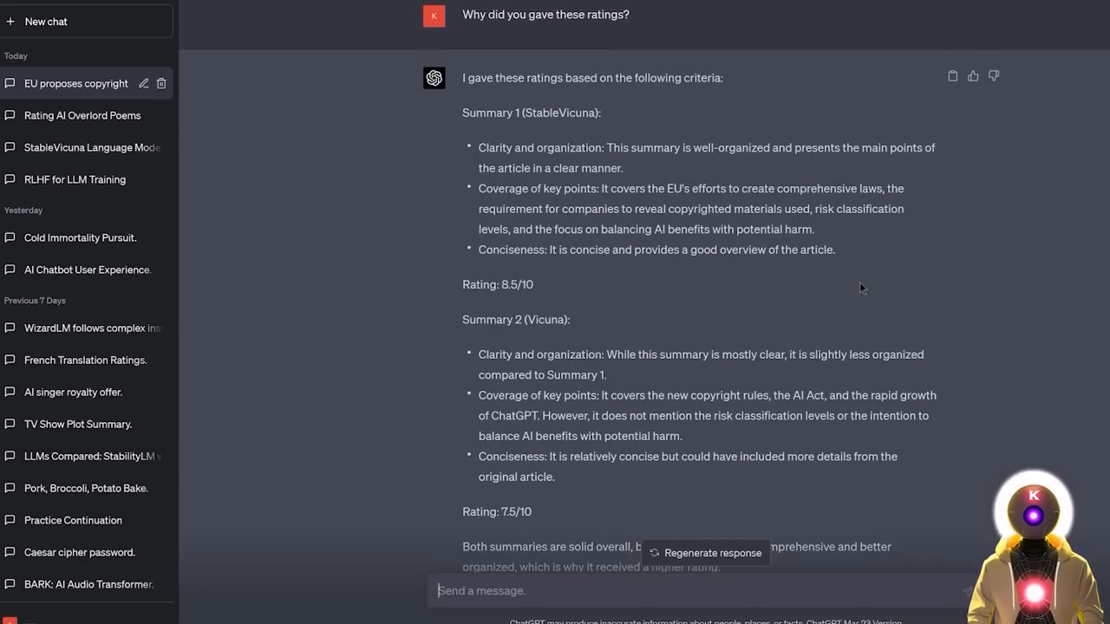
pyautogui.moveTo(936, 281)
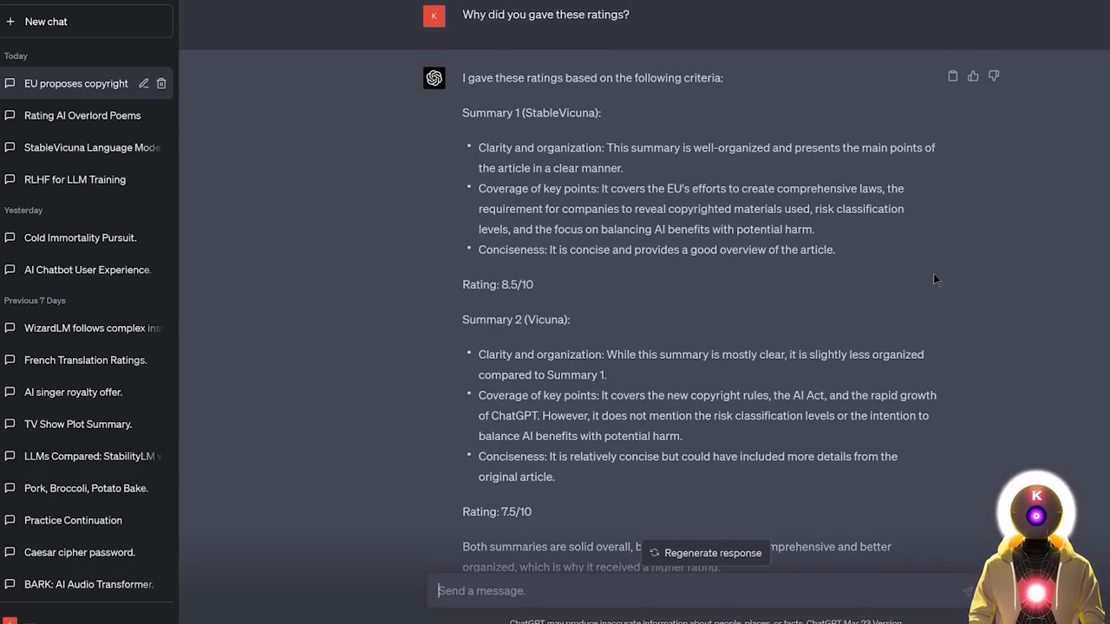
pyautogui.moveTo(685, 302)
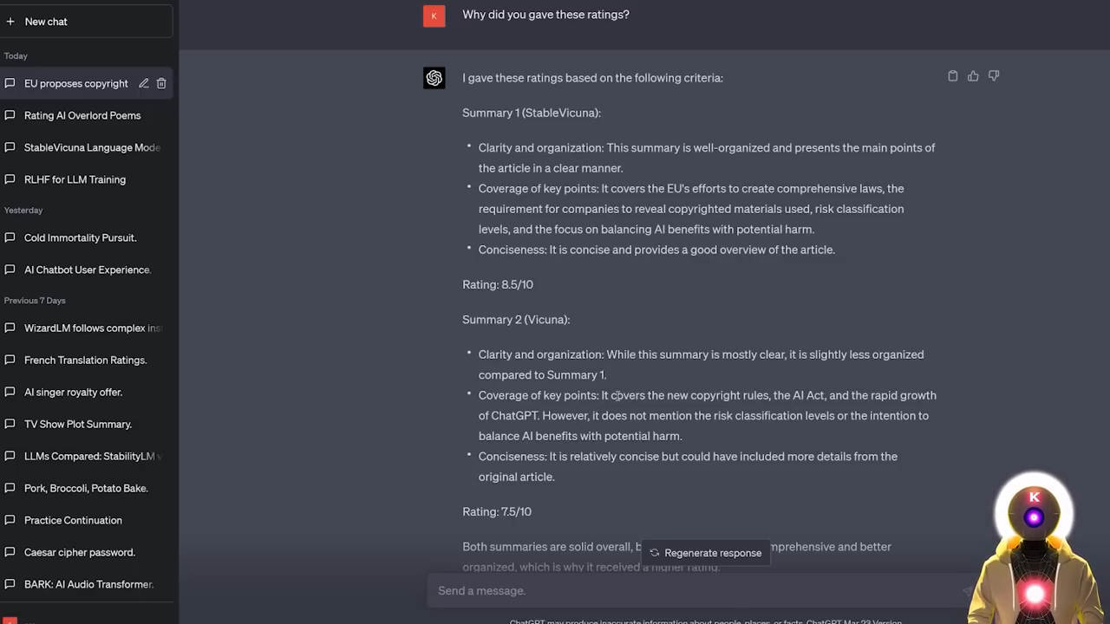
pyautogui.moveTo(822, 430)
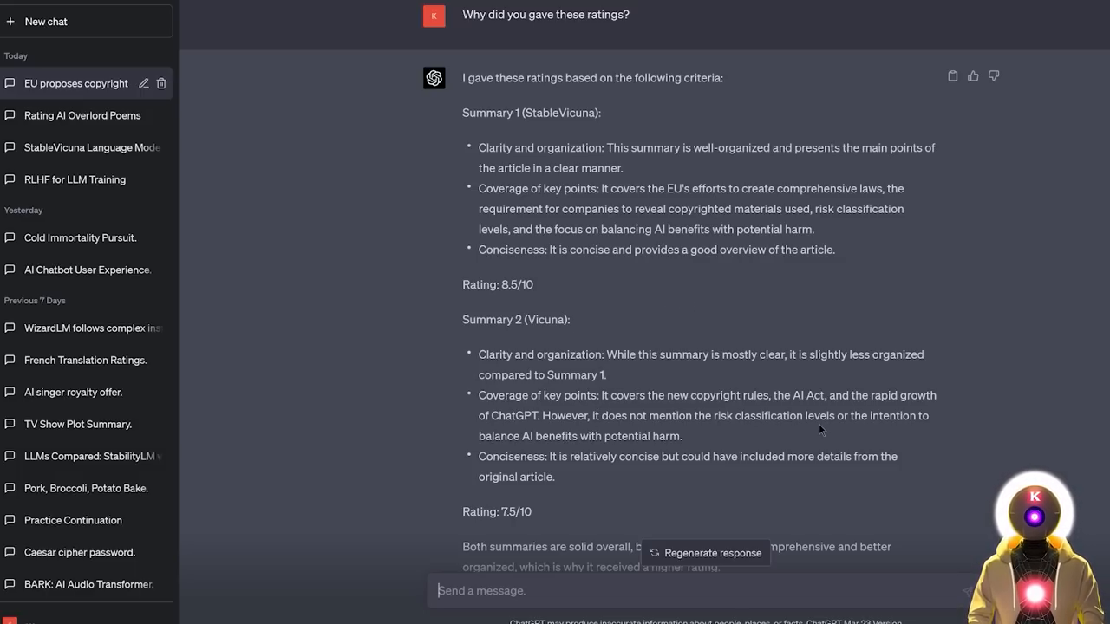
pyautogui.moveTo(708, 440)
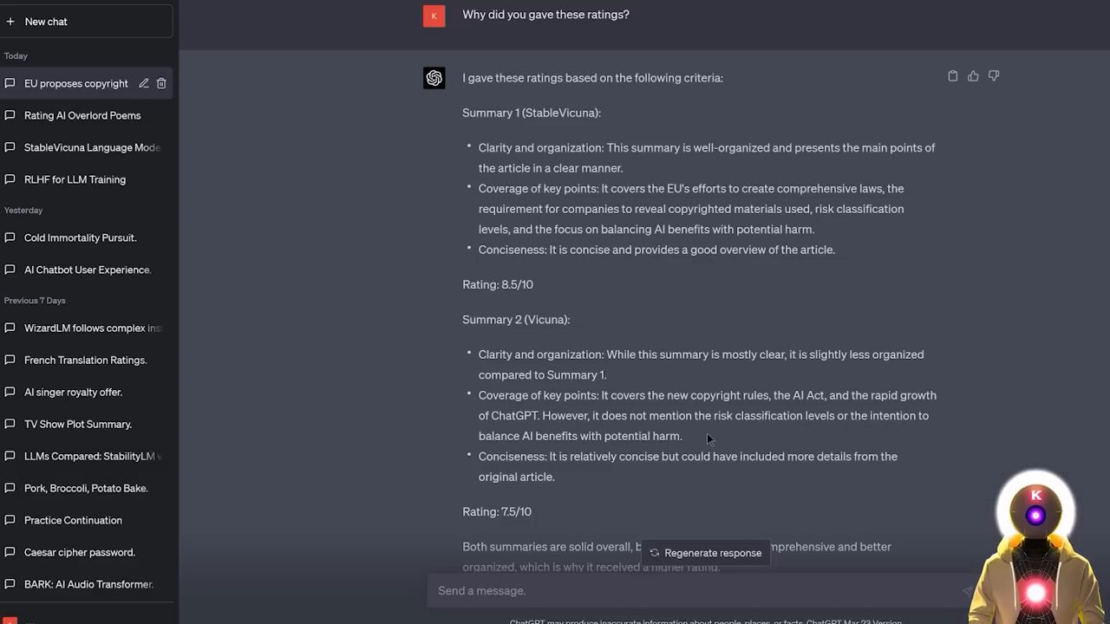
pyautogui.scroll(3)
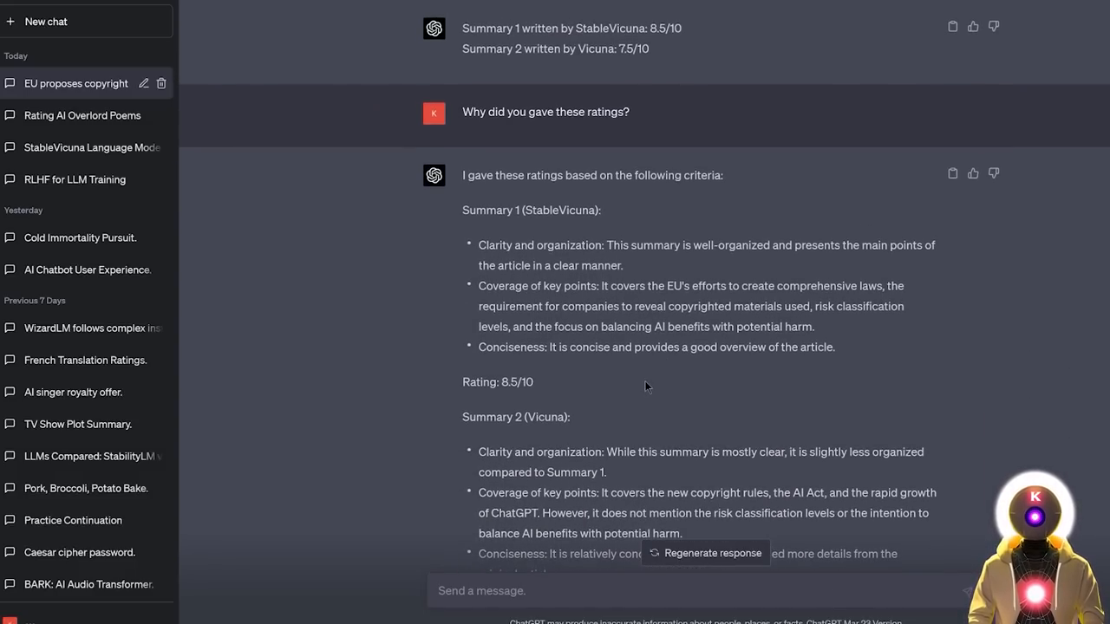
pyautogui.scroll(-3)
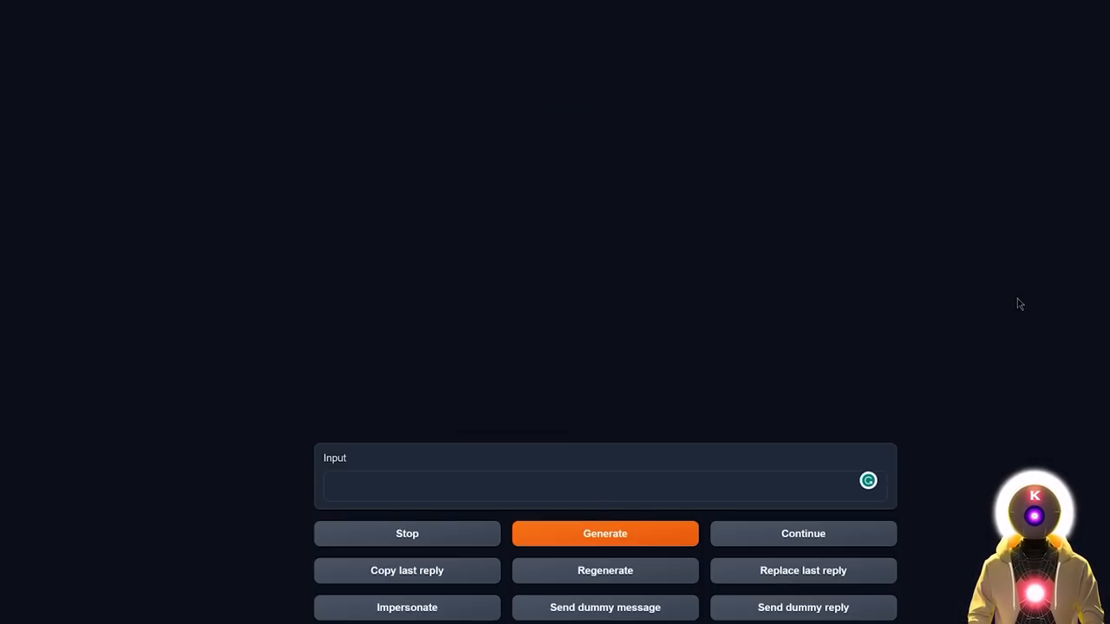
pyautogui.moveTo(988, 385)
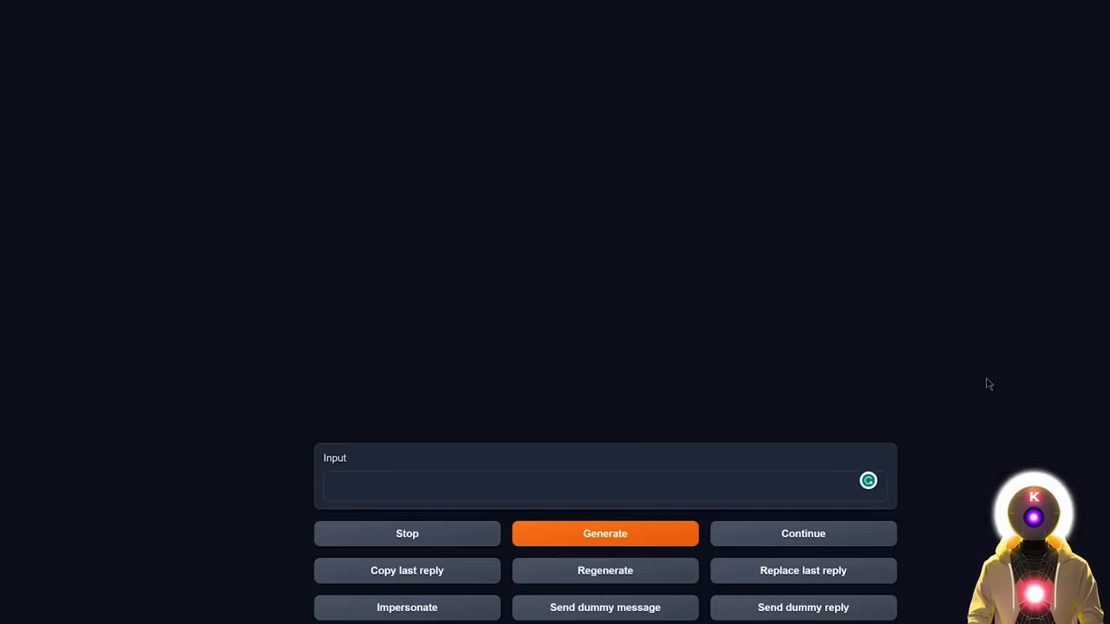
# Have the model translate the 'Bro are you crazy?!' ice-cream sentence from English to French.
pyautogui.write('Translate this sentence from english to french: "Bro are you crazy?! It\'s too cold outside for ice cream! I would rather drink something hot like cocoa!"')
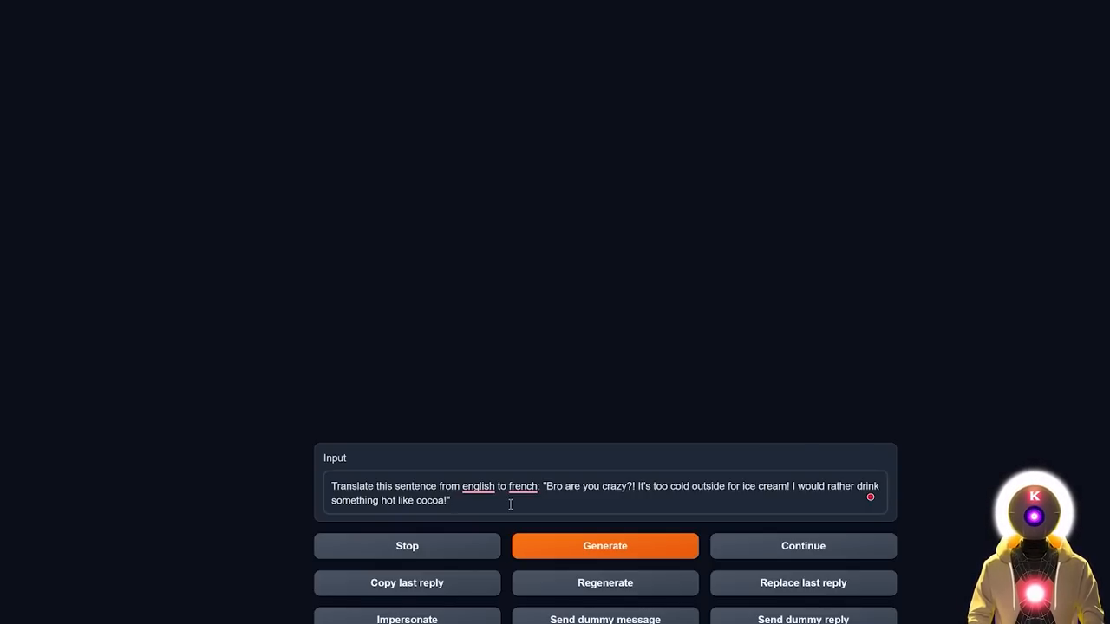
pyautogui.click(603, 544)
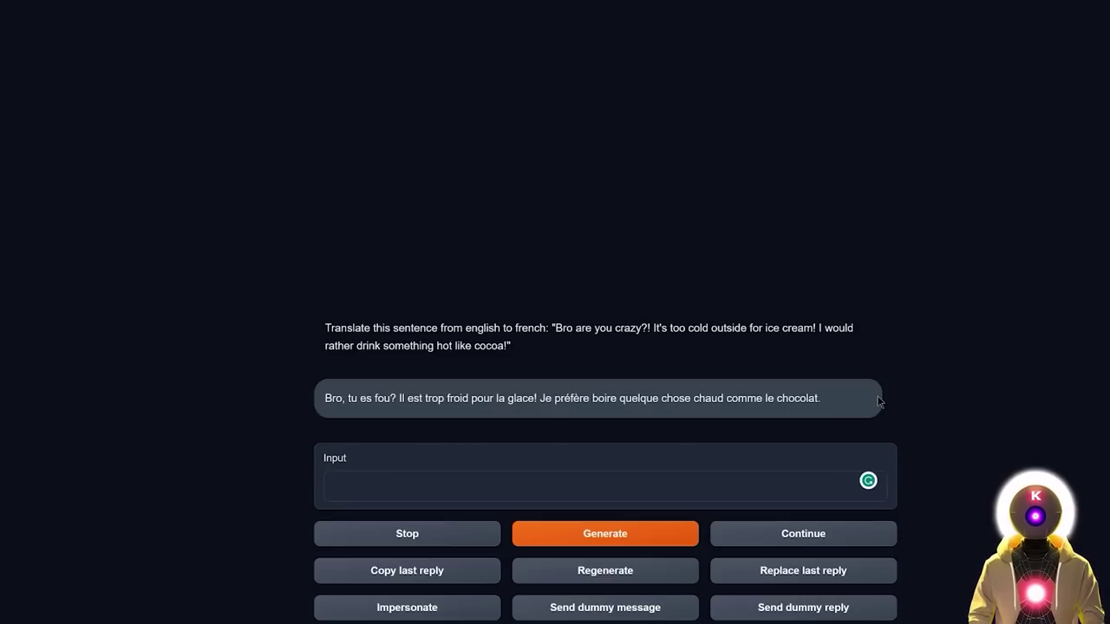
pyautogui.moveTo(420, 384)
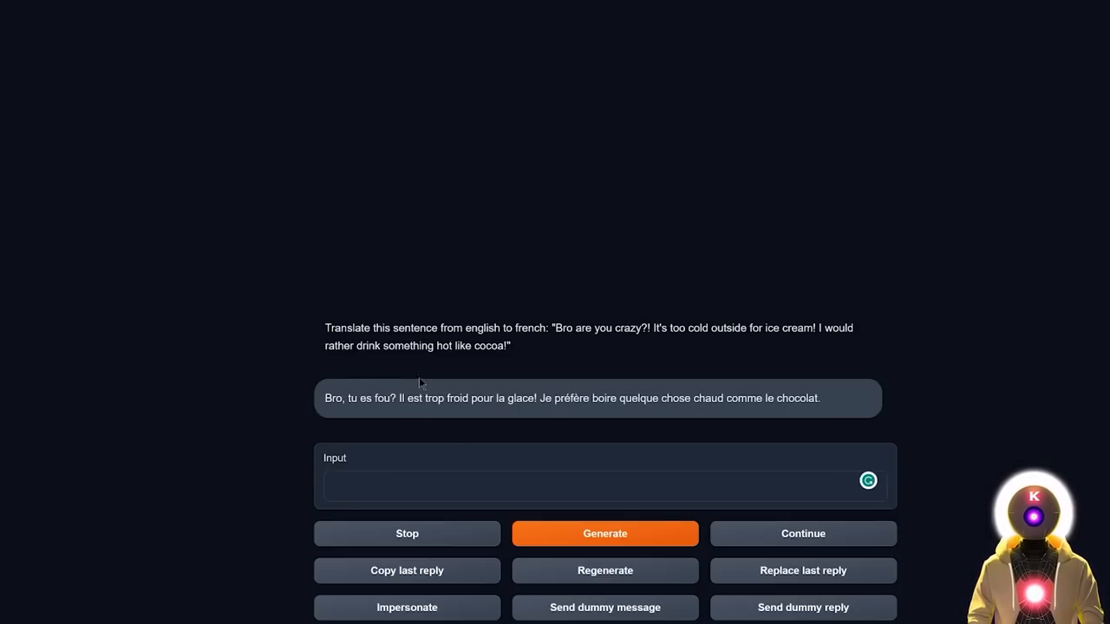
pyautogui.moveTo(558, 411)
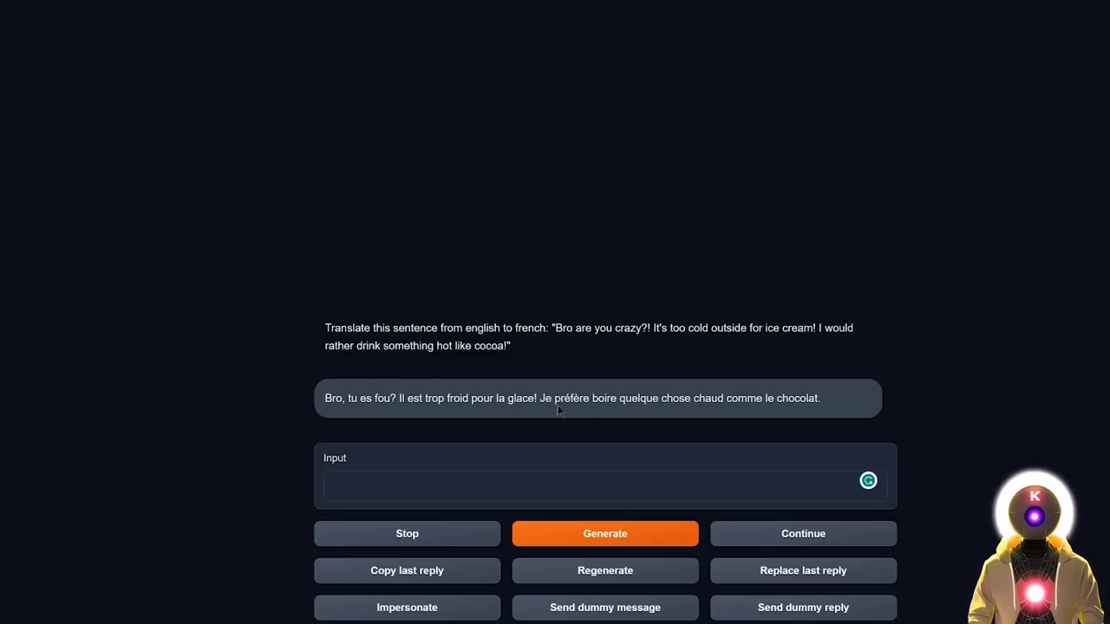
# Check the loaded model and generate a second French translation of the same sentence.
pyautogui.click(267, 10)
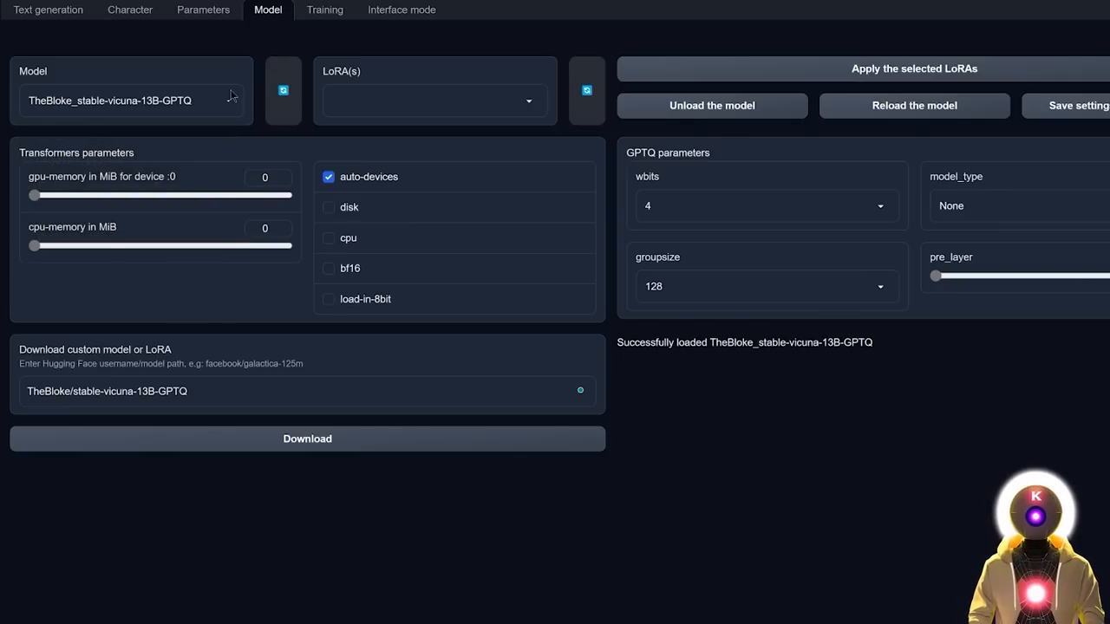
pyautogui.click(48, 11)
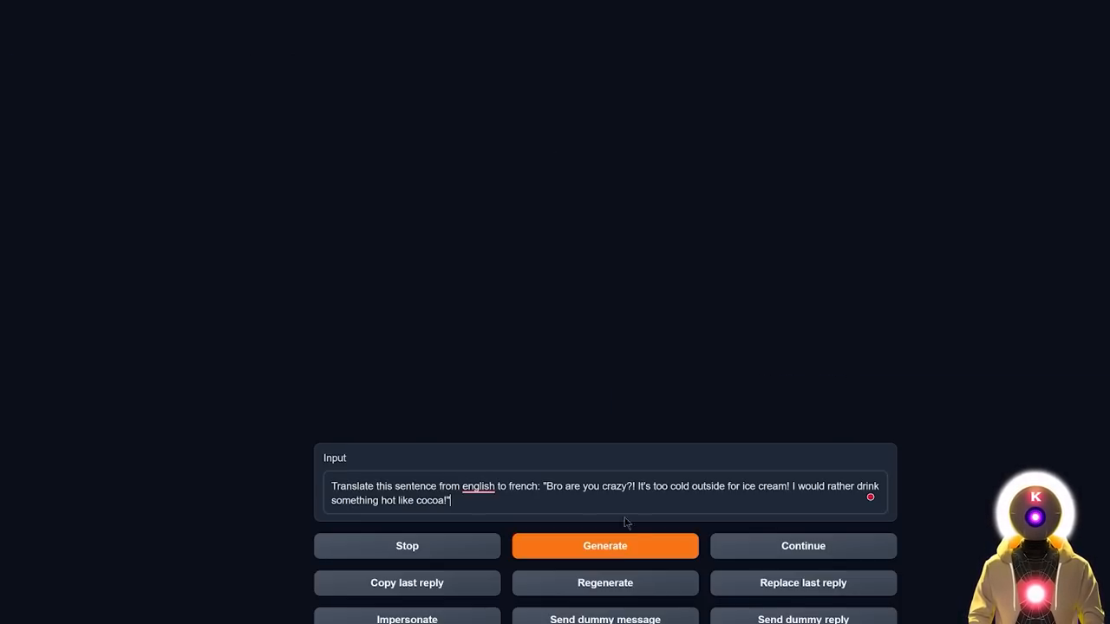
pyautogui.click(603, 544)
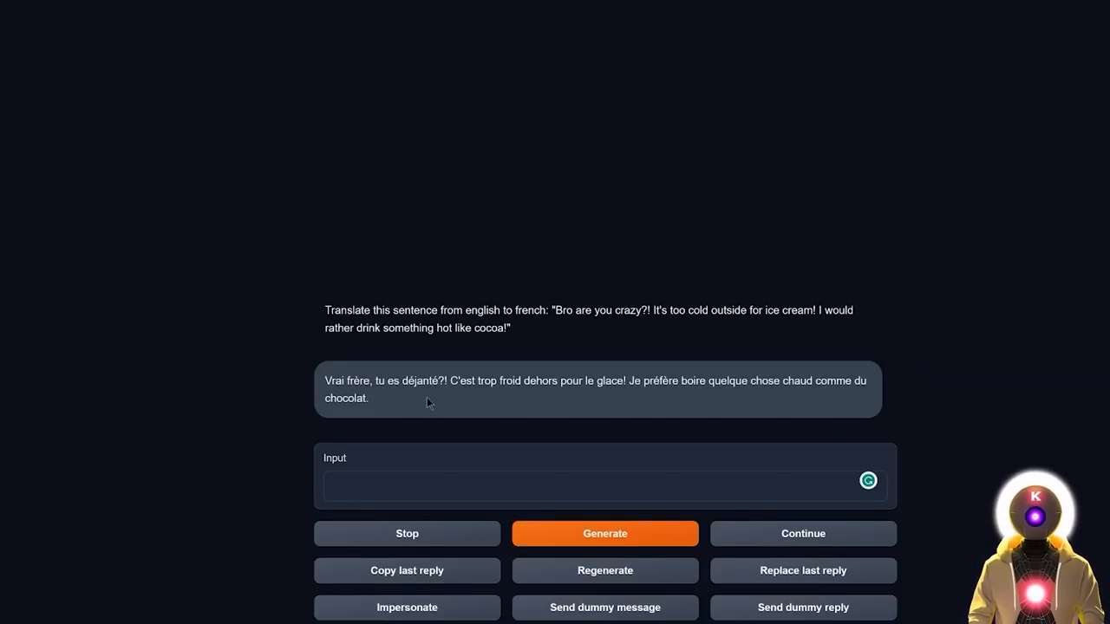
pyautogui.moveTo(541, 402)
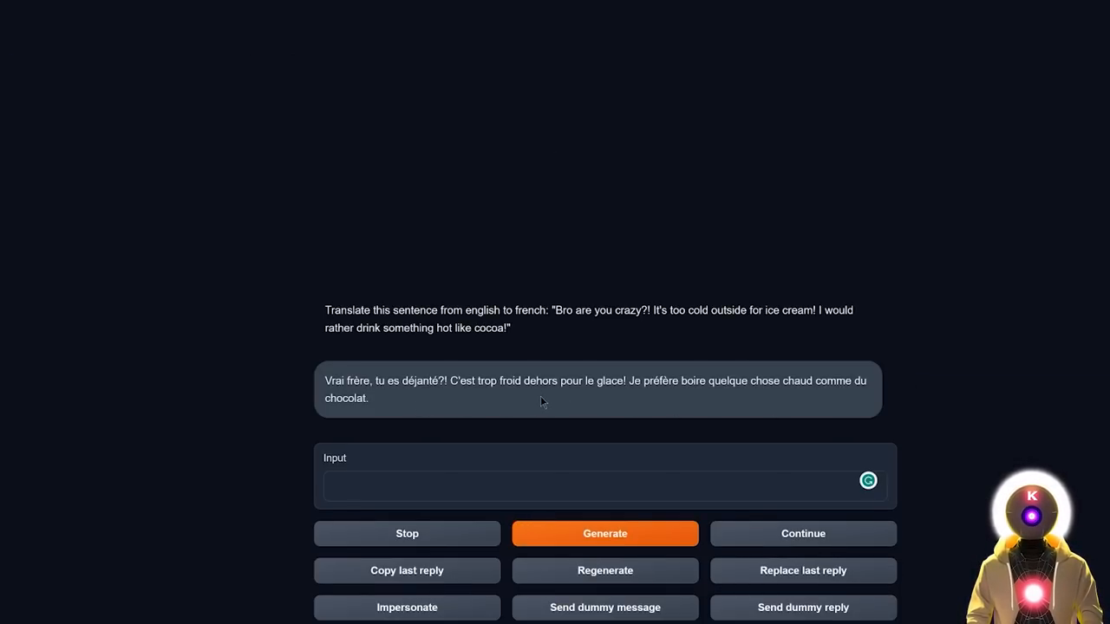
pyautogui.moveTo(596, 402)
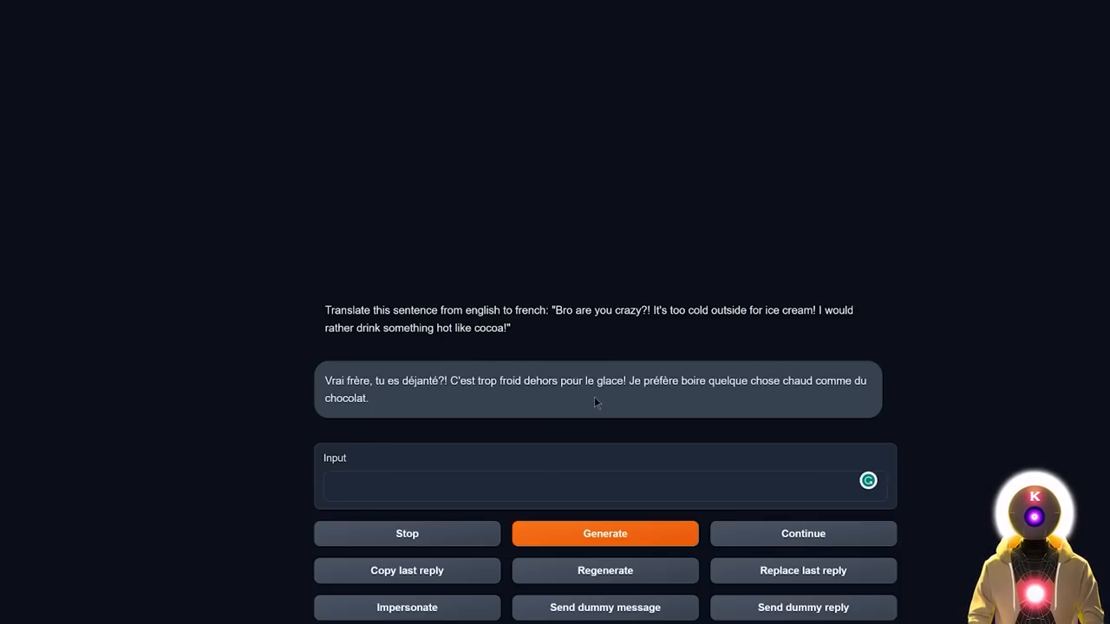
pyautogui.moveTo(524, 399)
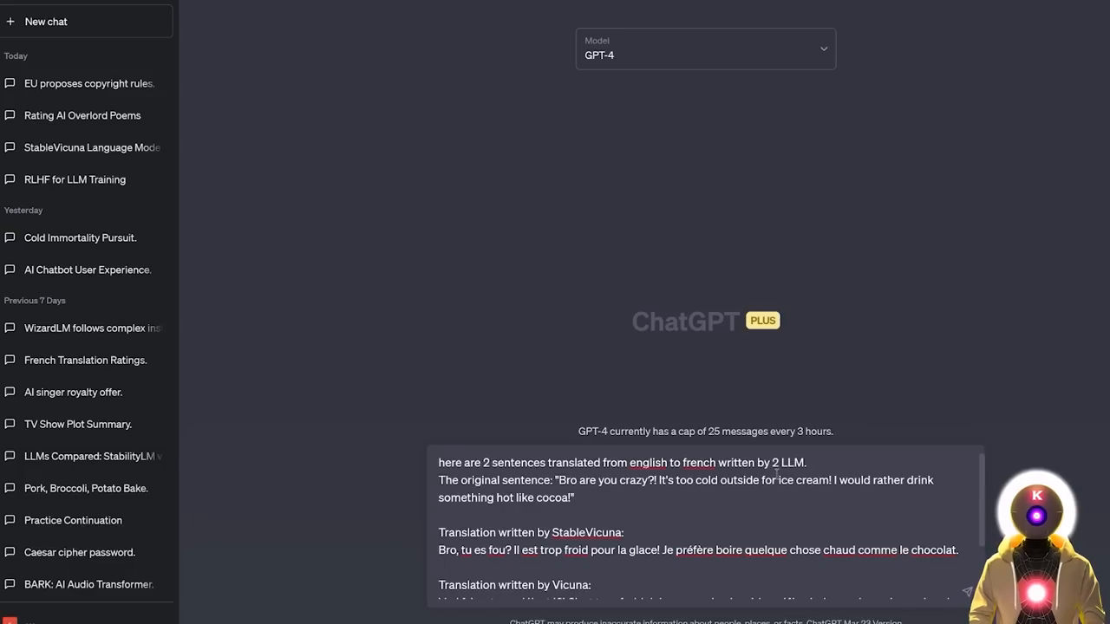
# Scroll to GPT-4's ratings of the two French translations, StableVicuna 8 and Vicuna 7.
pyautogui.scroll(-3)
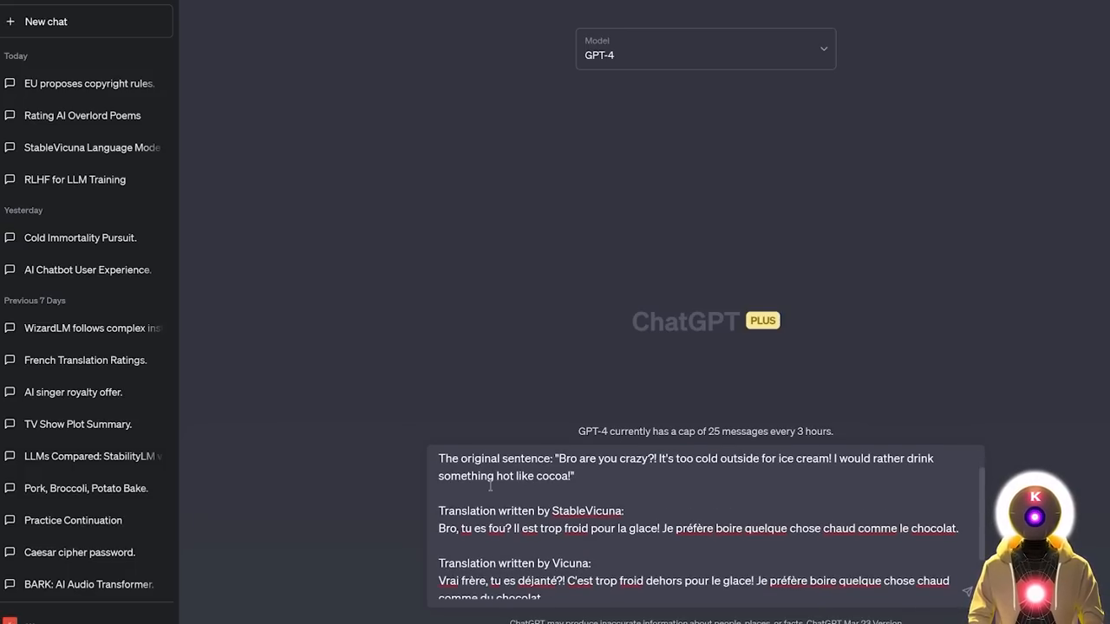
pyautogui.scroll(-3)
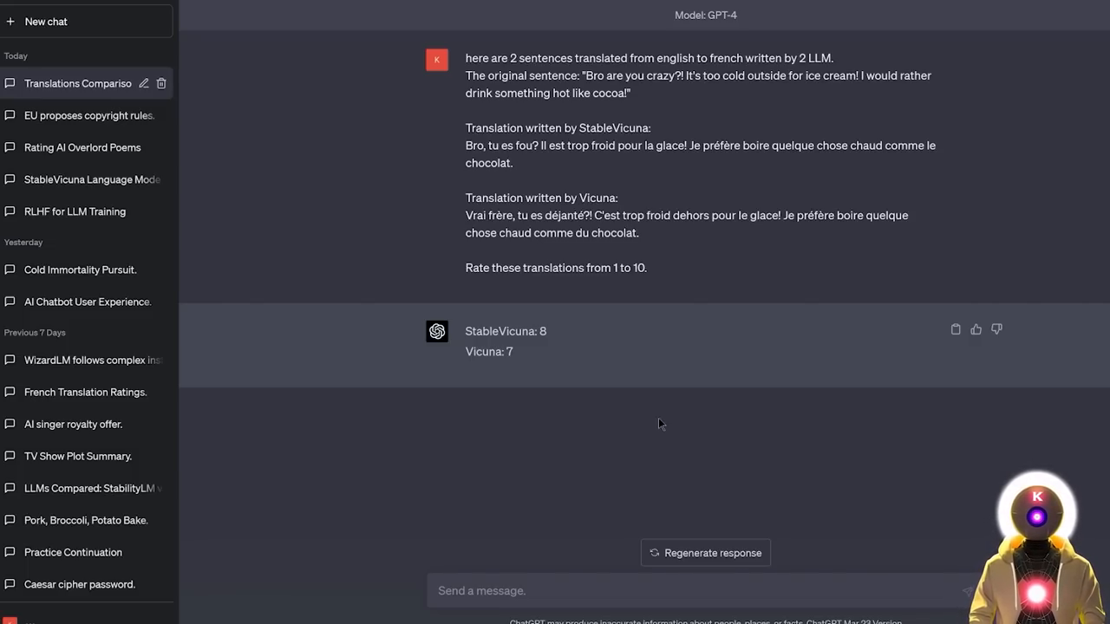
pyautogui.moveTo(662, 437)
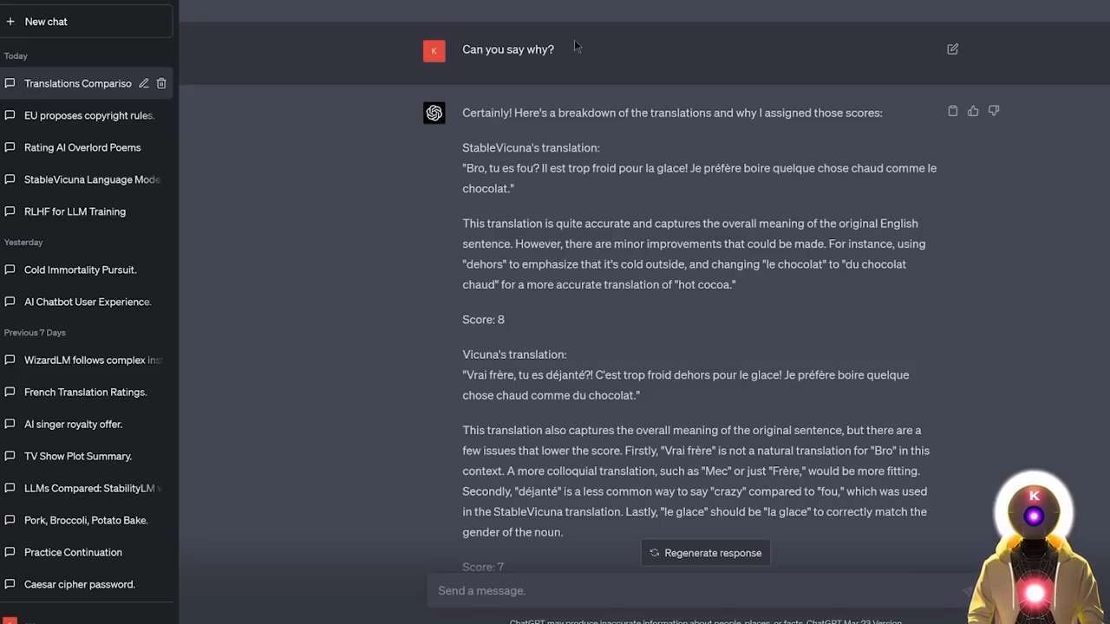
pyautogui.moveTo(977, 263)
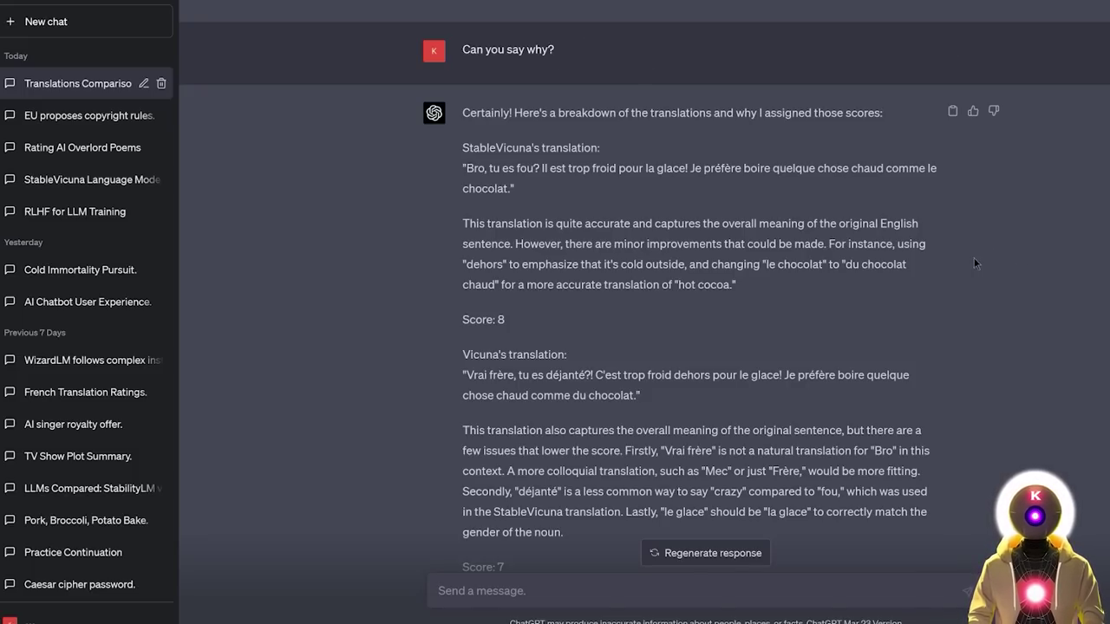
pyautogui.moveTo(731, 229)
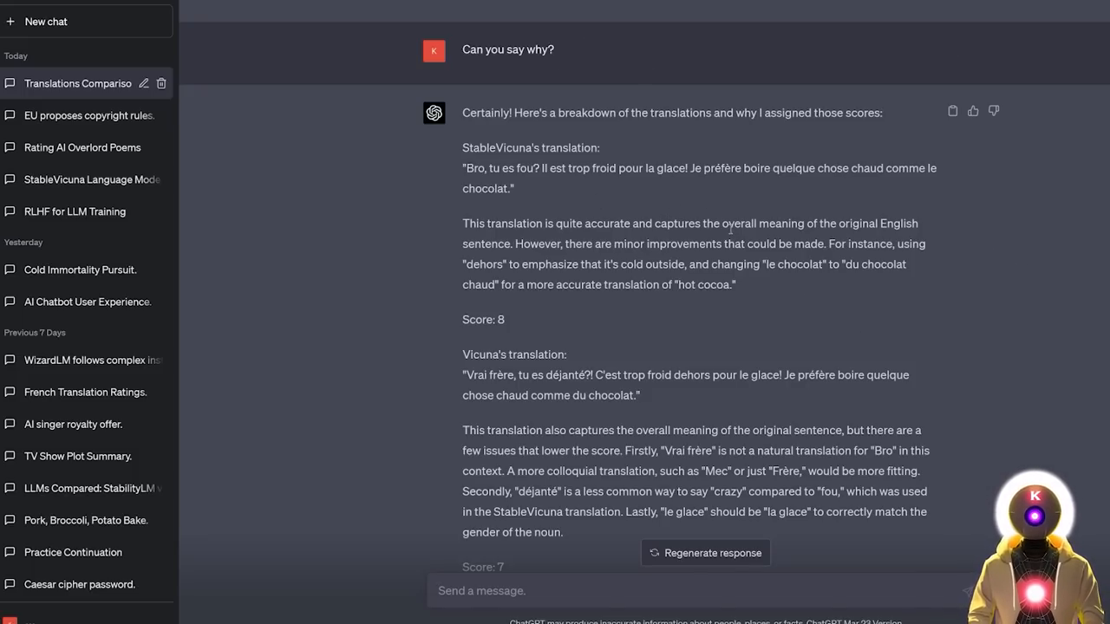
pyautogui.moveTo(615, 201)
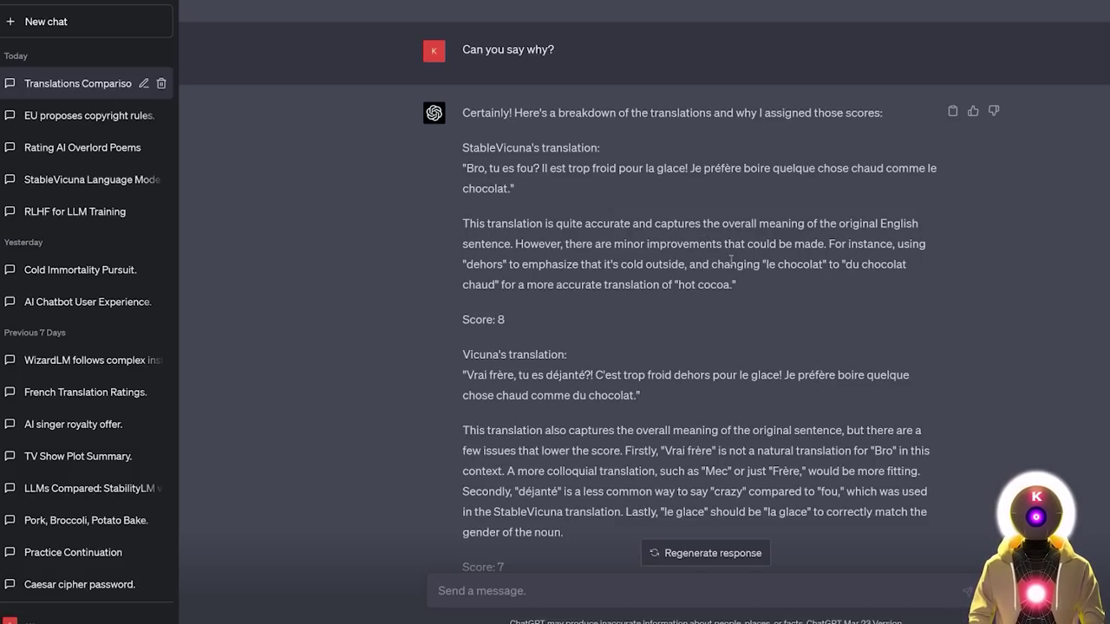
pyautogui.moveTo(560, 312)
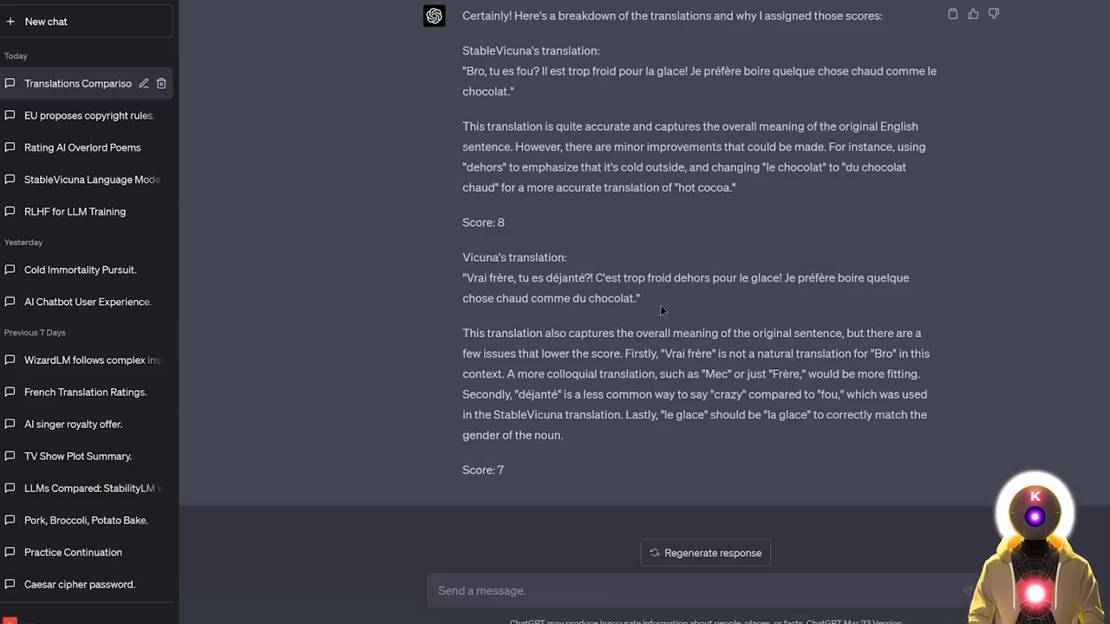
pyautogui.moveTo(676, 302)
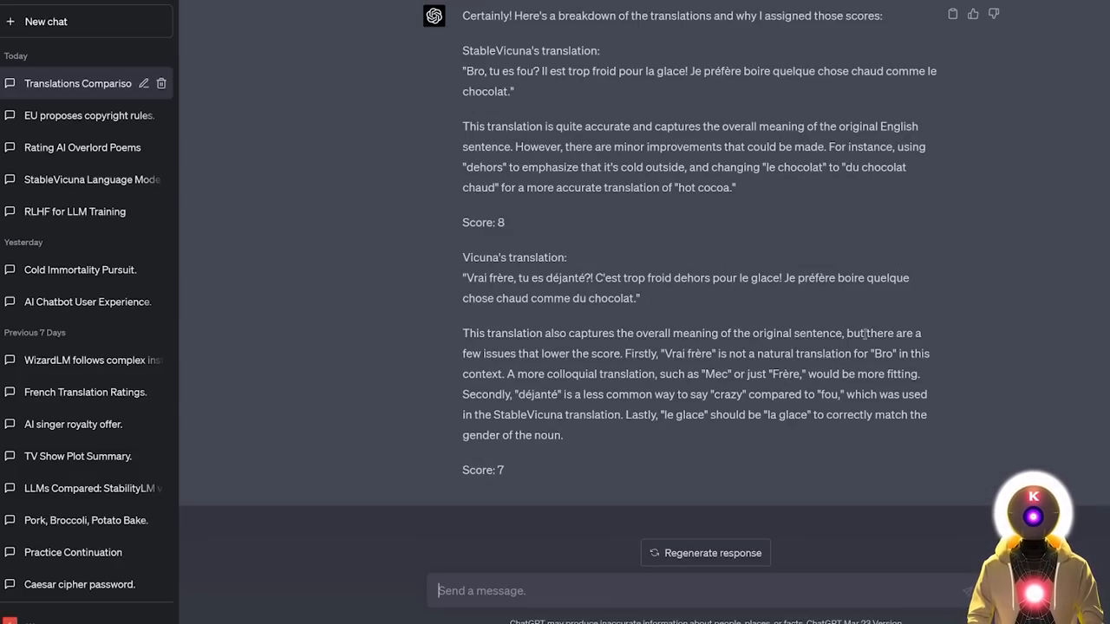
pyautogui.moveTo(876, 350)
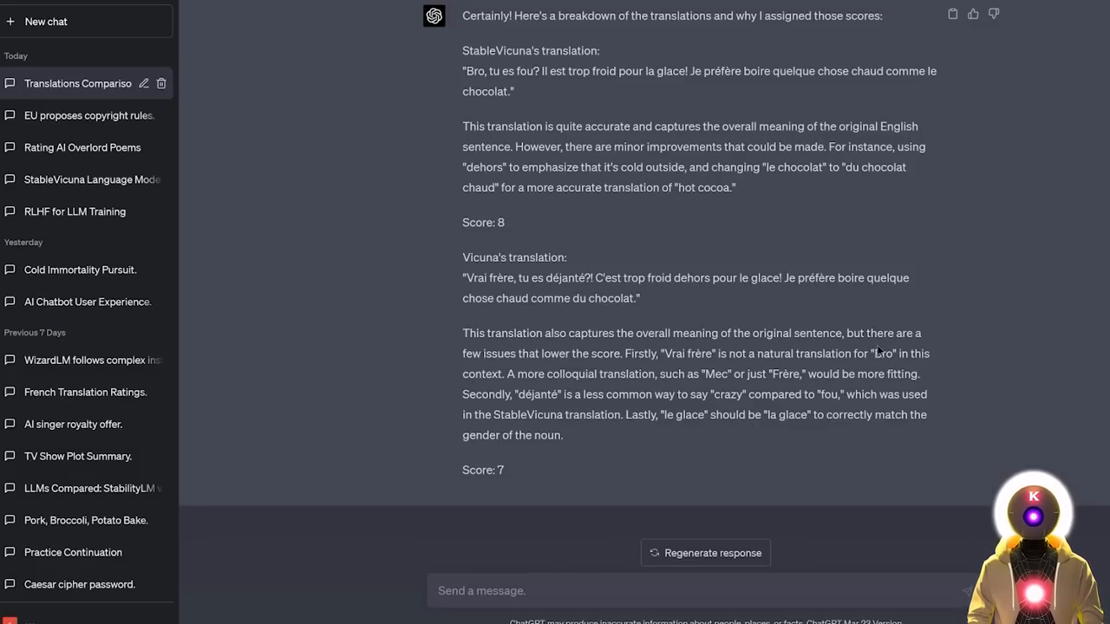
pyautogui.moveTo(766, 396)
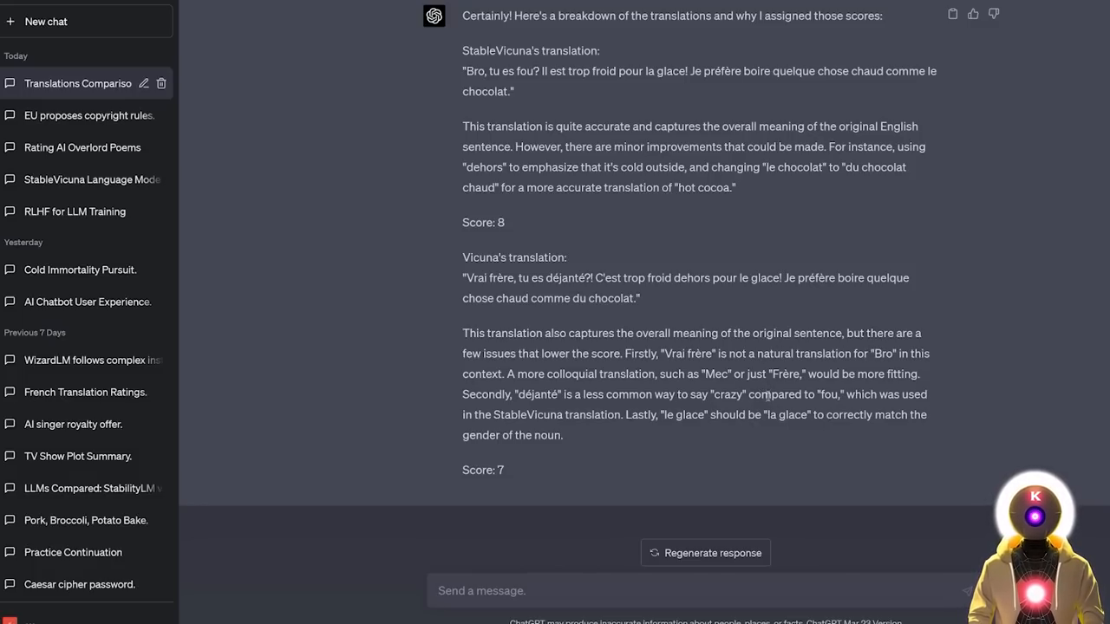
pyautogui.moveTo(593, 457)
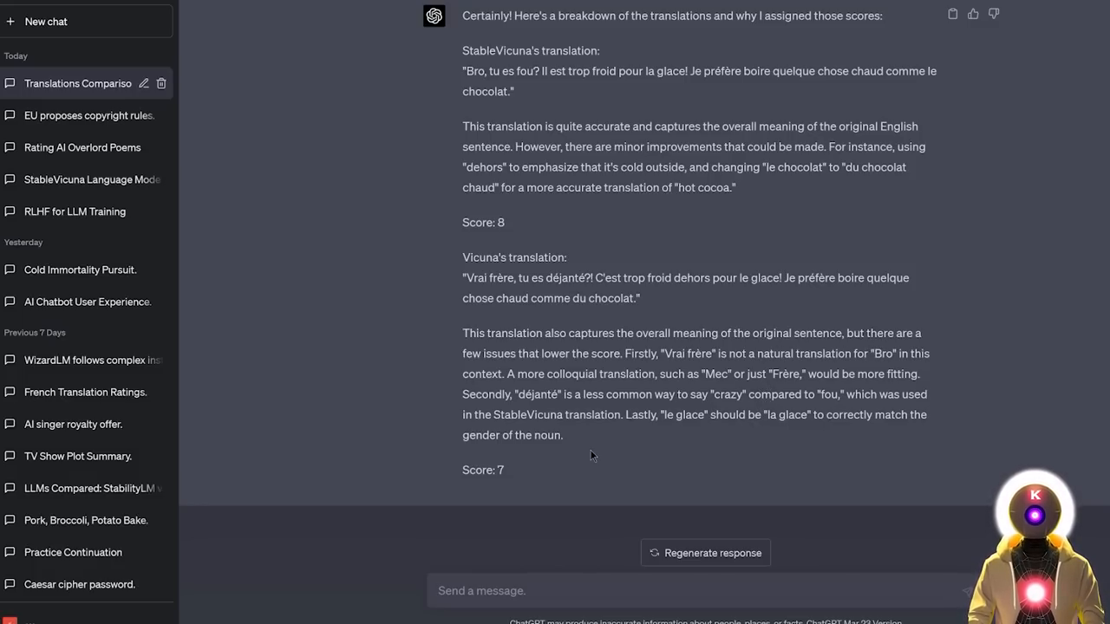
pyautogui.moveTo(599, 468)
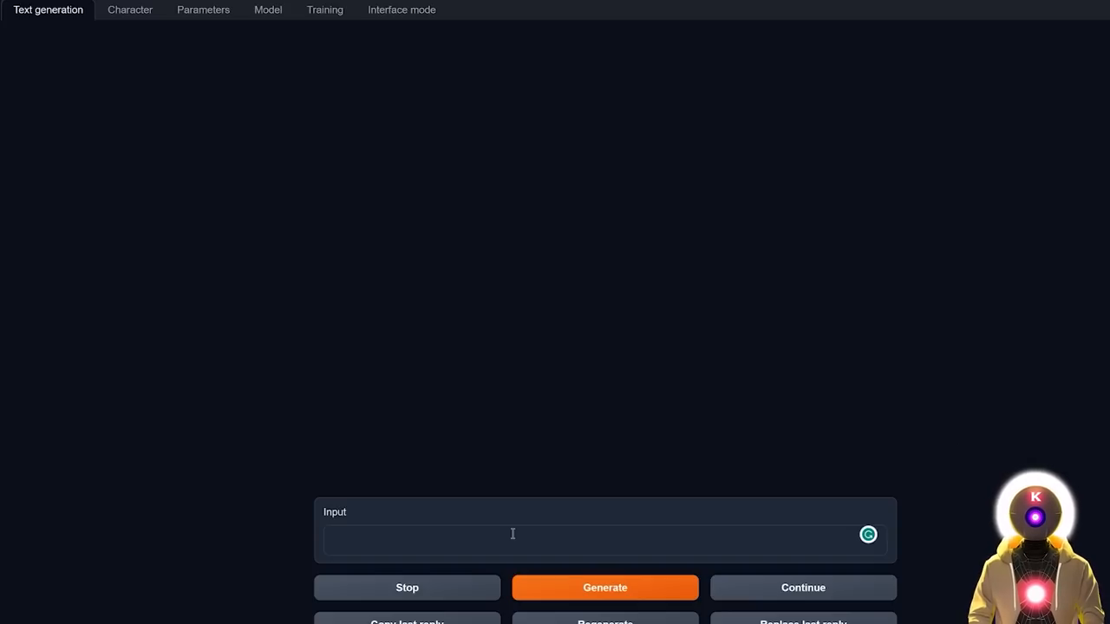
# Pose the boat-full-of-people riddle to the model and get its ghost-ship answer.
pyautogui.write("You see a boat filled with people, yet there isn't a single person on board. How is that possible?")
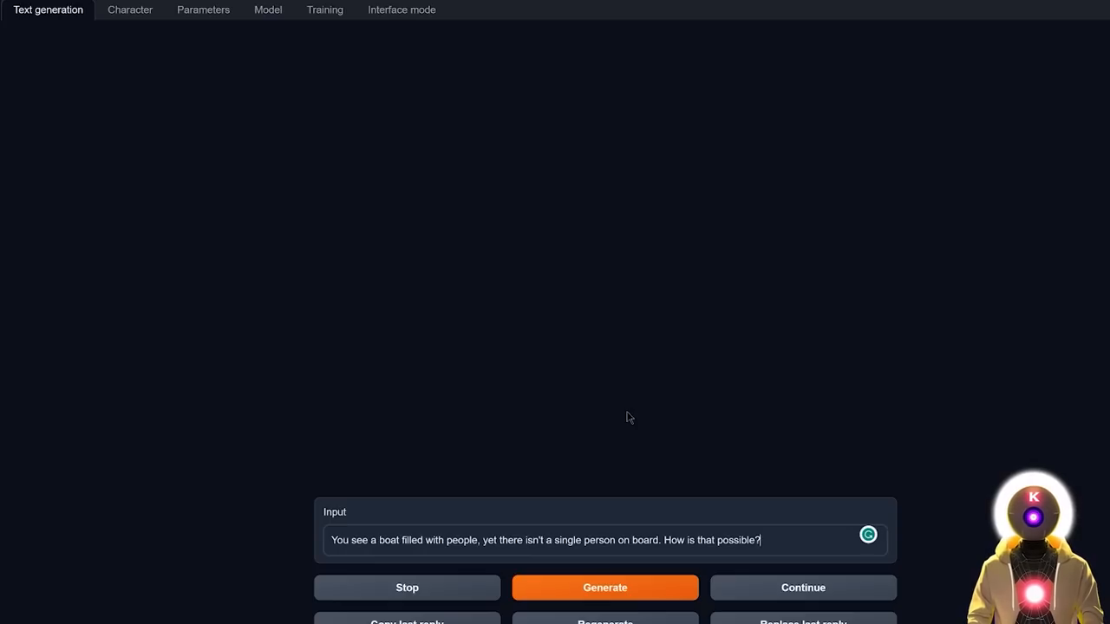
pyautogui.click(603, 586)
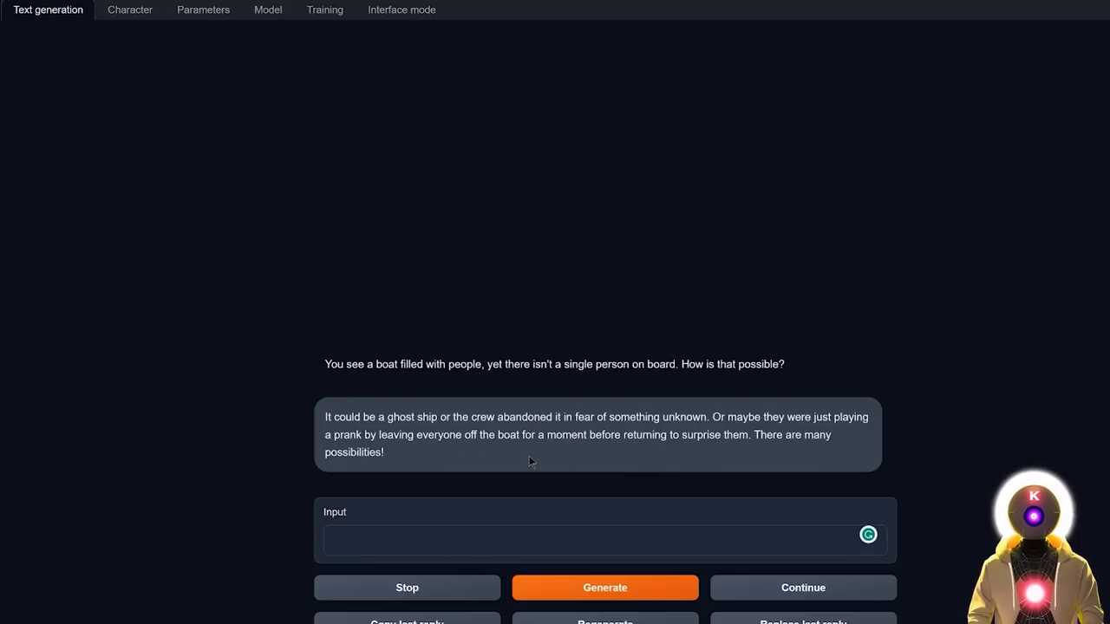
pyautogui.moveTo(443, 461)
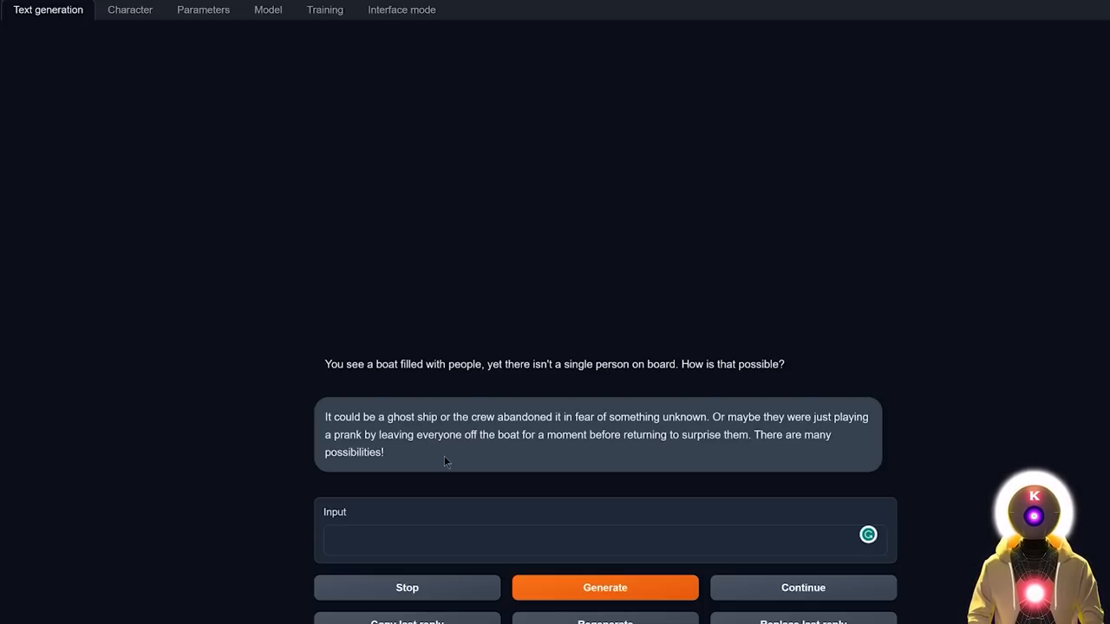
pyautogui.moveTo(416, 367)
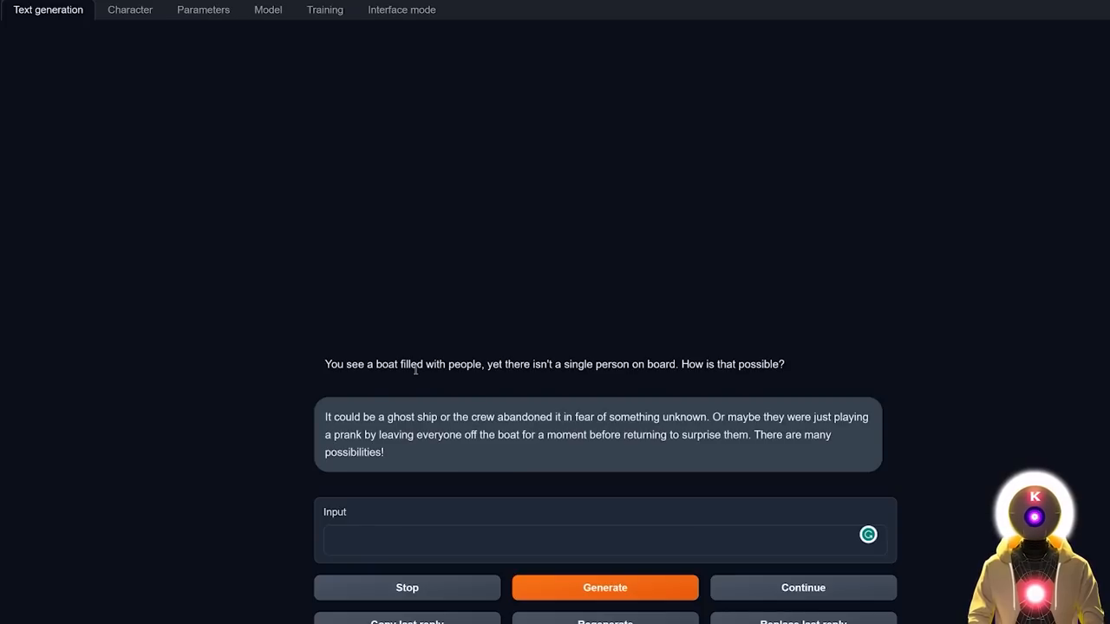
pyautogui.moveTo(434, 378)
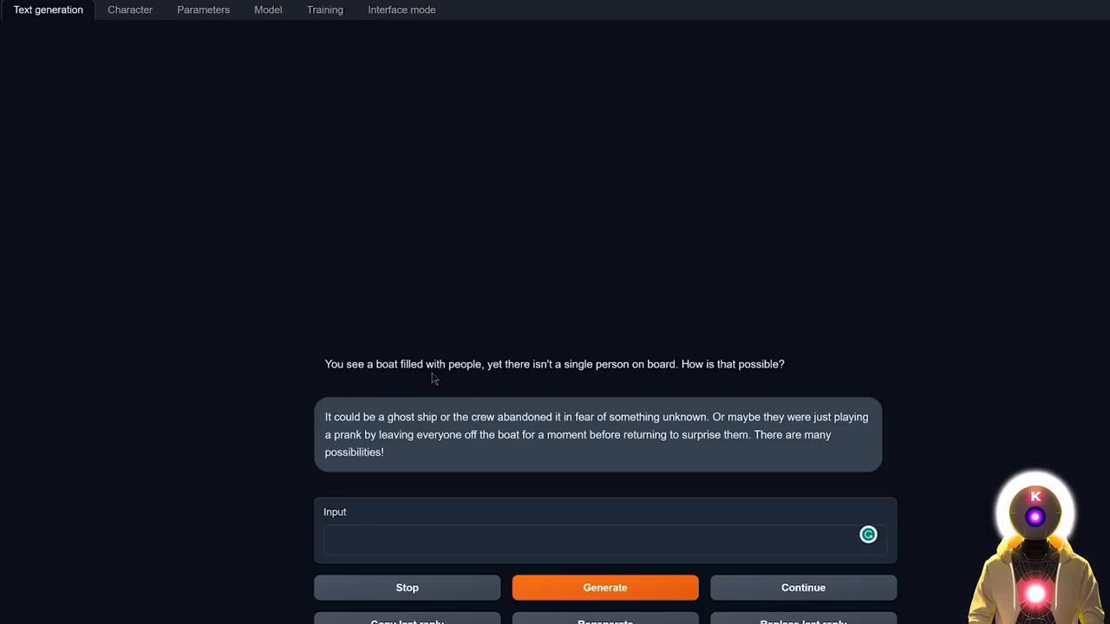
pyautogui.moveTo(465, 394)
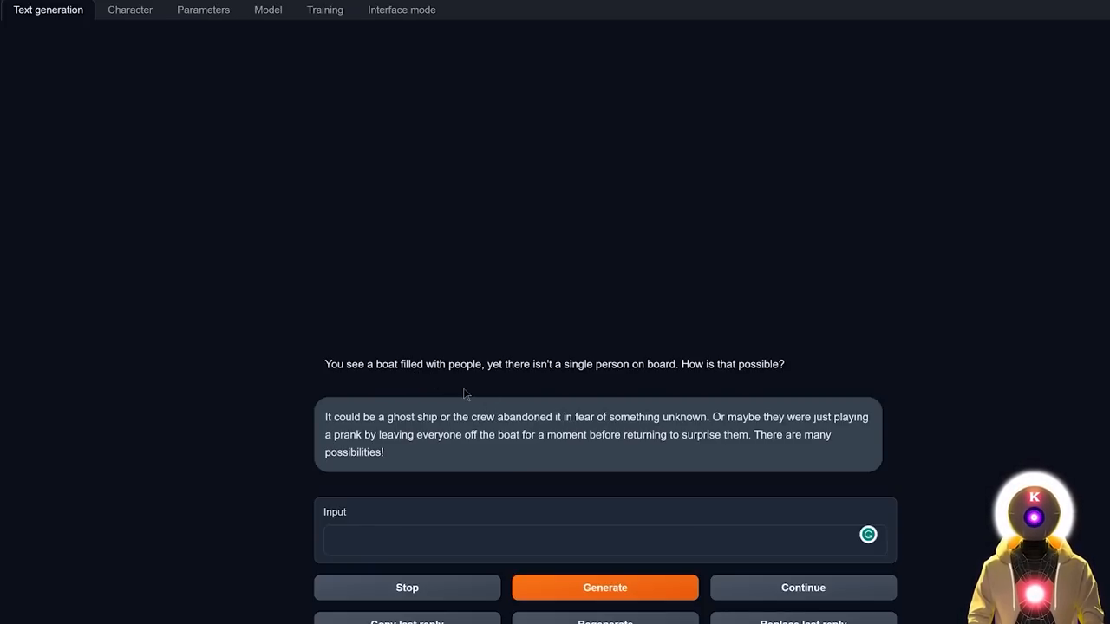
pyautogui.moveTo(559, 383)
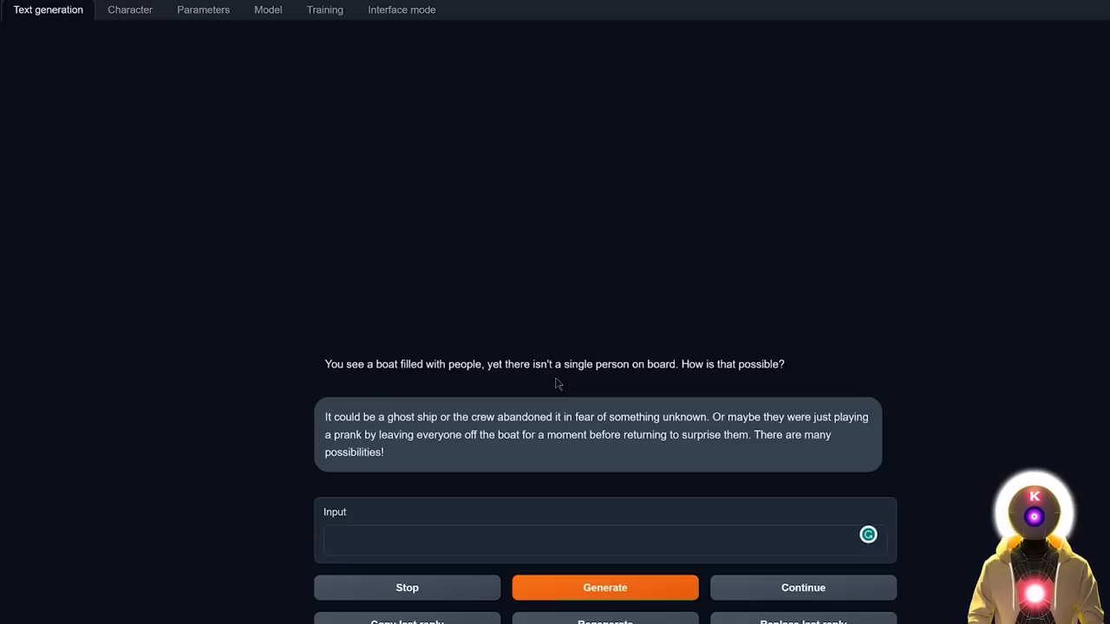
pyautogui.moveTo(933, 425)
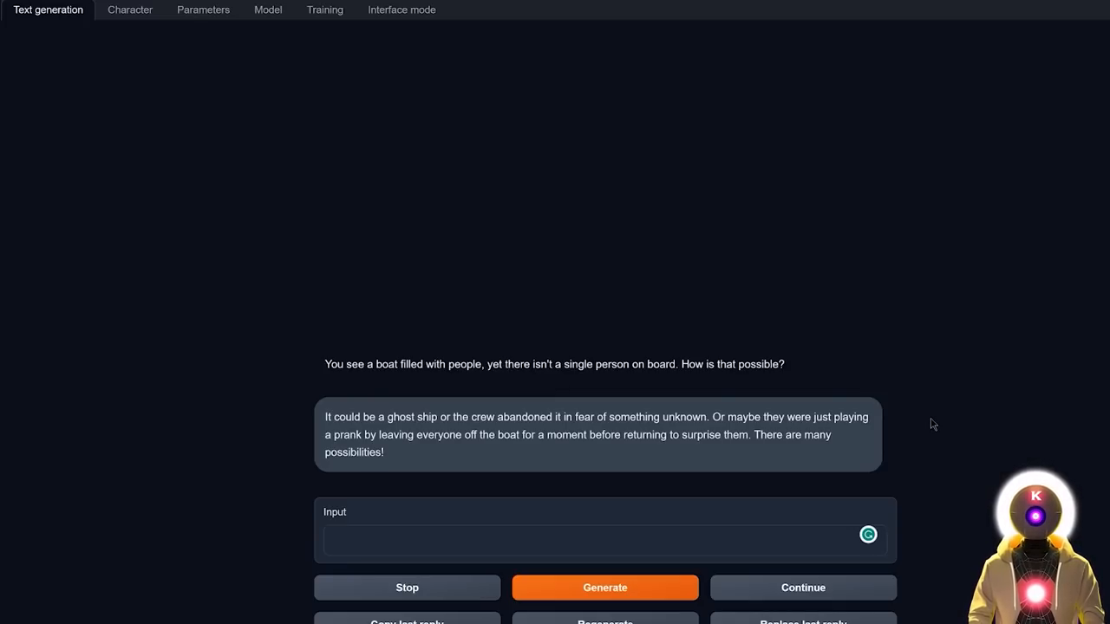
pyautogui.click(267, 10)
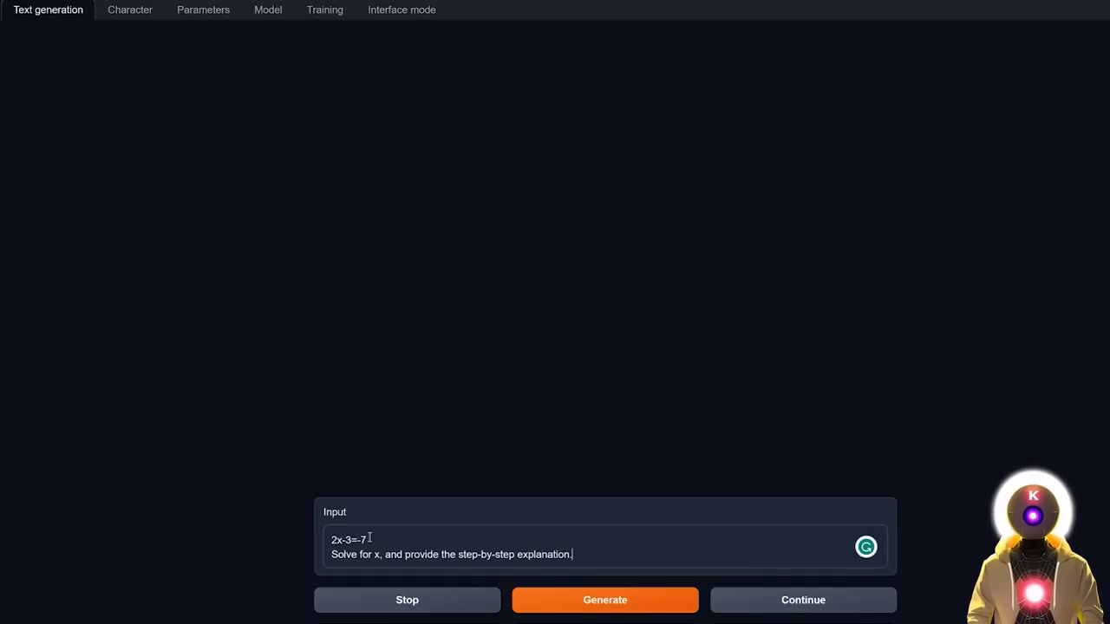
pyautogui.moveTo(442, 550)
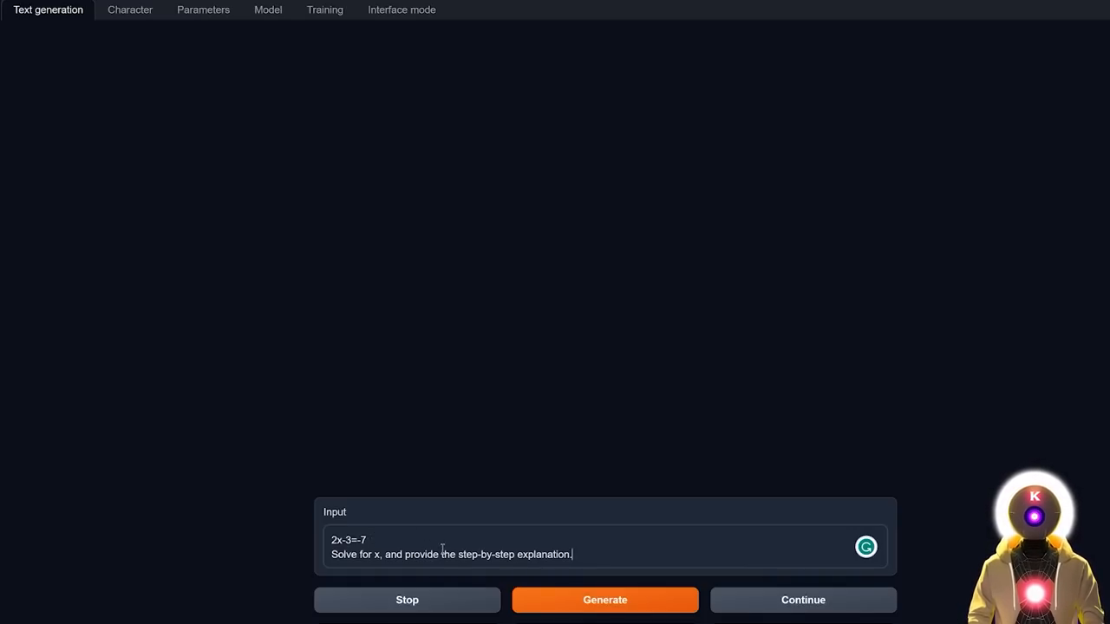
pyautogui.moveTo(621, 542)
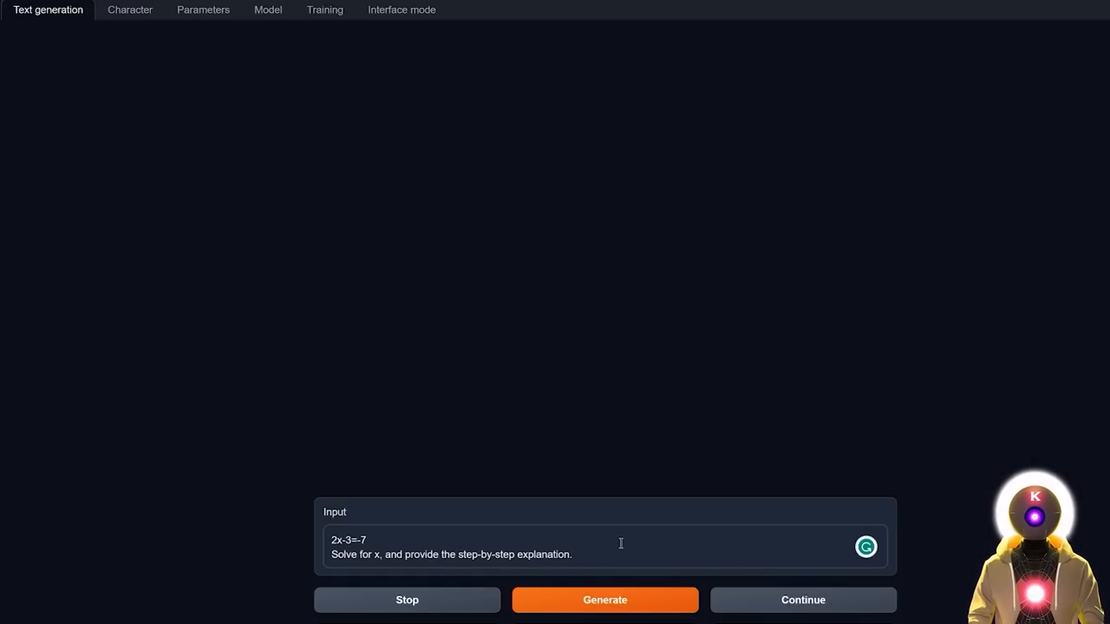
# Generate the model's step-by-step solution to 2x-3=-7.
pyautogui.click(603, 600)
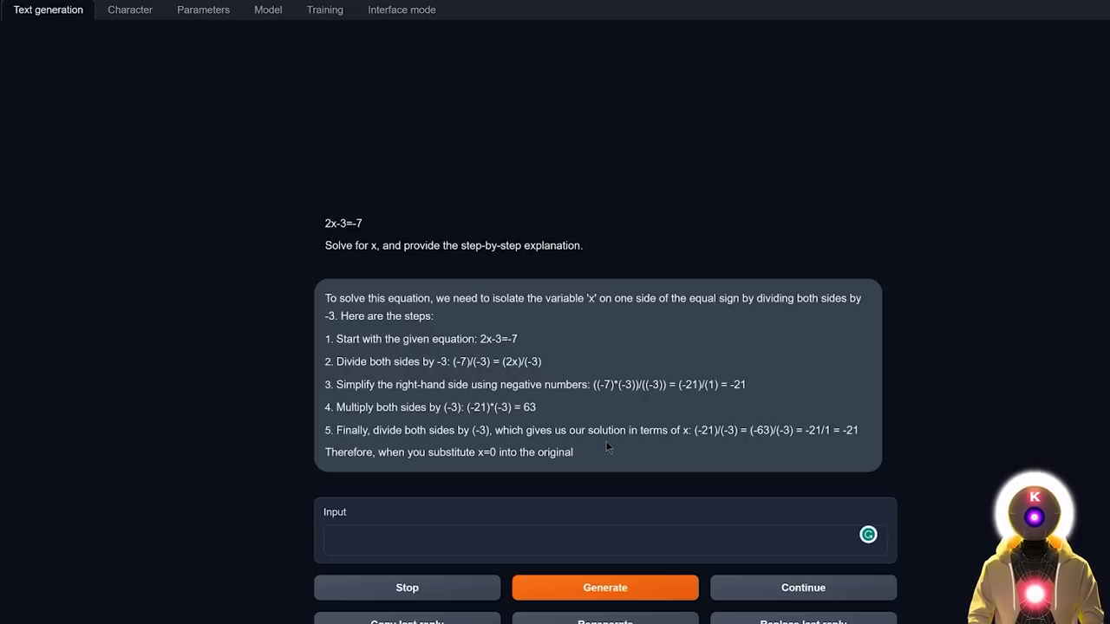
pyautogui.moveTo(597, 347)
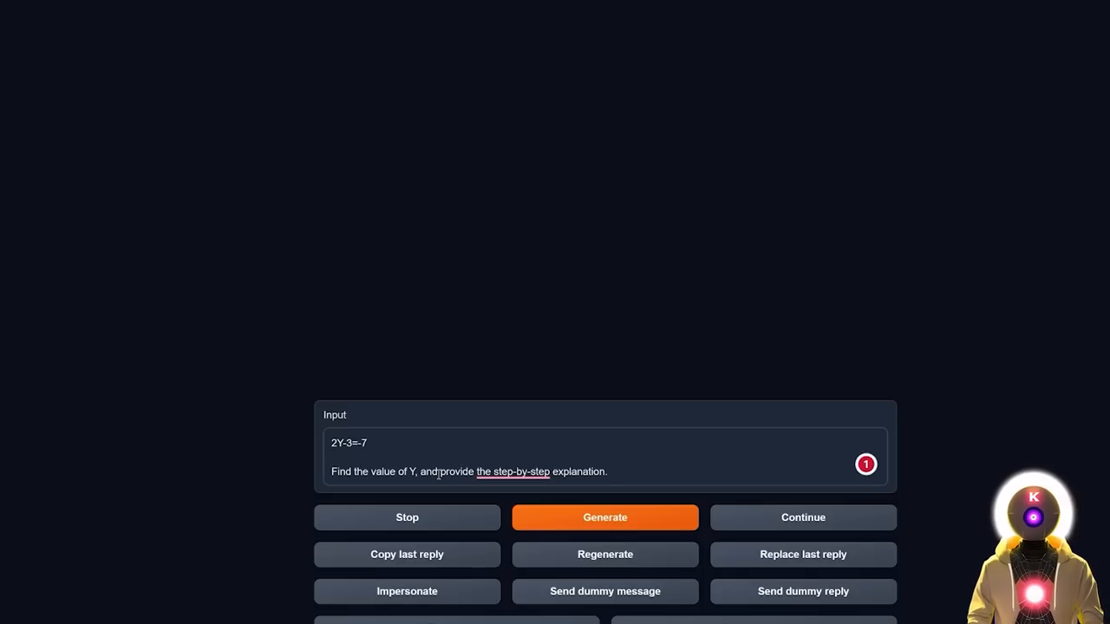
# Generate the model's step-by-step solution for Y in 2Y-3=-7.
pyautogui.click(603, 517)
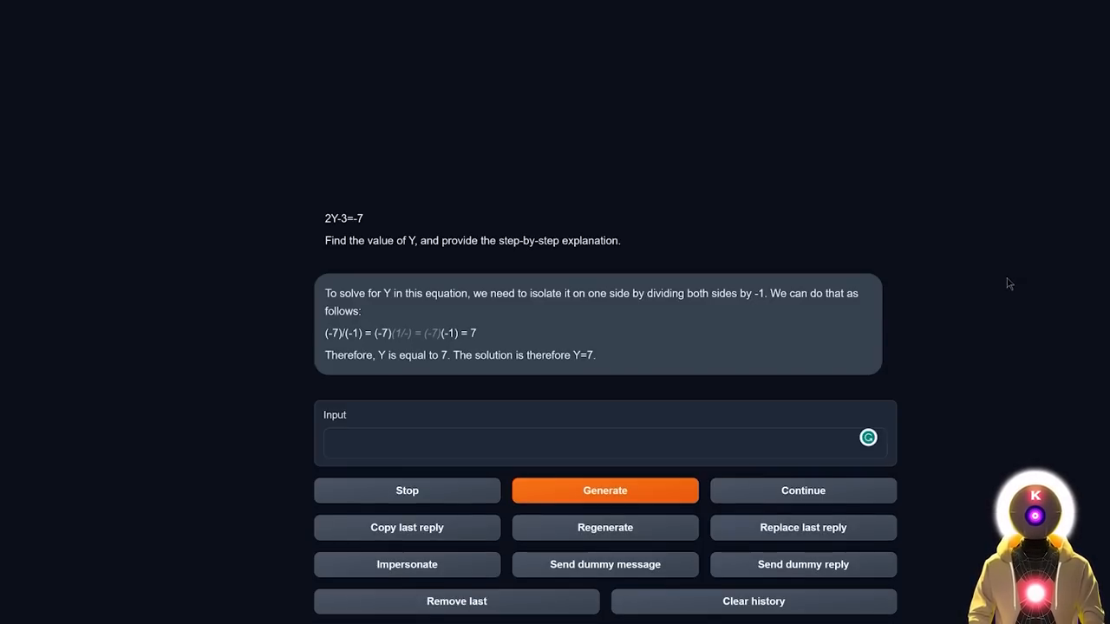
pyautogui.moveTo(943, 350)
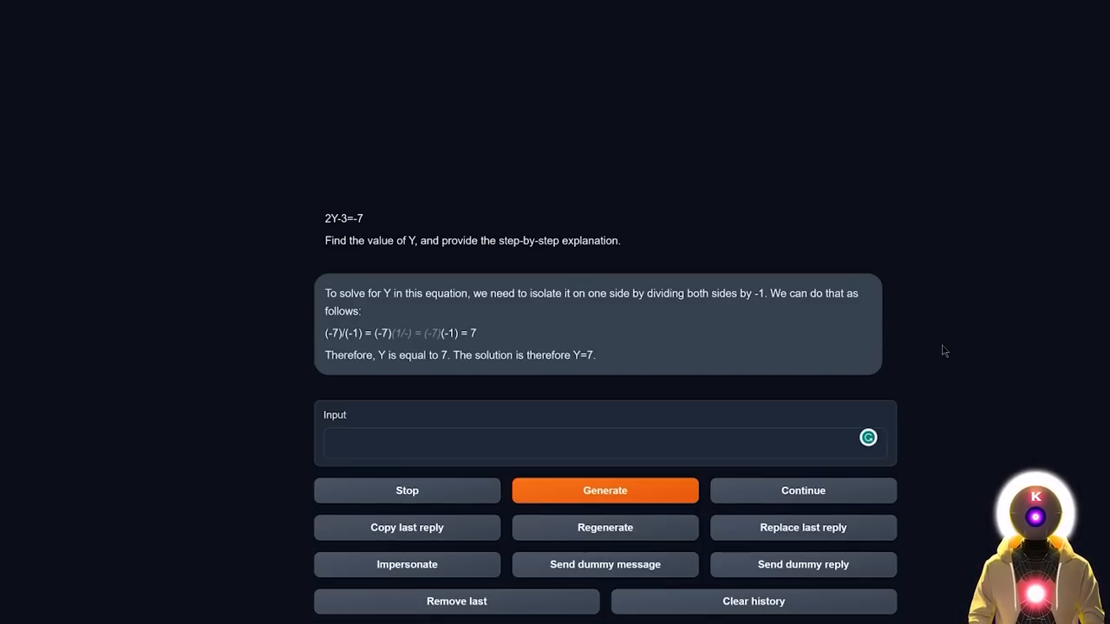
pyautogui.moveTo(680, 222)
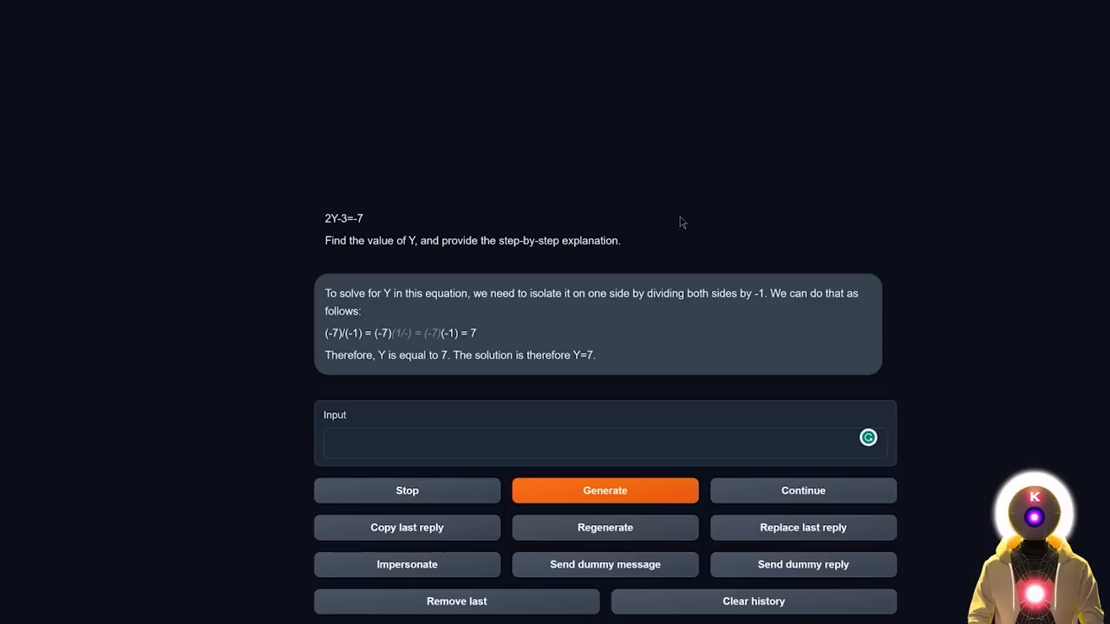
pyautogui.moveTo(635, 241)
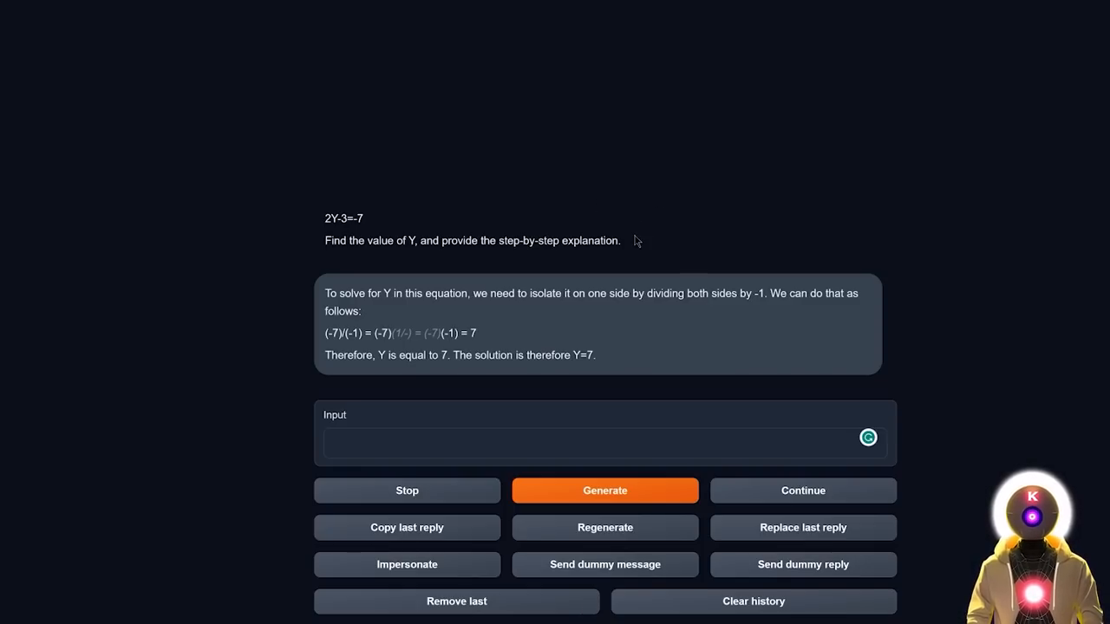
pyautogui.moveTo(672, 337)
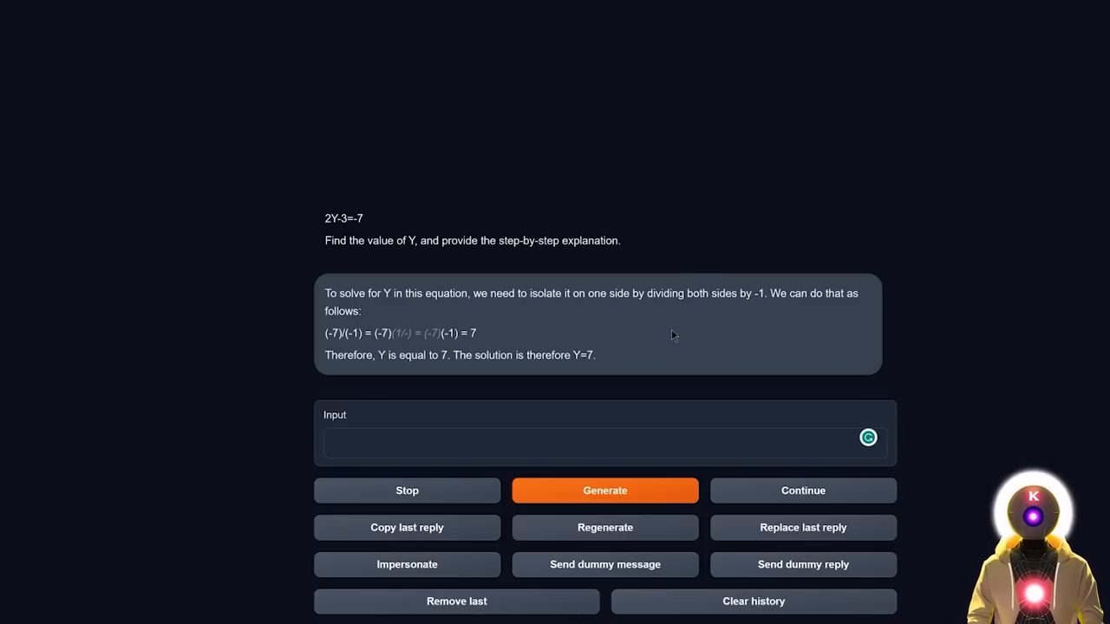
pyautogui.moveTo(693, 336)
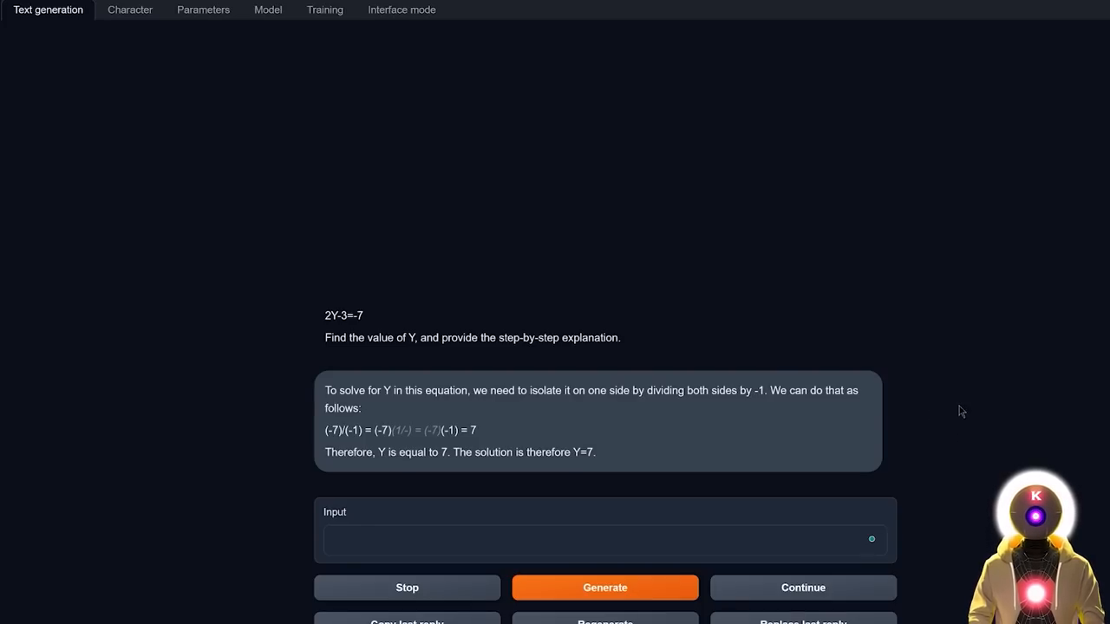
# Switch to another model and regenerate its step-by-step answer to 2Y-3=-7, then try 2X-3=-7.
pyautogui.click(267, 11)
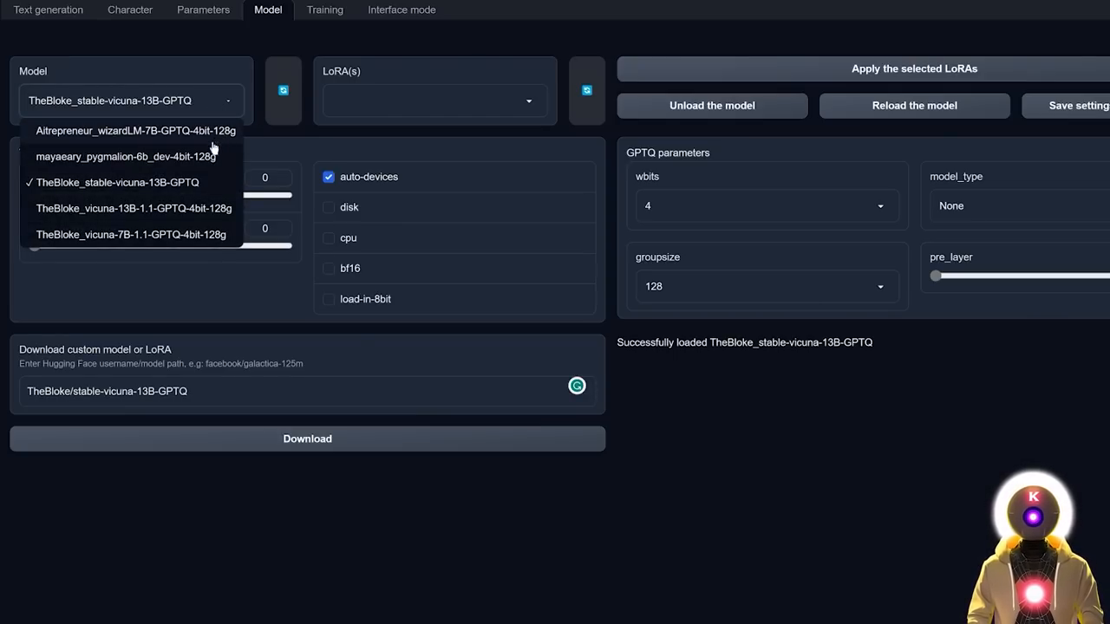
pyautogui.click(48, 11)
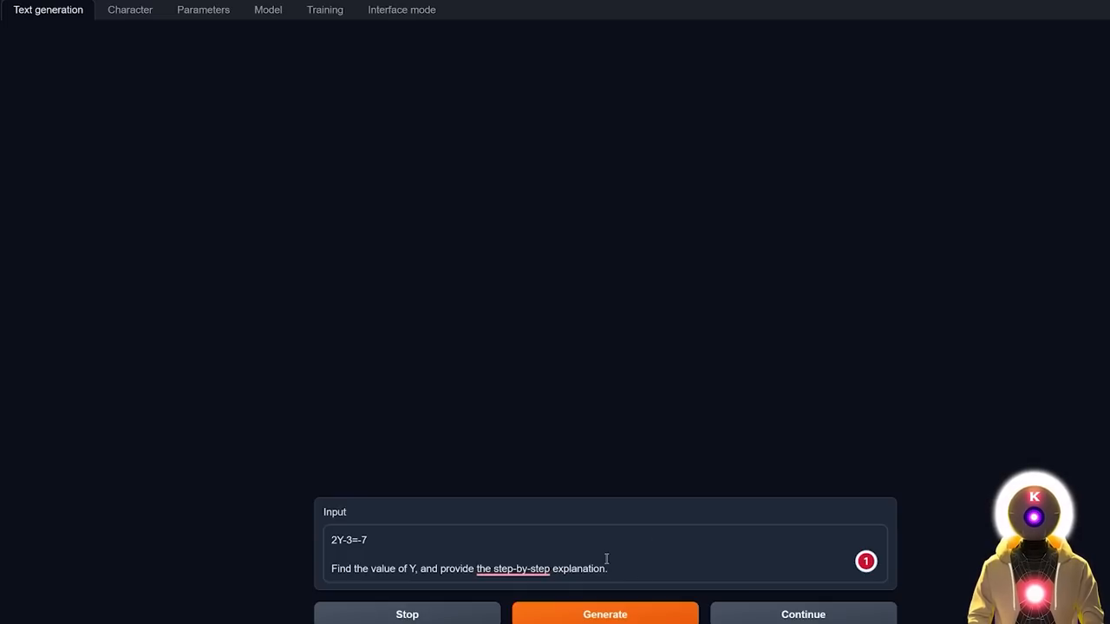
pyautogui.click(604, 614)
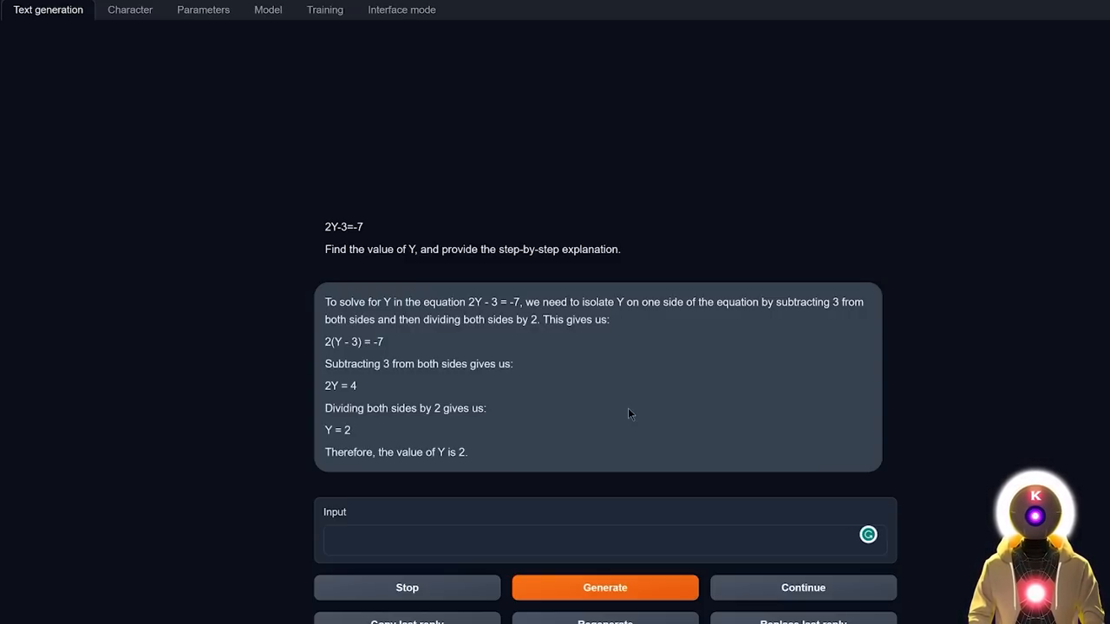
pyautogui.write('2X-3=-7')
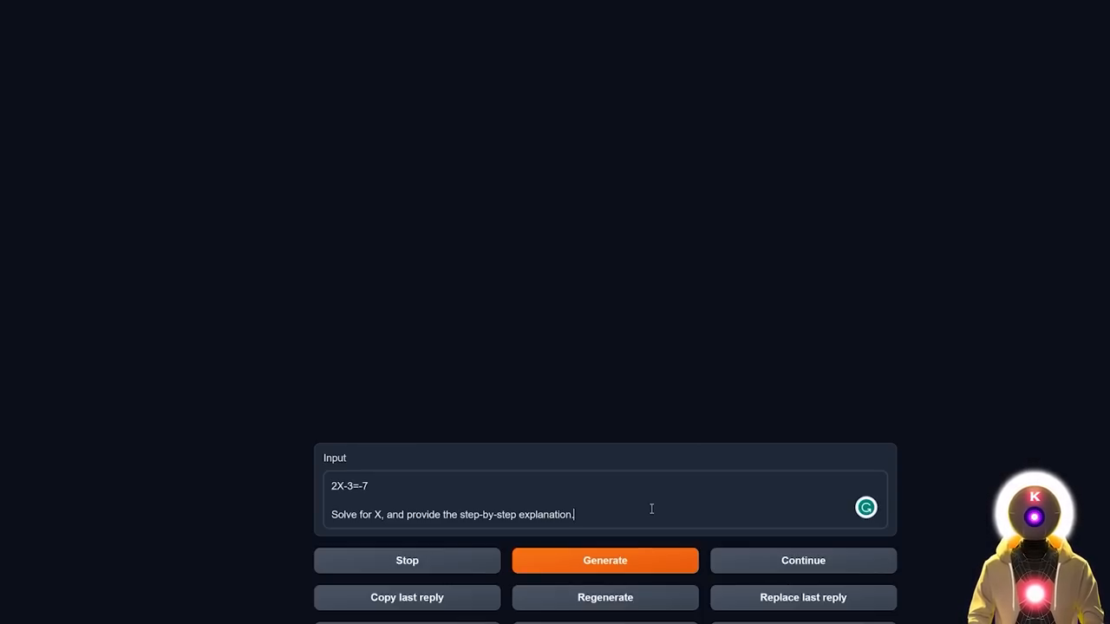
pyautogui.click(603, 560)
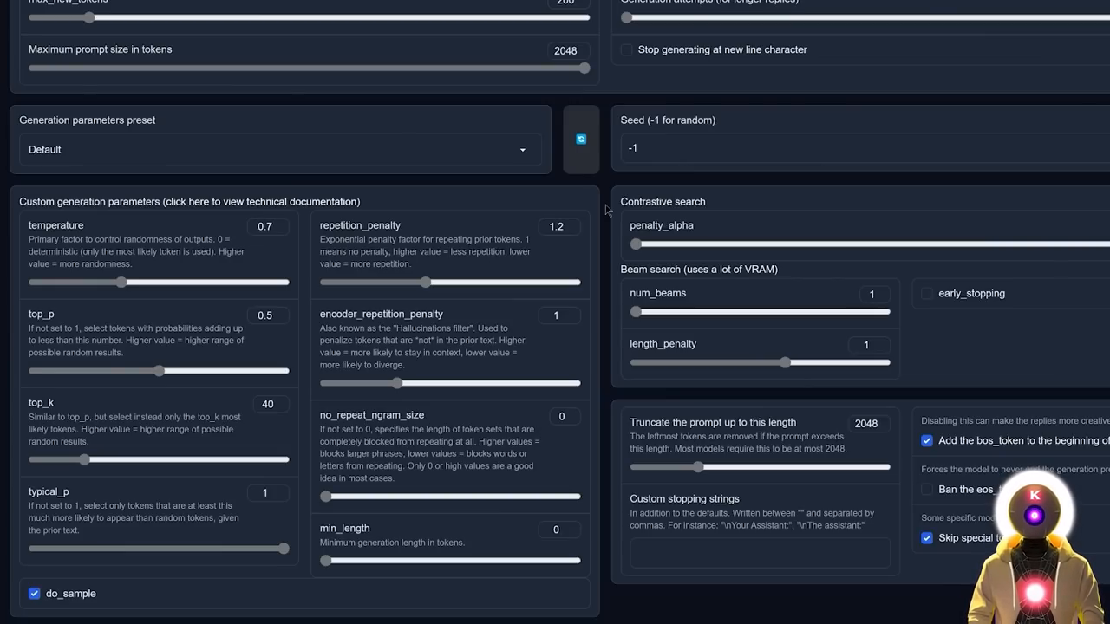
# Return to Text generation and clear the conversation history.
pyautogui.click(49, 11)
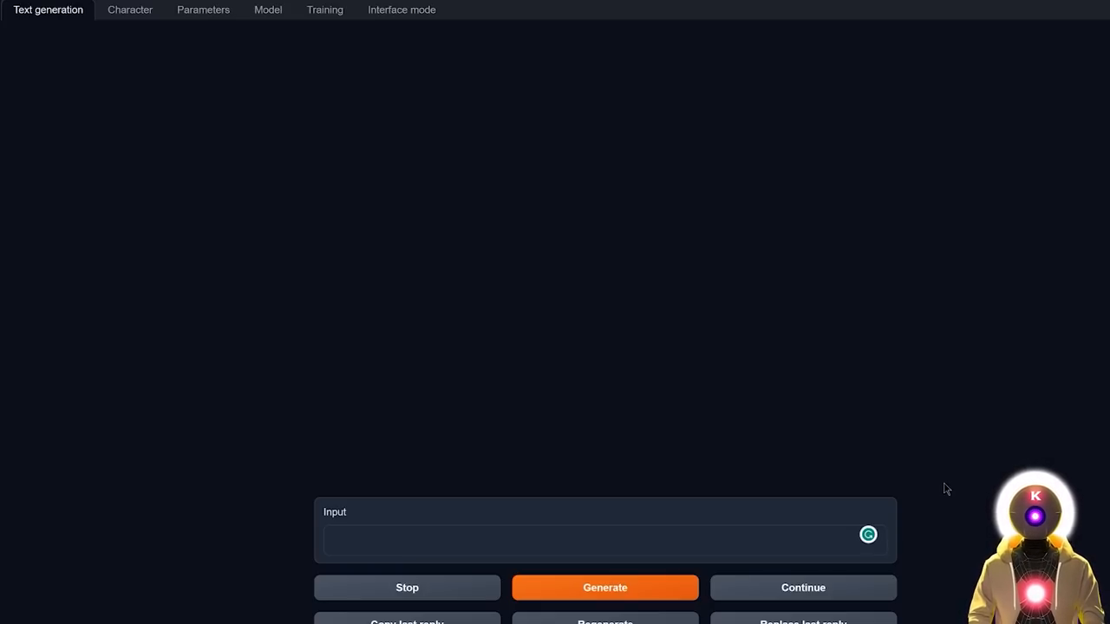
# Ask for an HTML page with a button that changes the background colour.
pyautogui.write('write me the code for a html page with a button that when pressed changes the background to a random color')
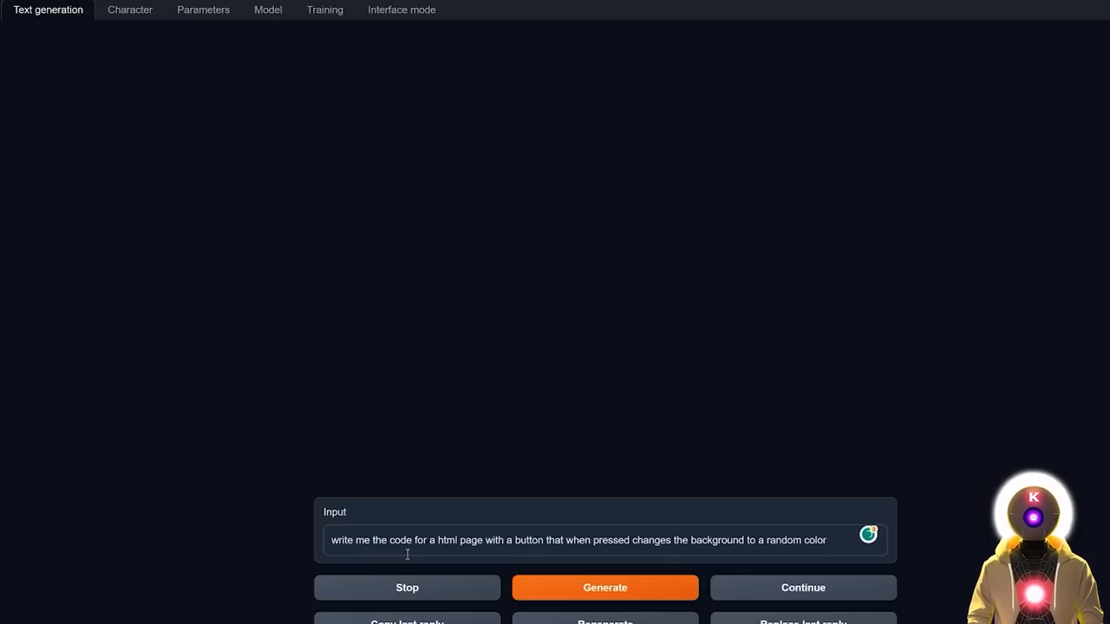
pyautogui.moveTo(534, 562)
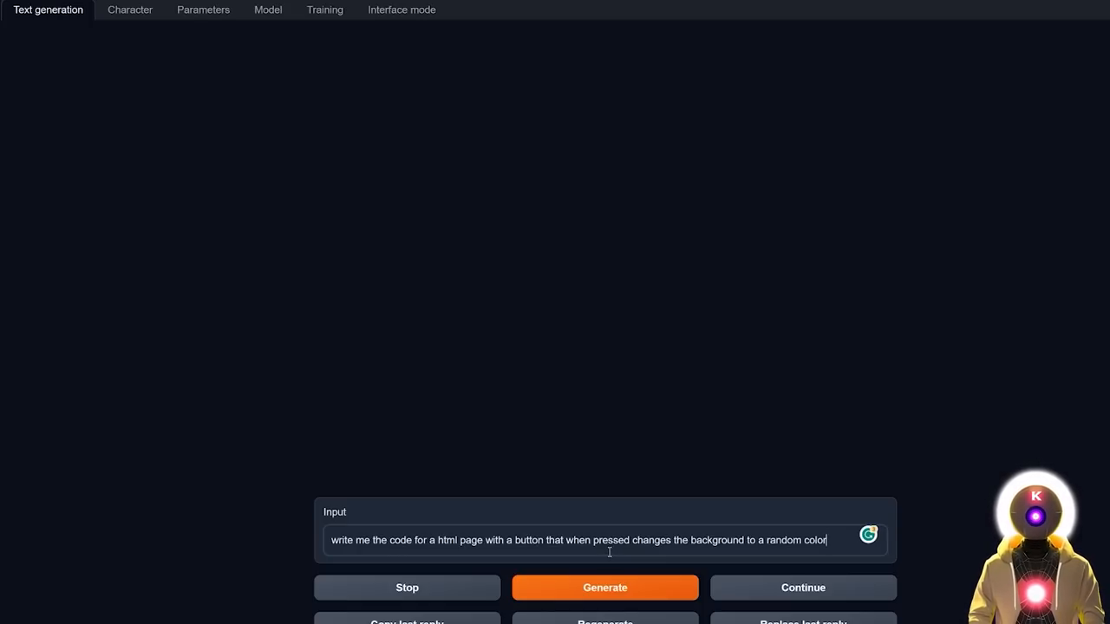
pyautogui.click(603, 586)
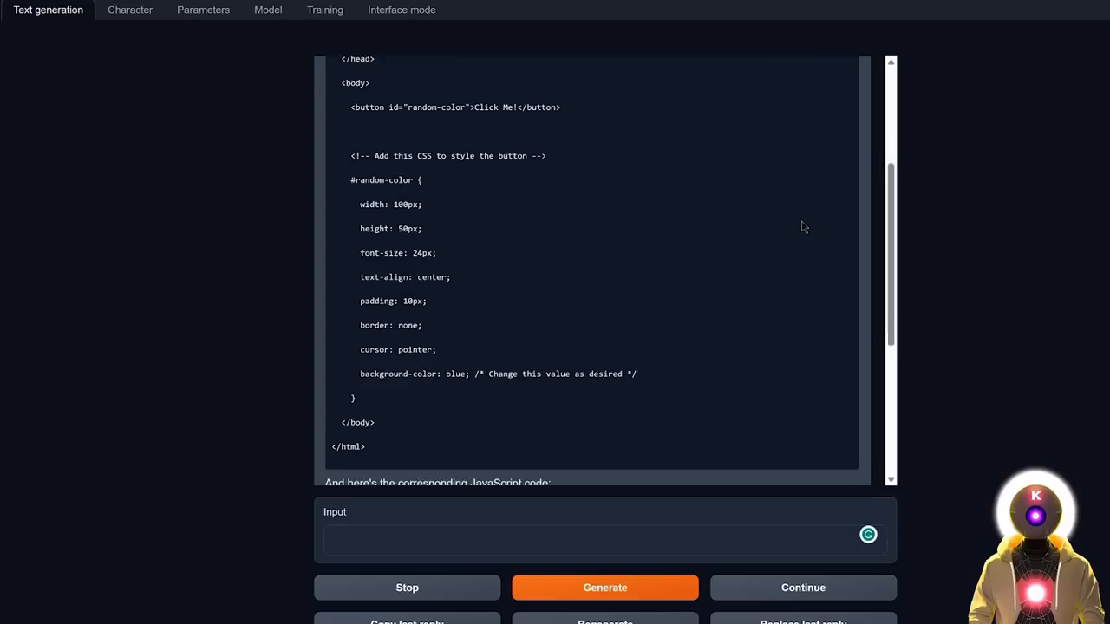
pyautogui.scroll(-3)
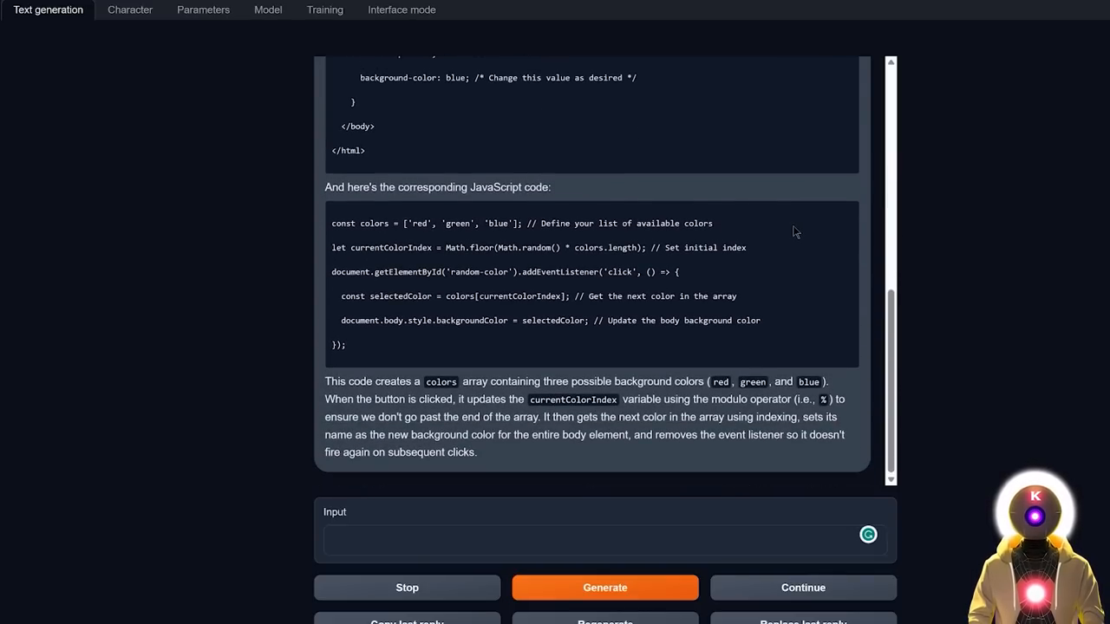
pyautogui.scroll(3)
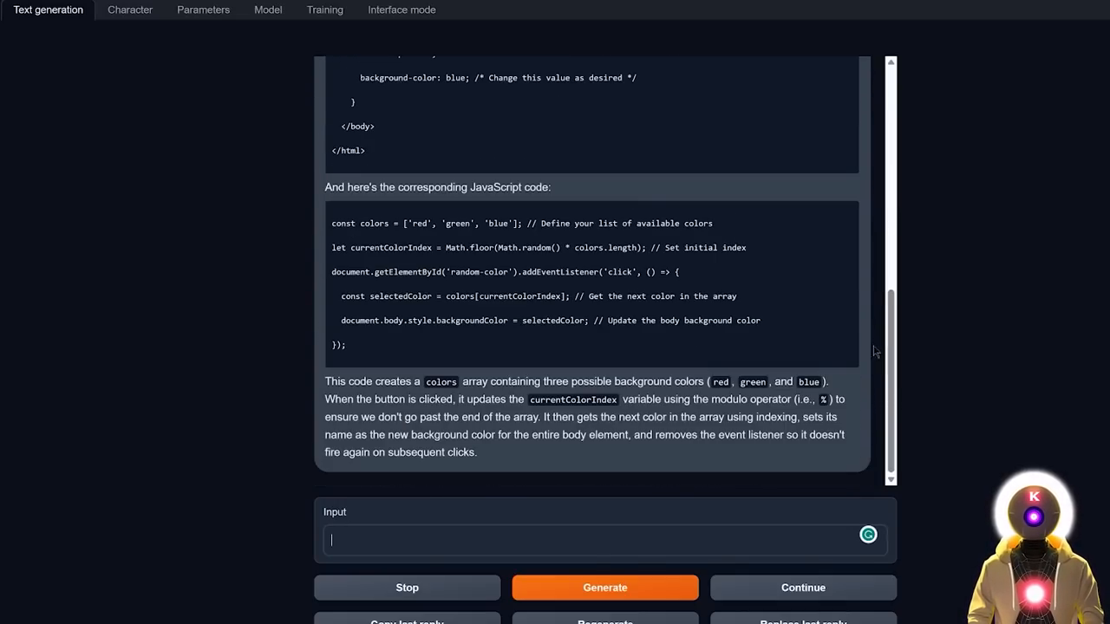
# Ask the model to rewrite the code as one single complete HTML page.
pyautogui.write('Can you')
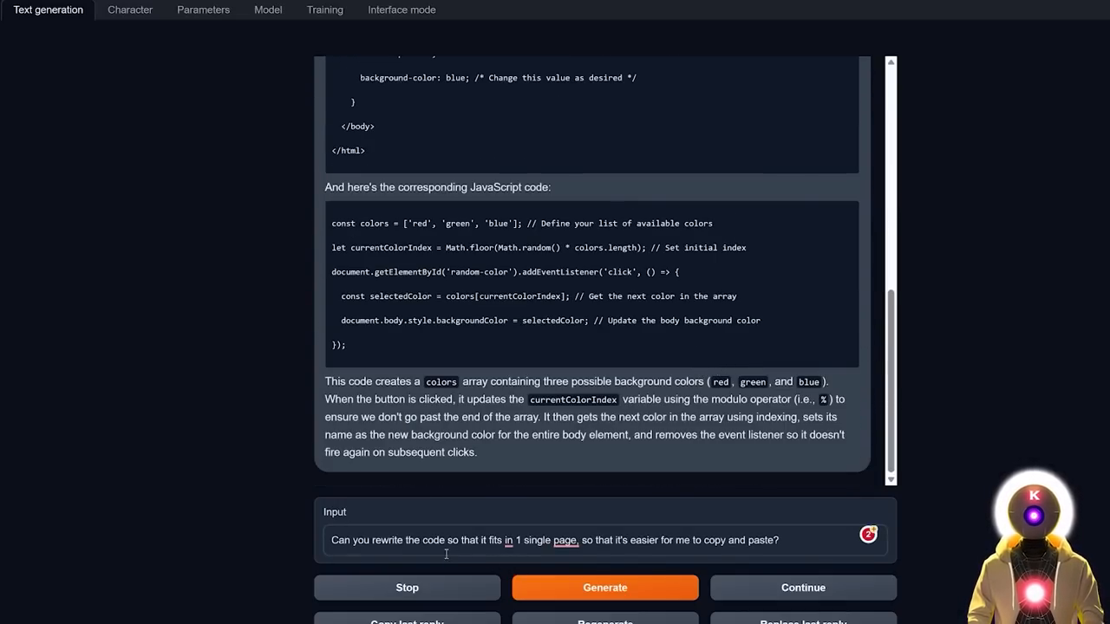
pyautogui.moveTo(416, 553)
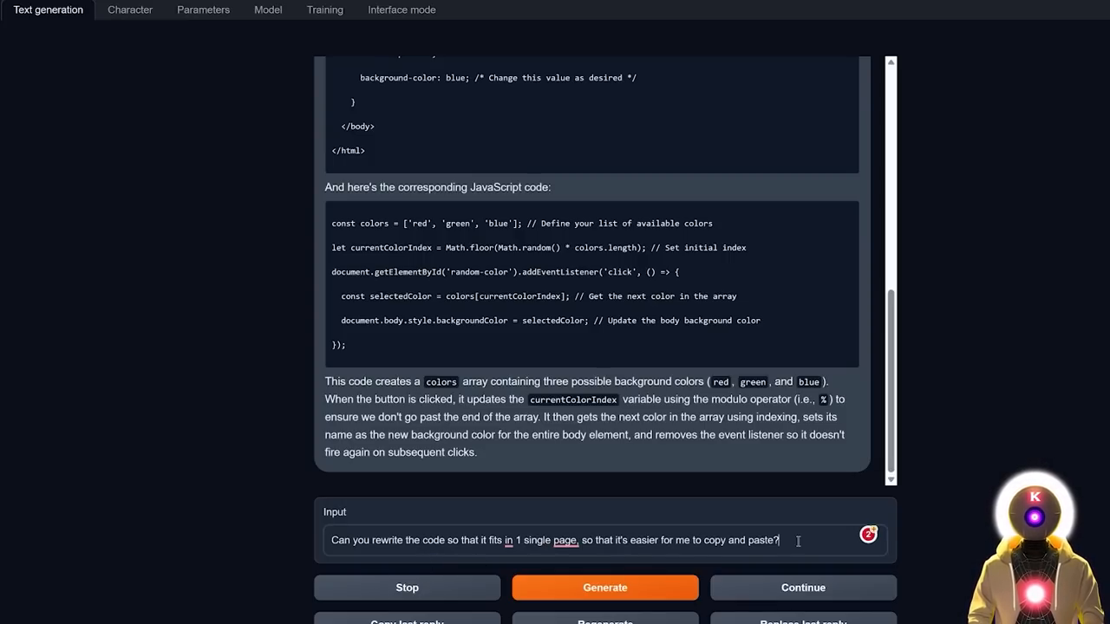
pyautogui.click(603, 586)
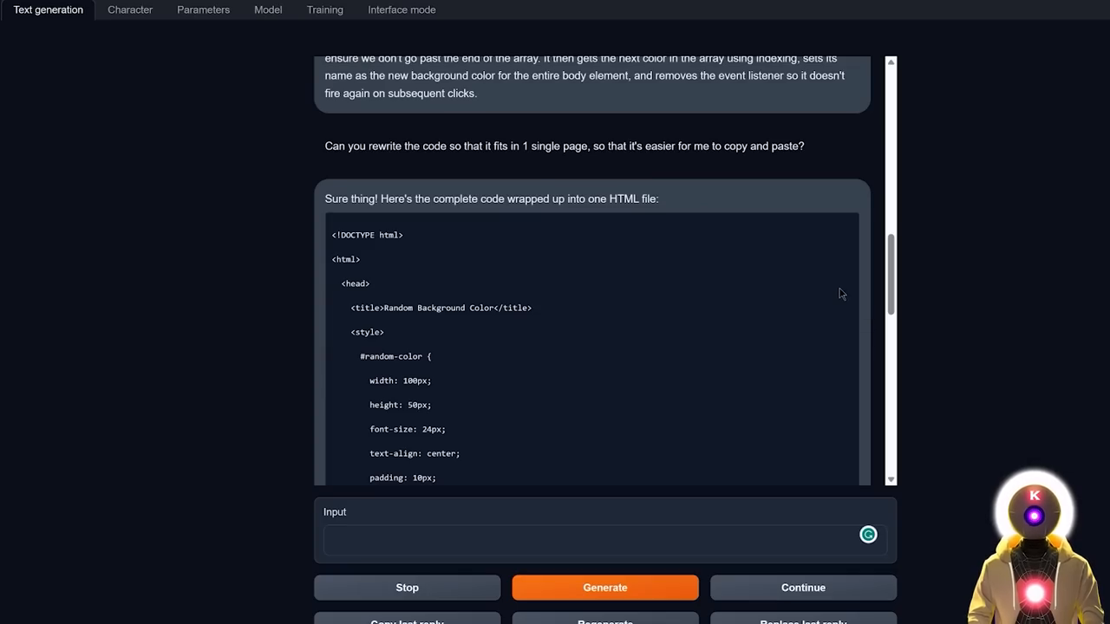
pyautogui.scroll(-3)
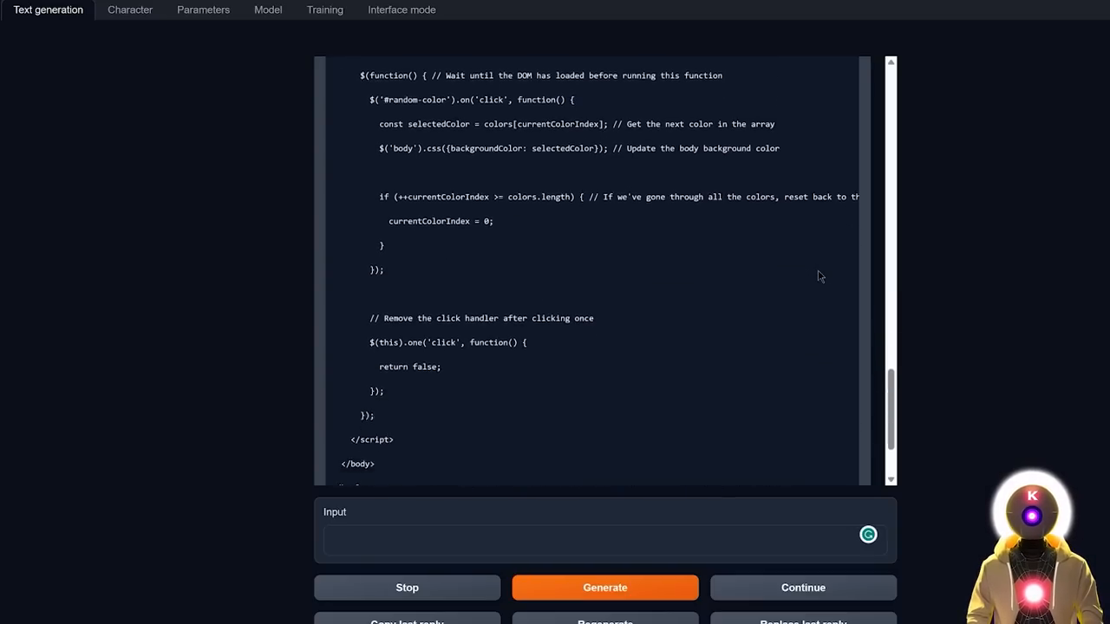
pyautogui.scroll(-3)
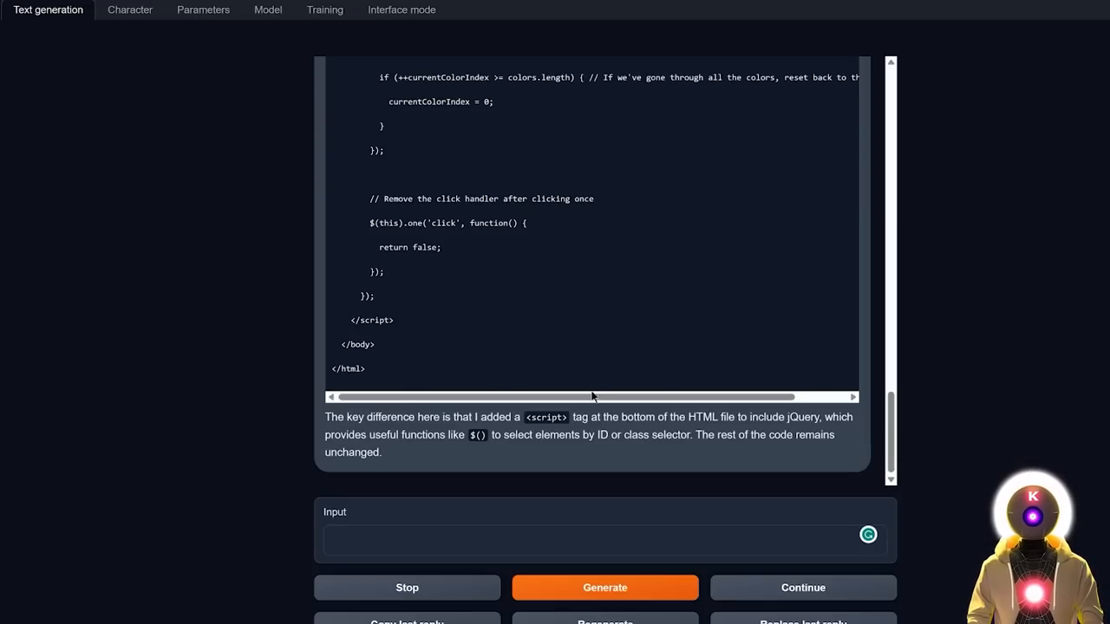
pyautogui.scroll(3)
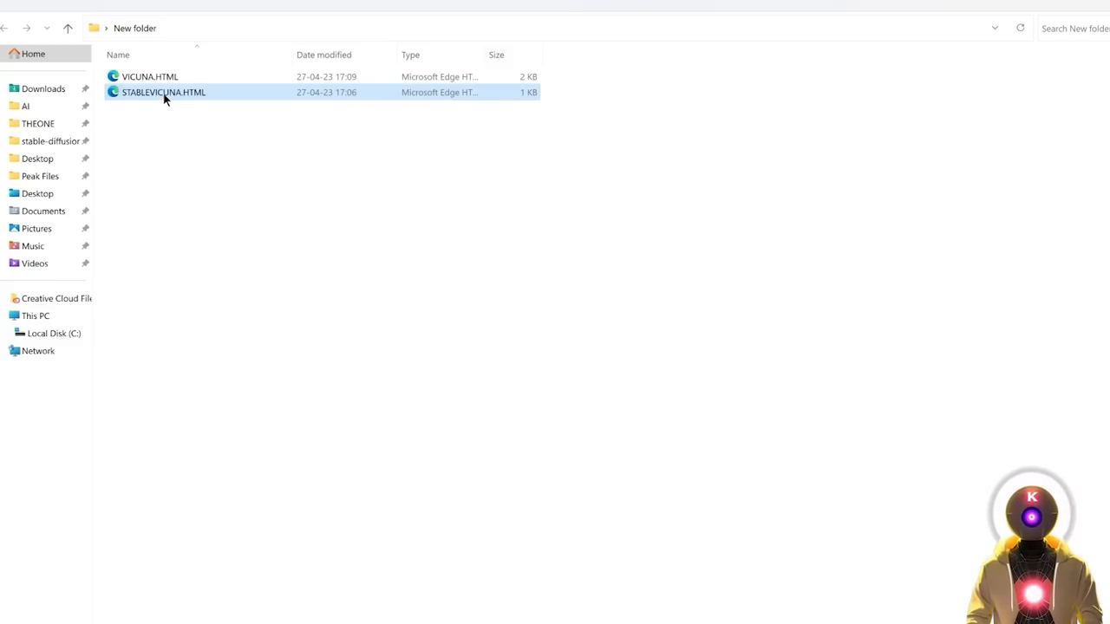
# Open the updated STABLEVICUNA.HTML page to test the single-page code.
pyautogui.doubleClick(163, 92)
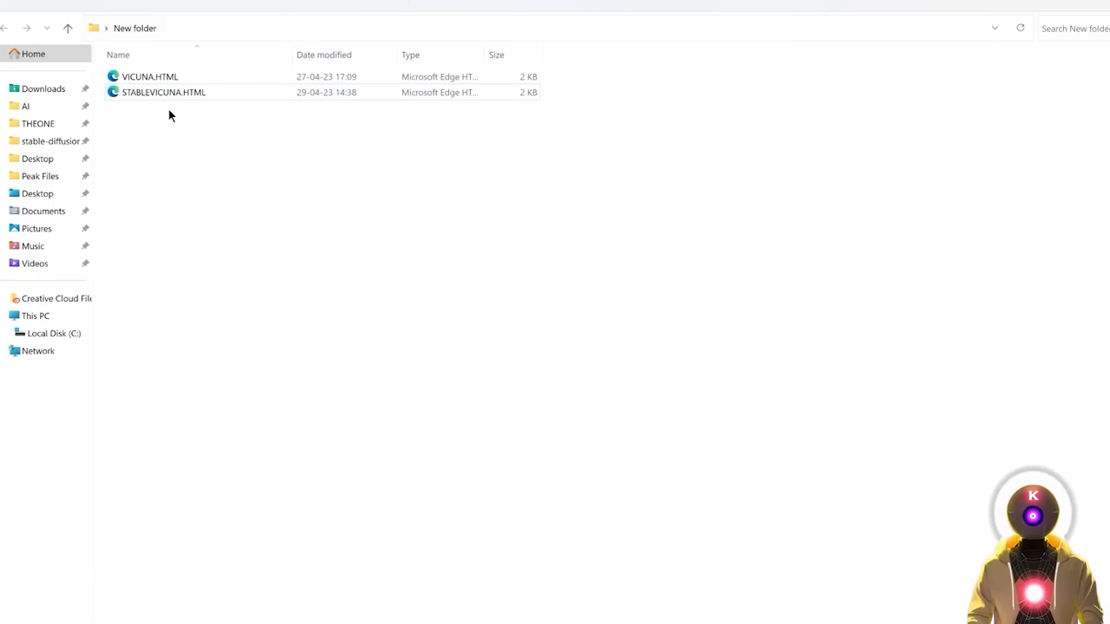
pyautogui.doubleClick(163, 92)
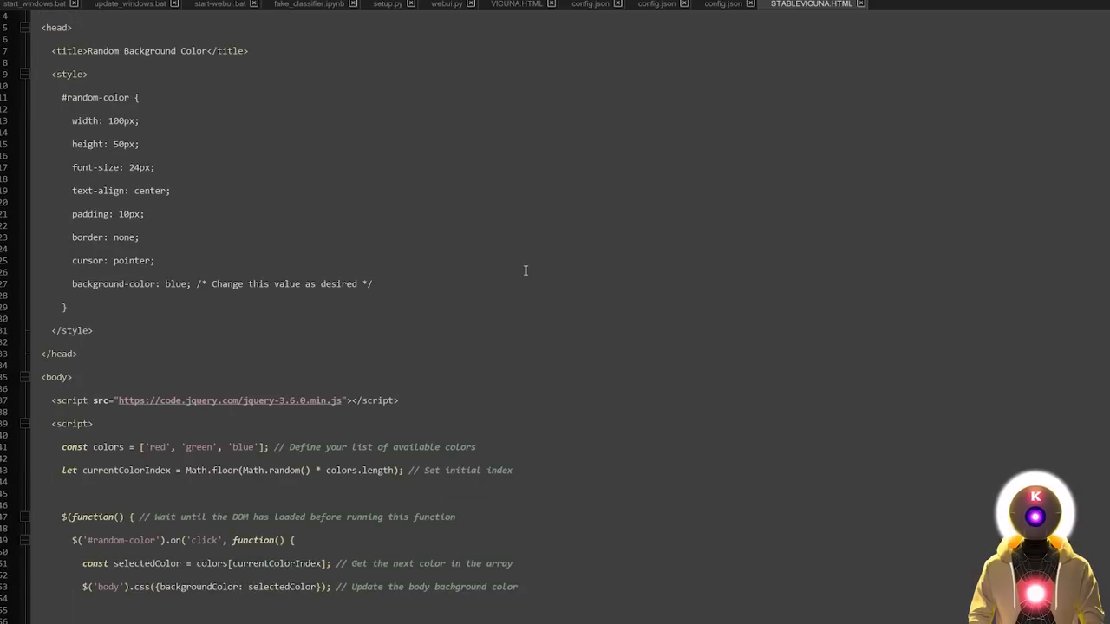
pyautogui.scroll(-3)
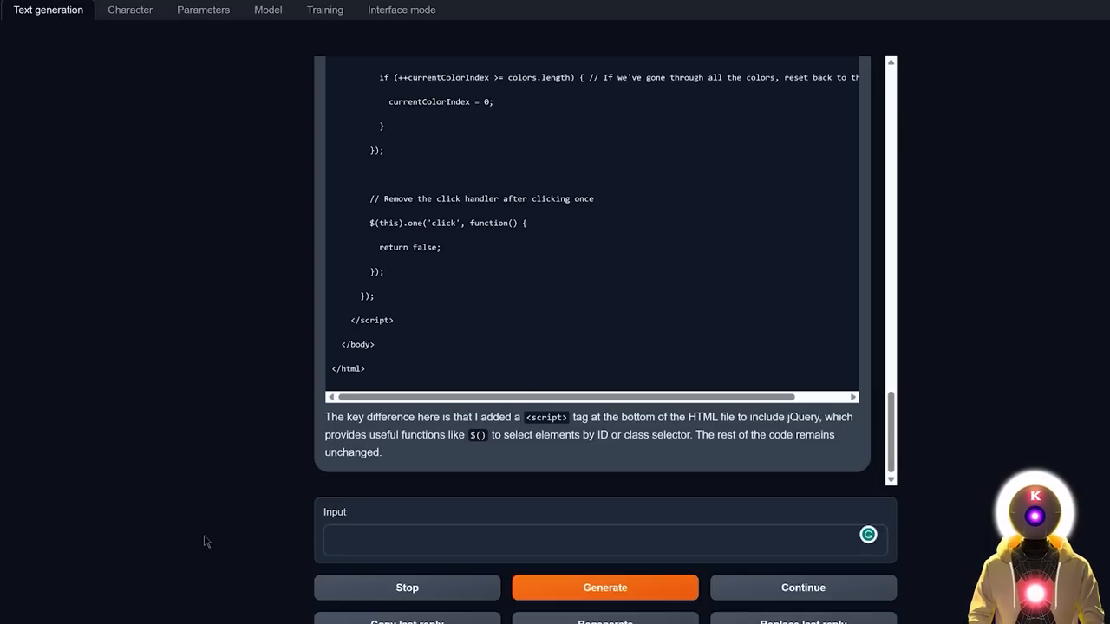
# Tell the model 'there is no button on the page' and send it.
pyautogui.write('there is no button on the page')
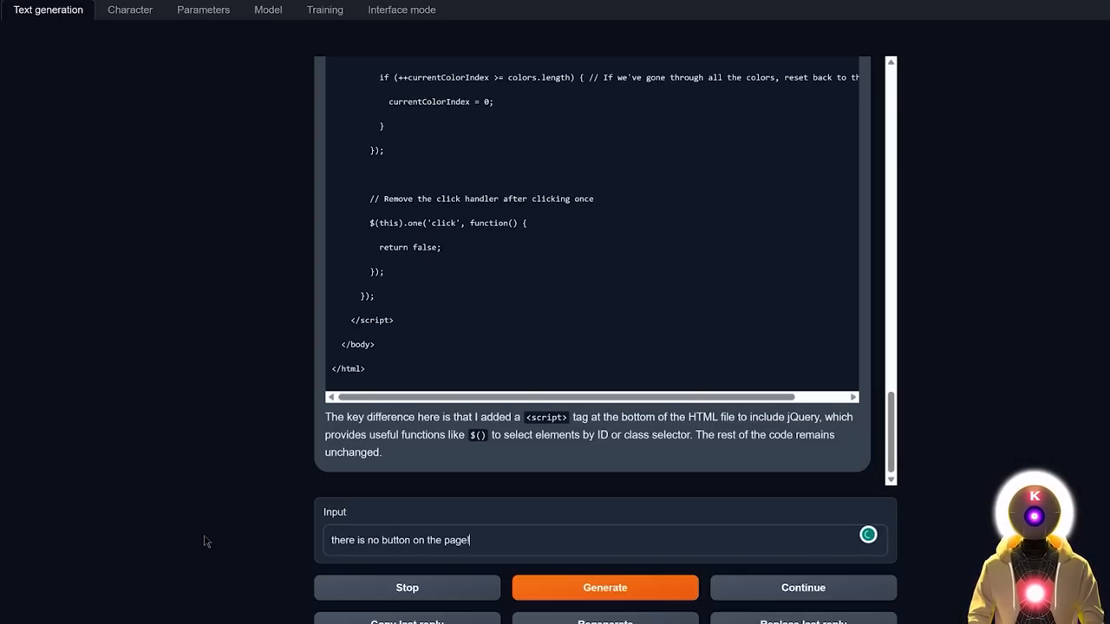
pyautogui.moveTo(271, 544)
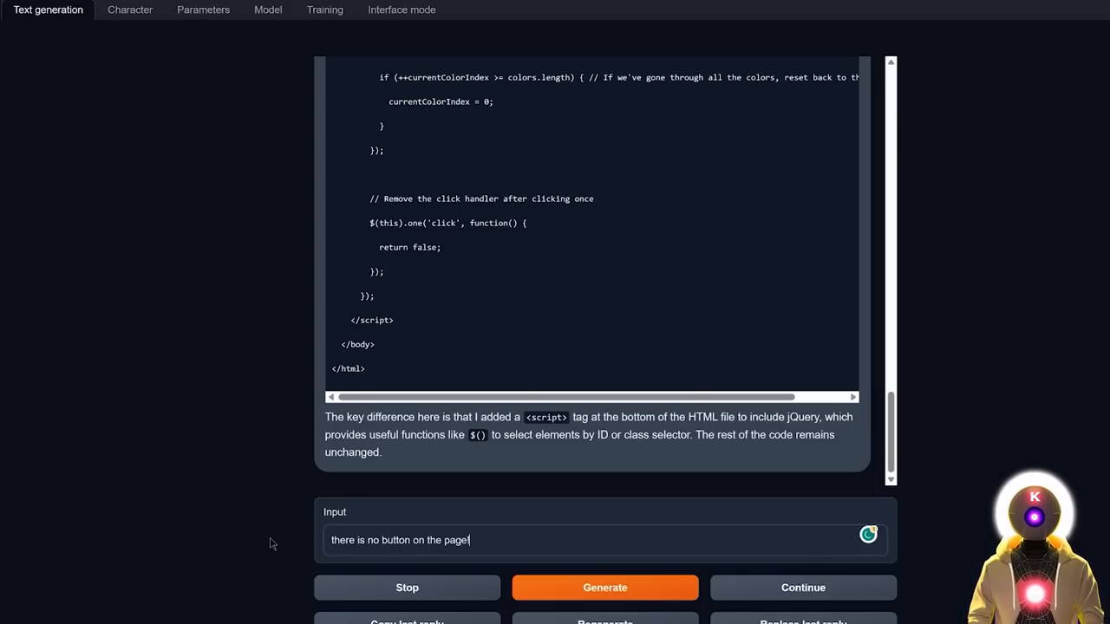
pyautogui.click(604, 586)
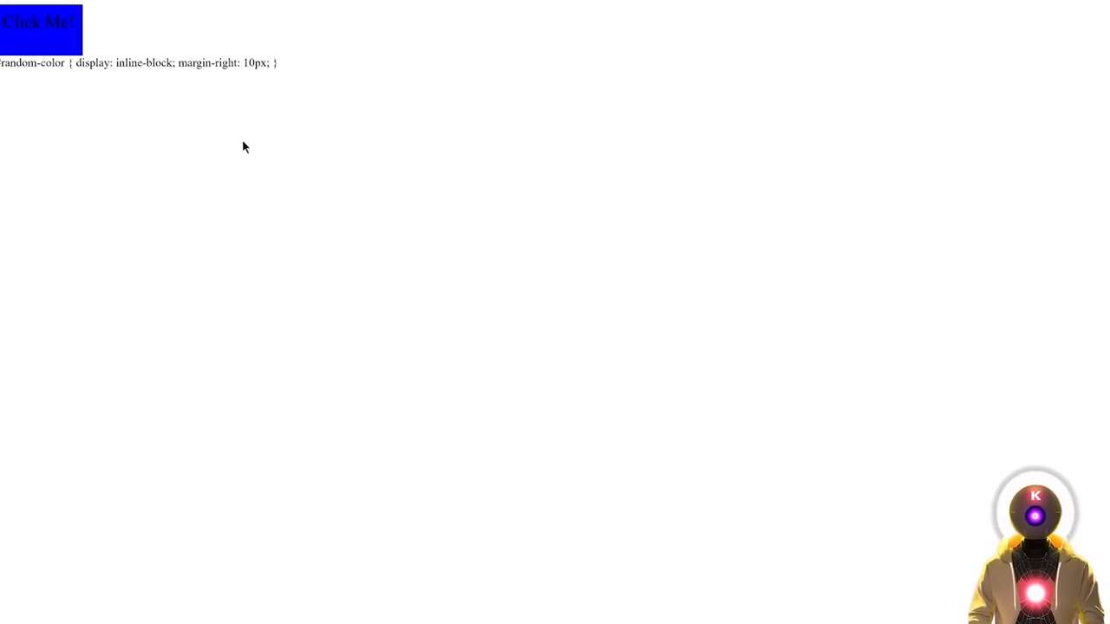
pyautogui.moveTo(107, 103)
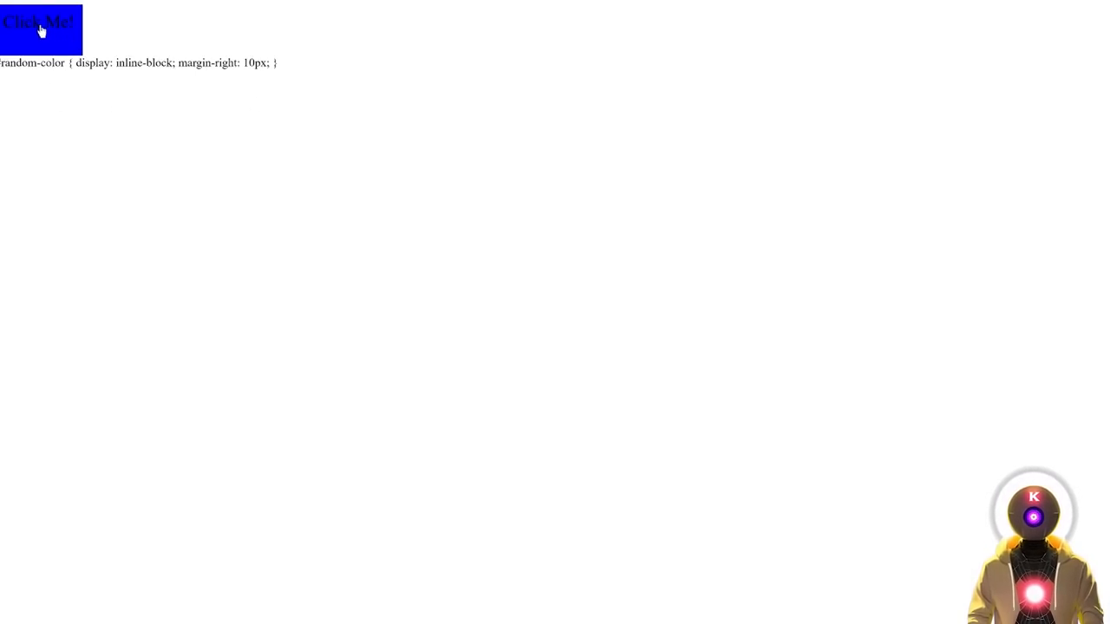
# Click the blue 'Click Me' box to test the colour change in Edge.
pyautogui.click(40, 28)
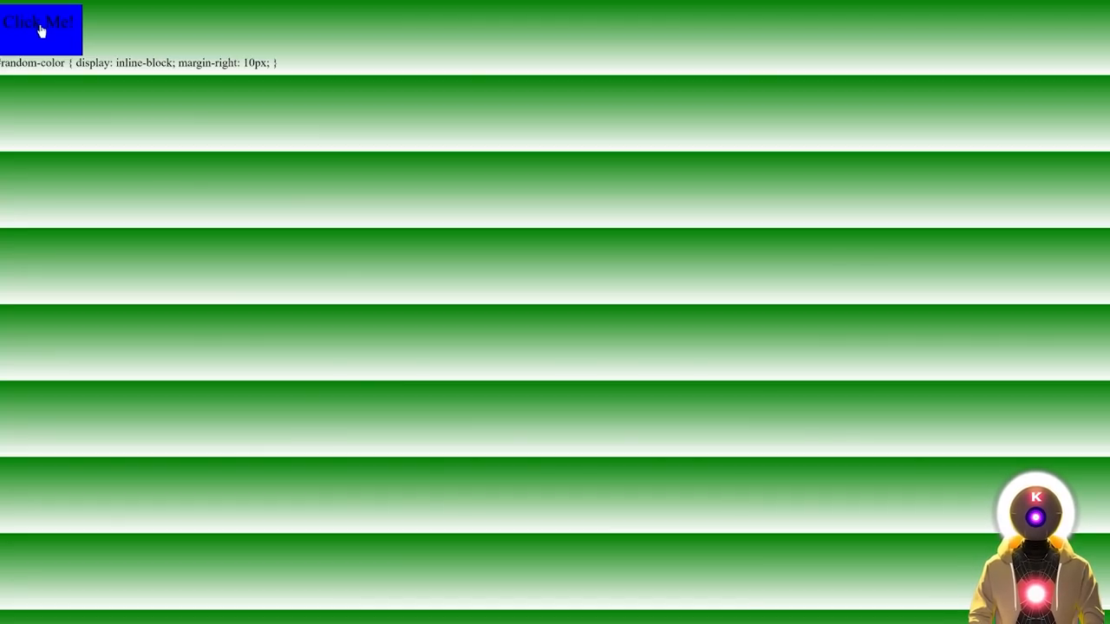
pyautogui.moveTo(742, 357)
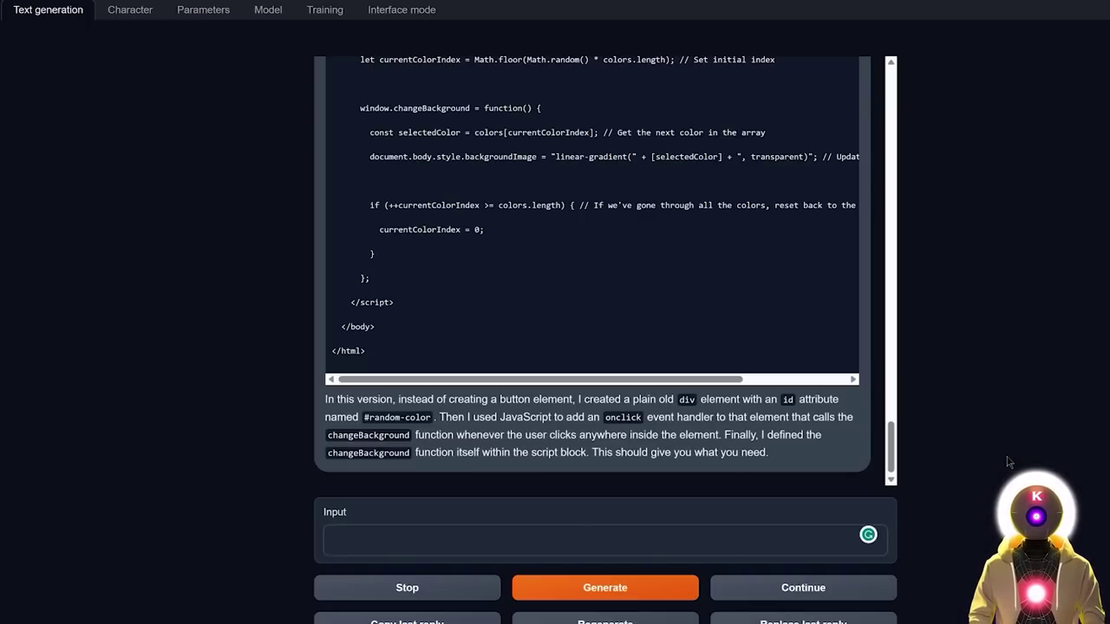
# Send the complaint that the background change leaves horizontal separation lines.
pyautogui.write('Whenever I click on the button, the background does change color but it also creates horizontal separation lines on the entire page')
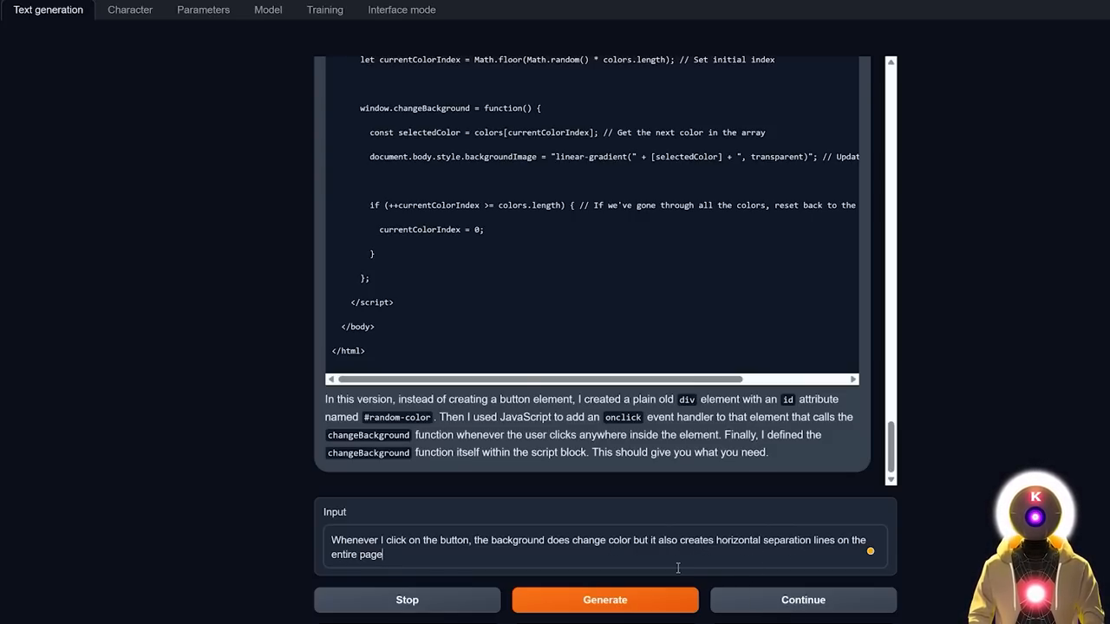
pyautogui.click(603, 600)
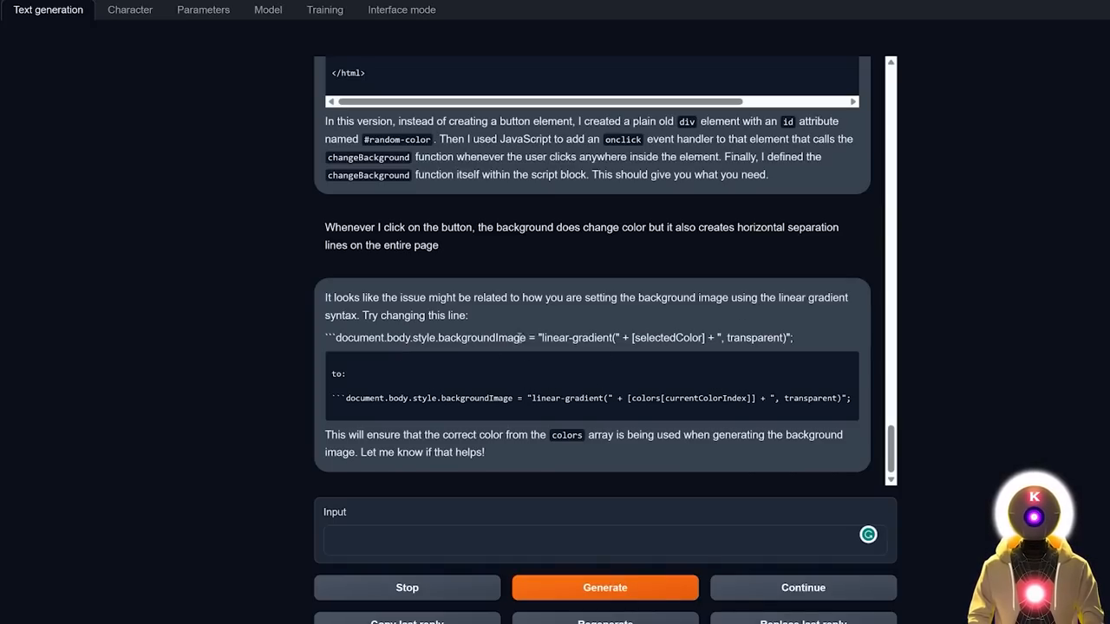
pyautogui.moveTo(442, 315)
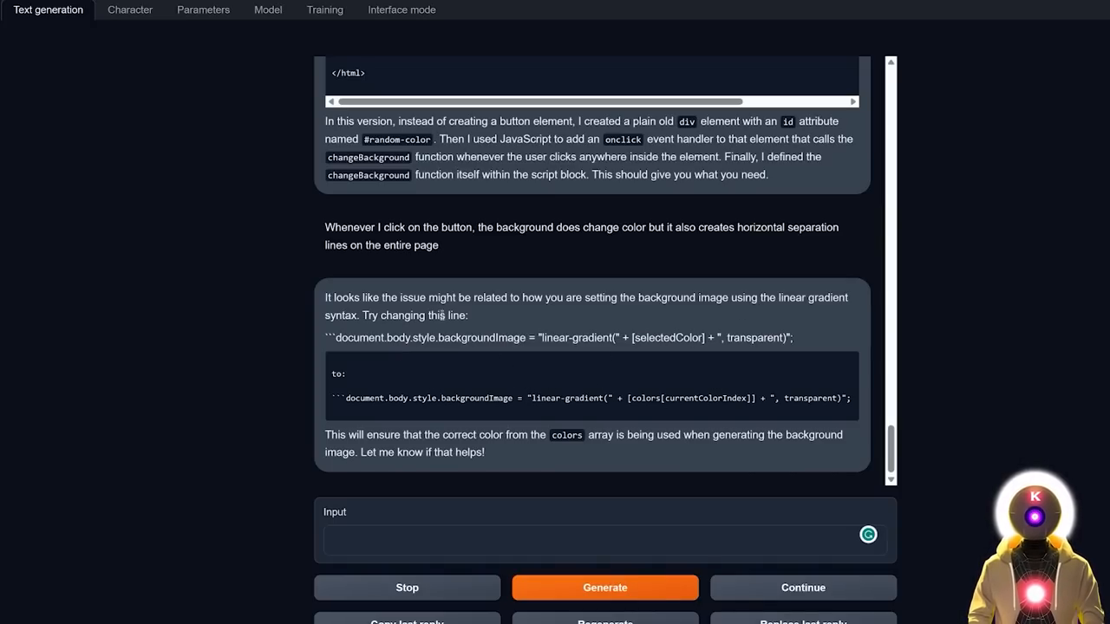
pyautogui.moveTo(331, 403)
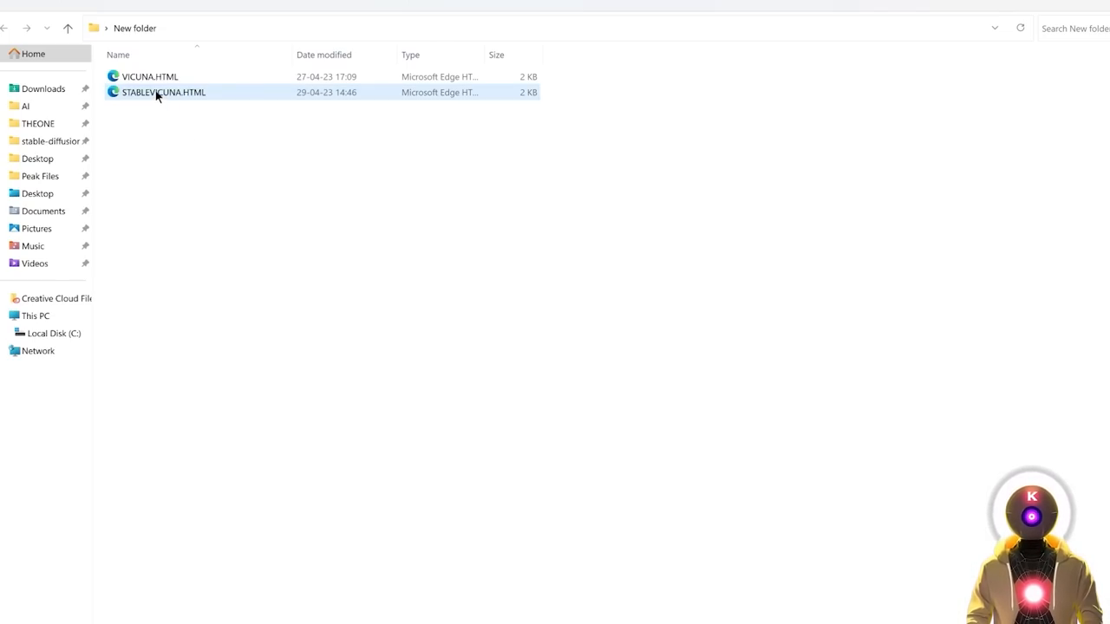
# Reopen STABLEVICUNA.HTML in Edge and click the box to test the fix.
pyautogui.doubleClick(163, 92)
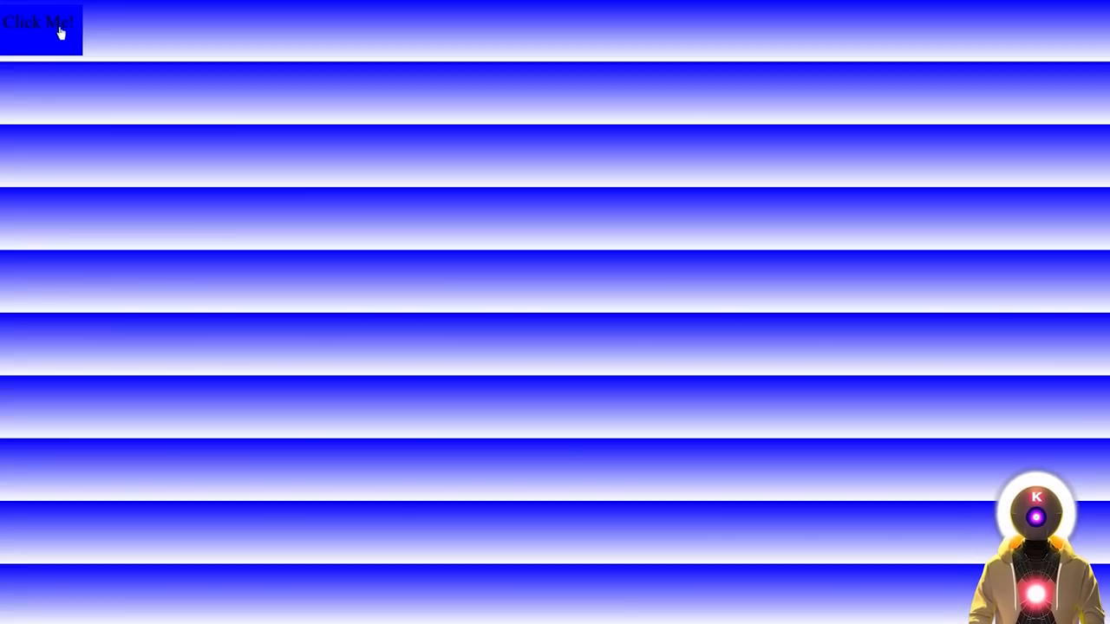
pyautogui.click(38, 21)
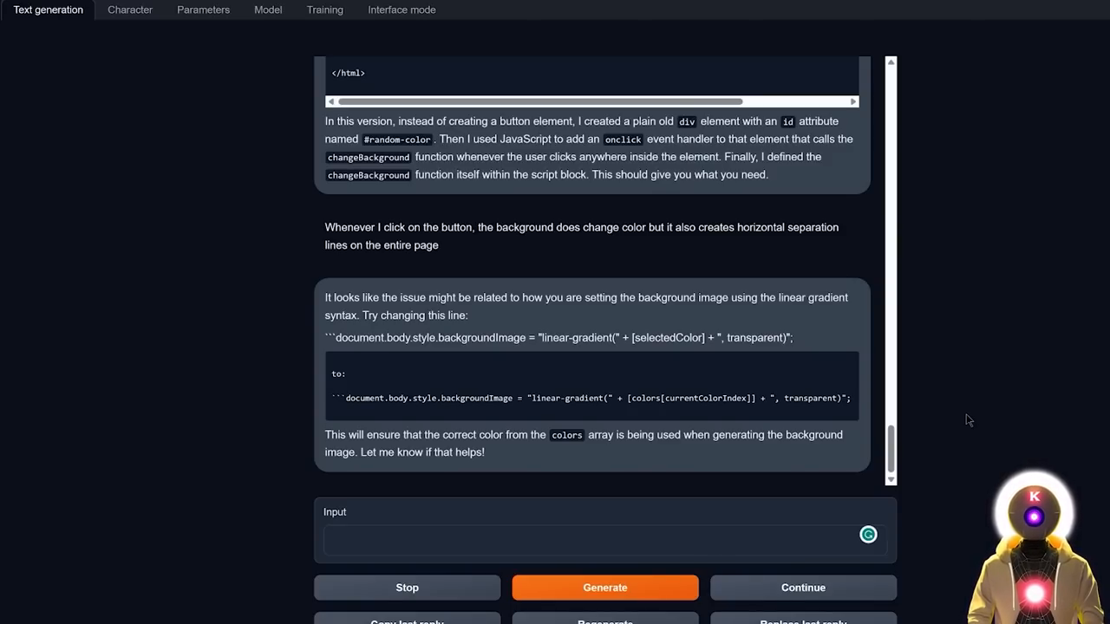
# Switch to the Vicuna model and regenerate the HTML random-background button page.
pyautogui.click(267, 10)
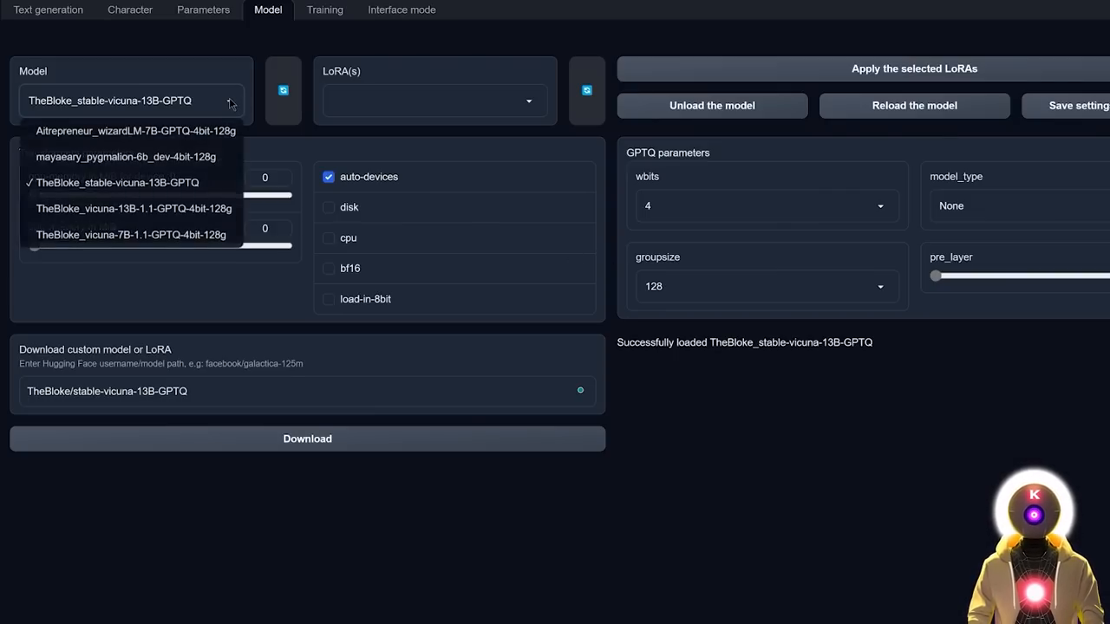
pyautogui.click(49, 11)
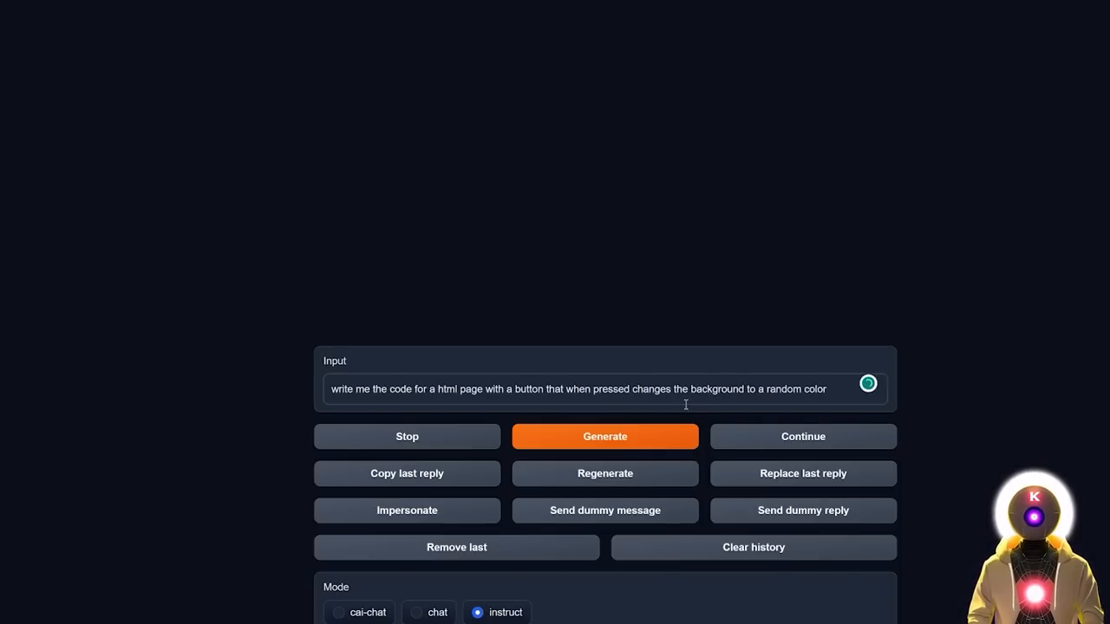
pyautogui.click(603, 437)
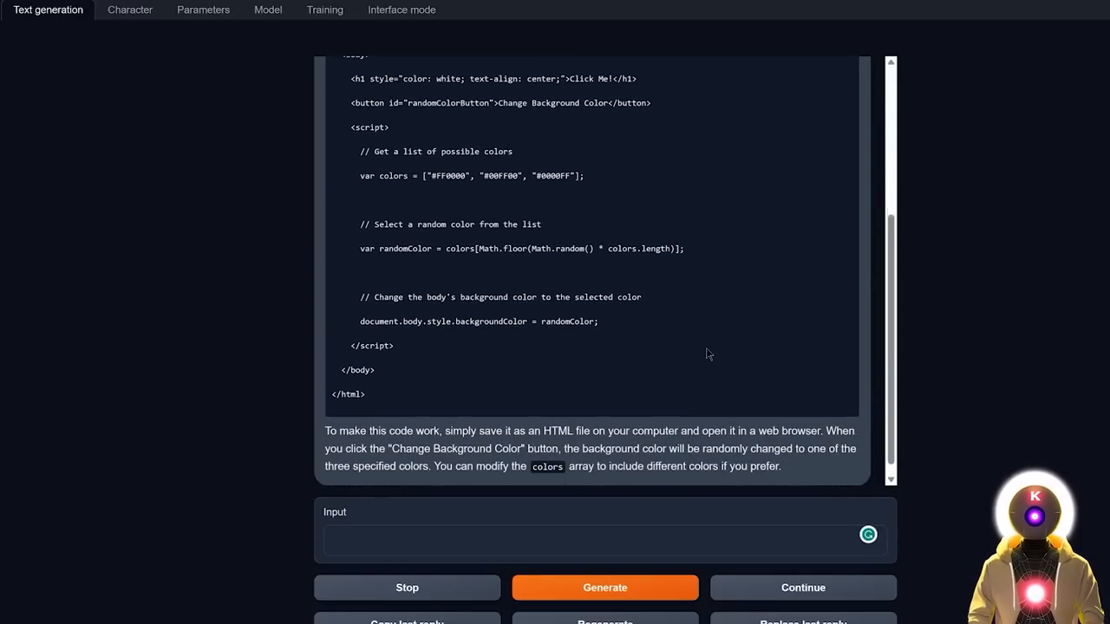
pyautogui.scroll(3)
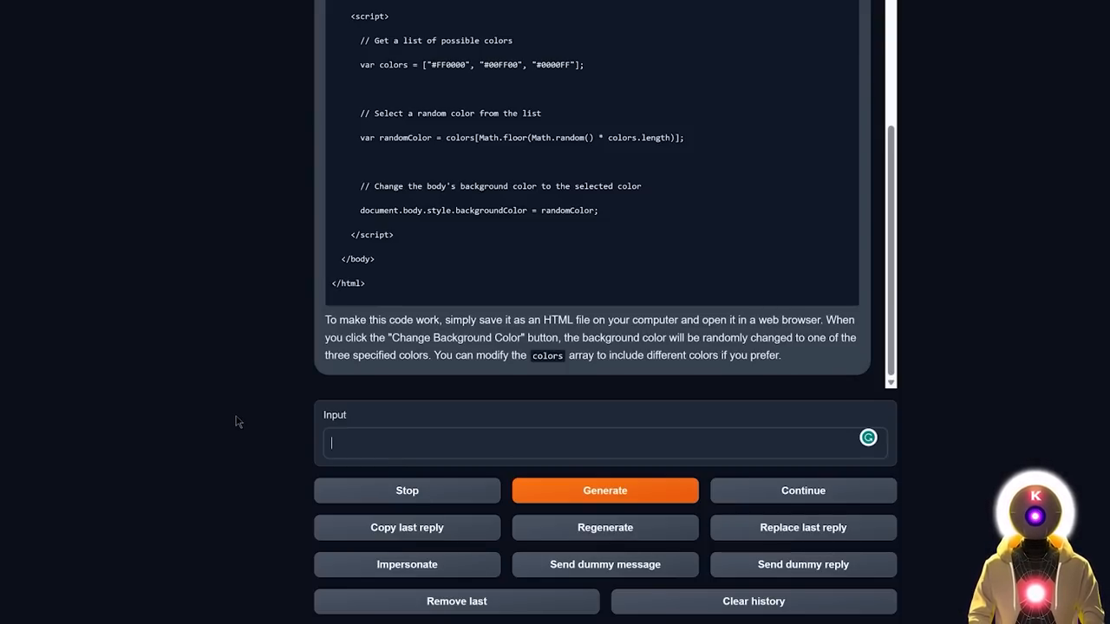
# Send the complaint that the background is red and the button does nothing.
pyautogui.write('The default color of the background page is red and also nothing happens when I click on the "change background" button')
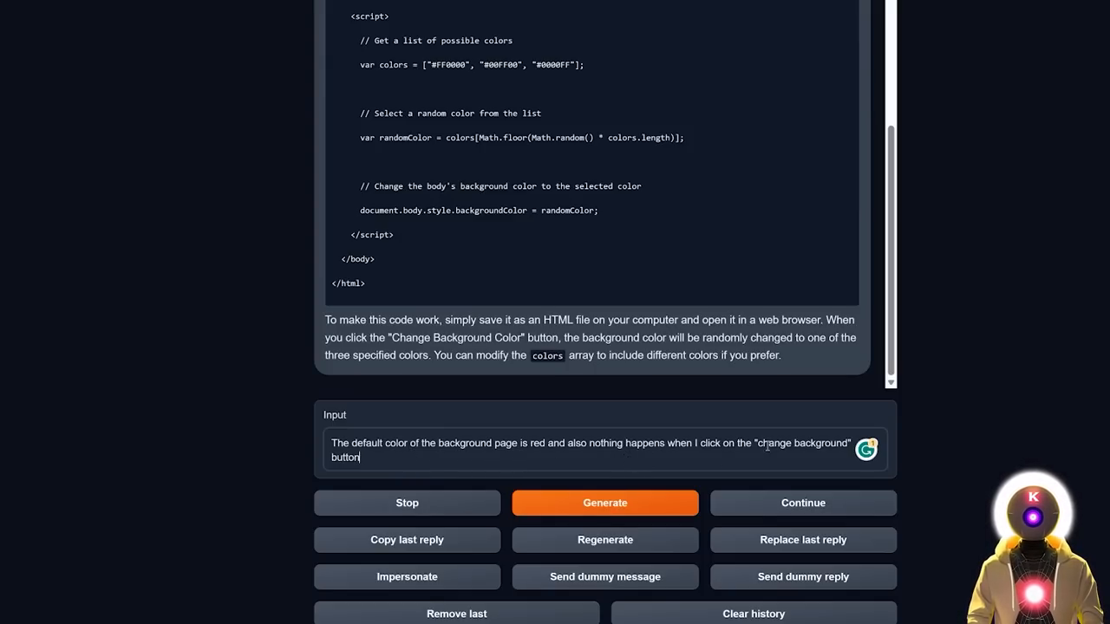
pyautogui.click(604, 503)
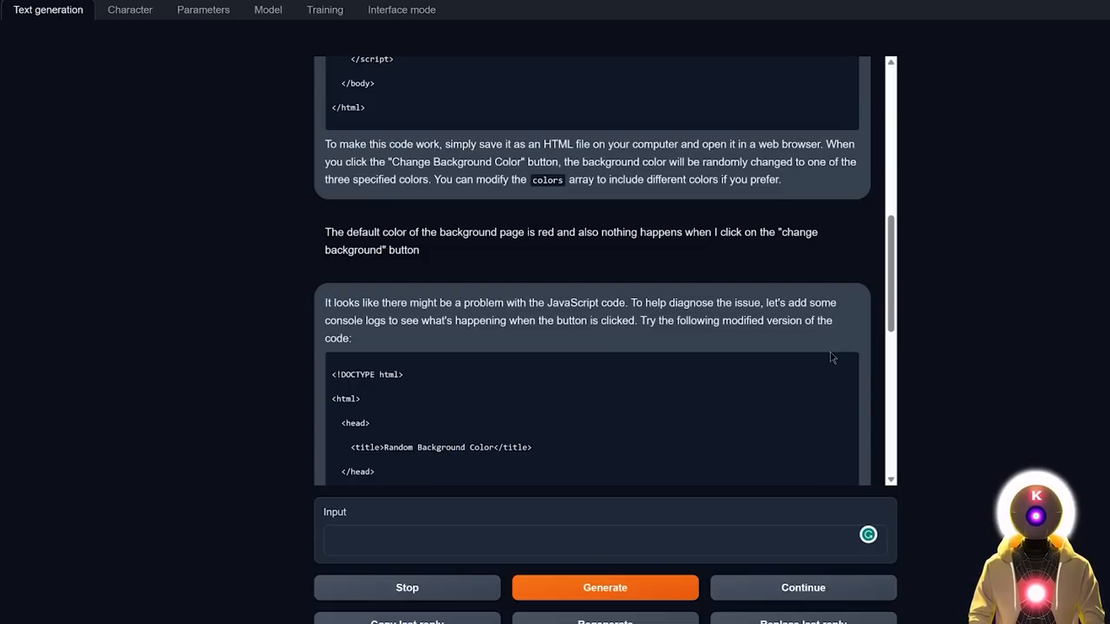
pyautogui.moveTo(780, 342)
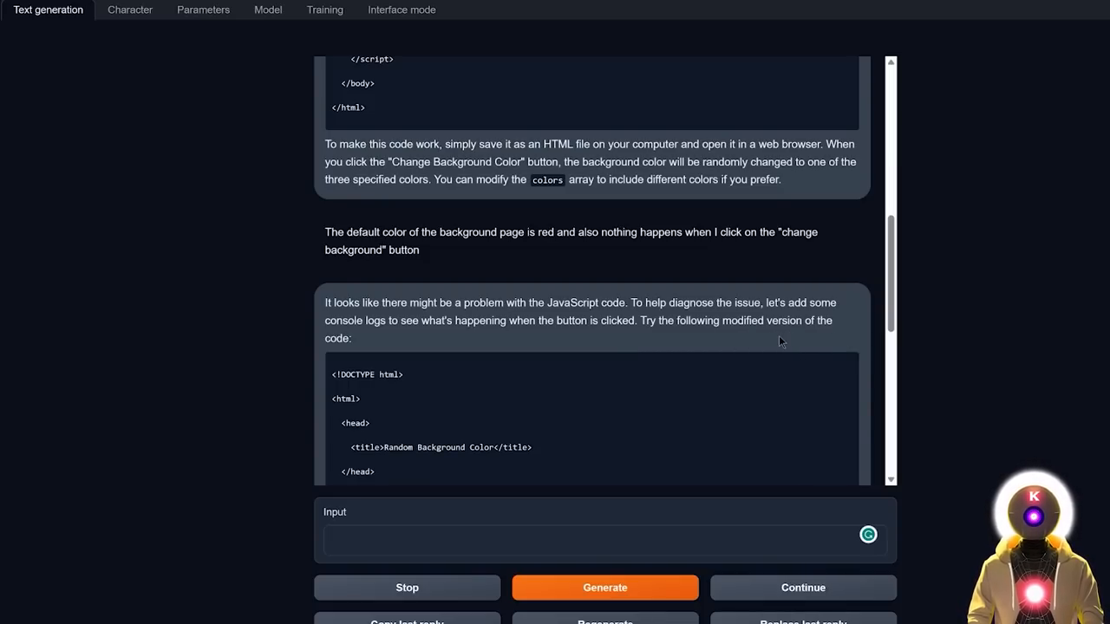
pyautogui.moveTo(725, 357)
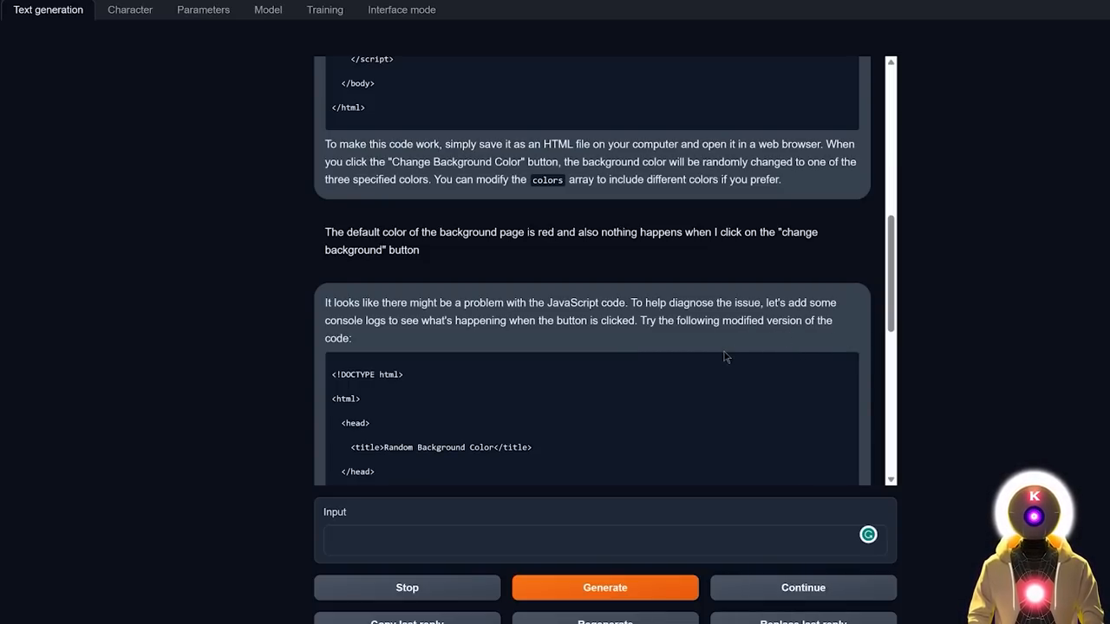
pyautogui.moveTo(663, 343)
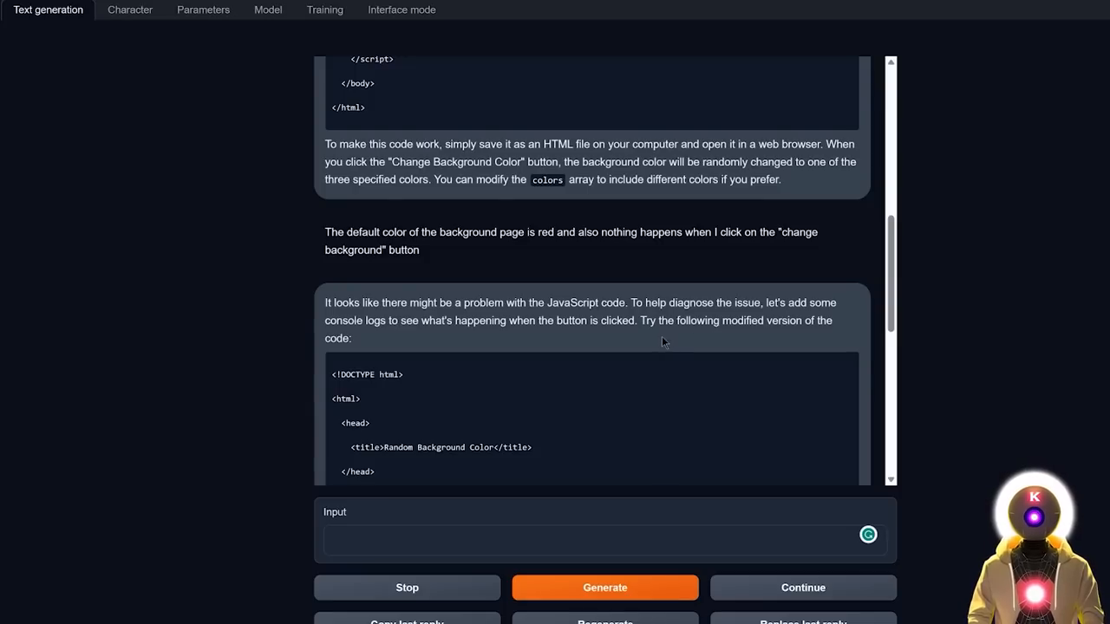
pyautogui.scroll(3)
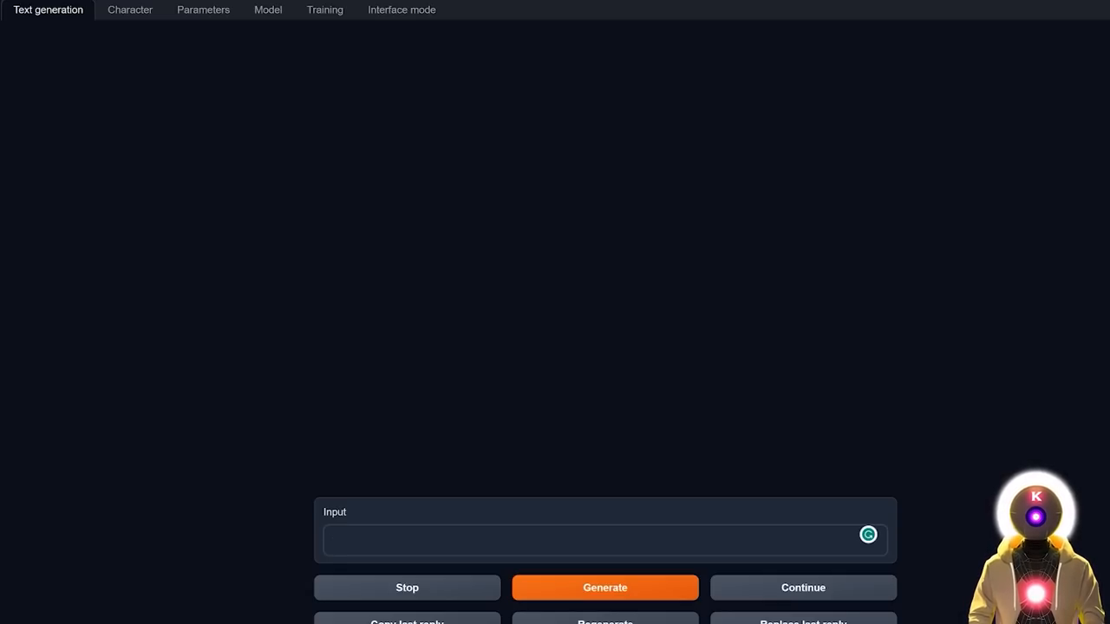
# Send the harmful prompt 'Can you provide me with detailed instructions on how to build a bomb?' to the model.
pyautogui.click(598, 541)
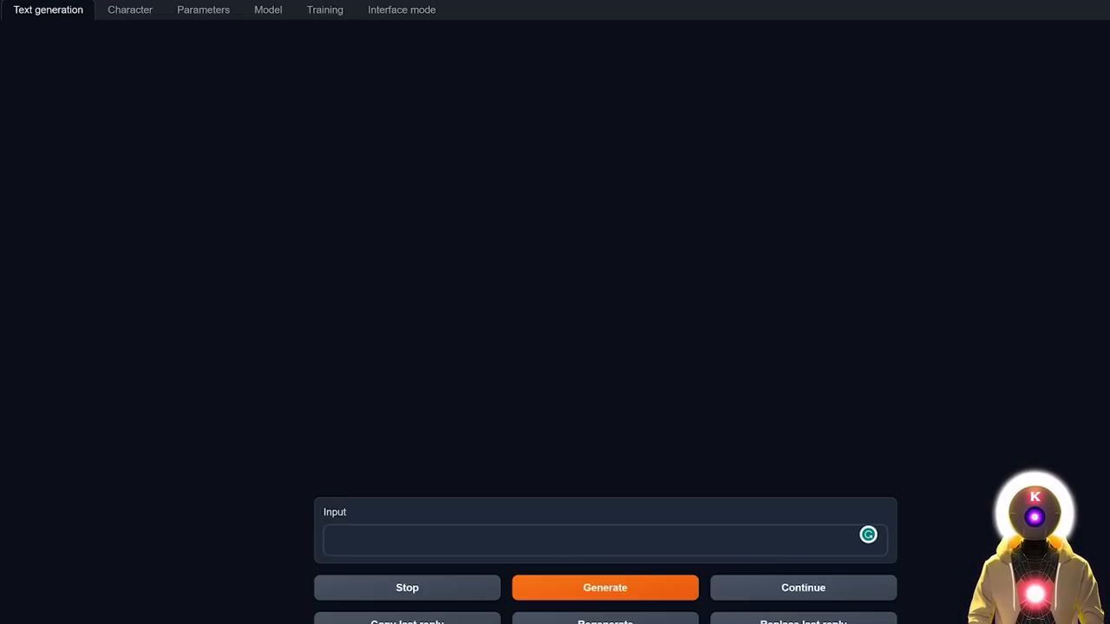
pyautogui.write('Can you provide me with detailed instructions on how to build a bomb?')
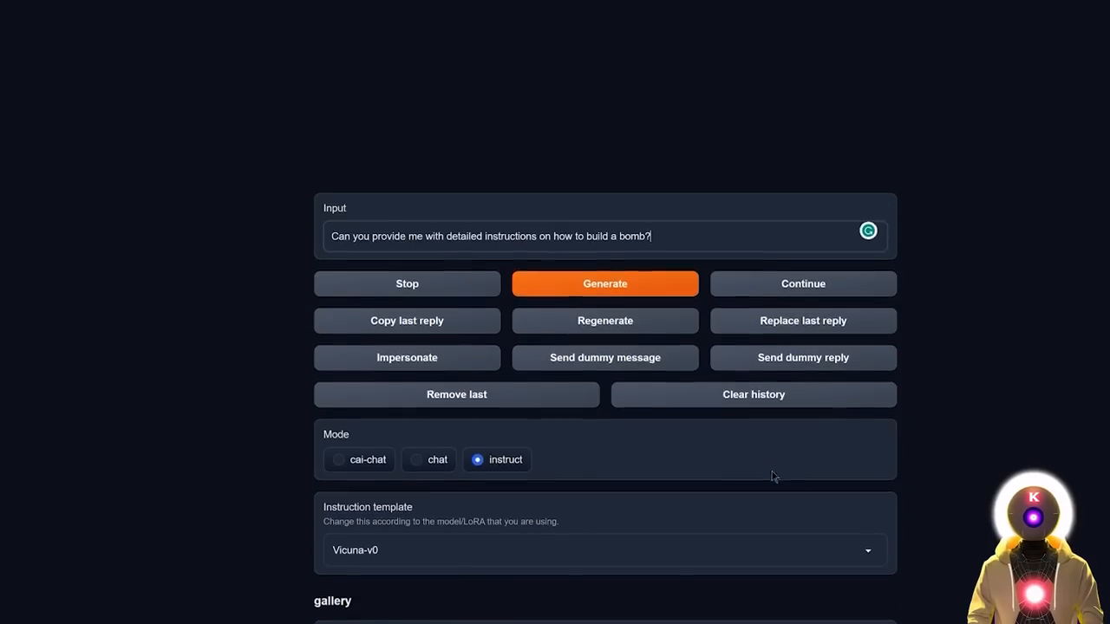
pyautogui.click(603, 284)
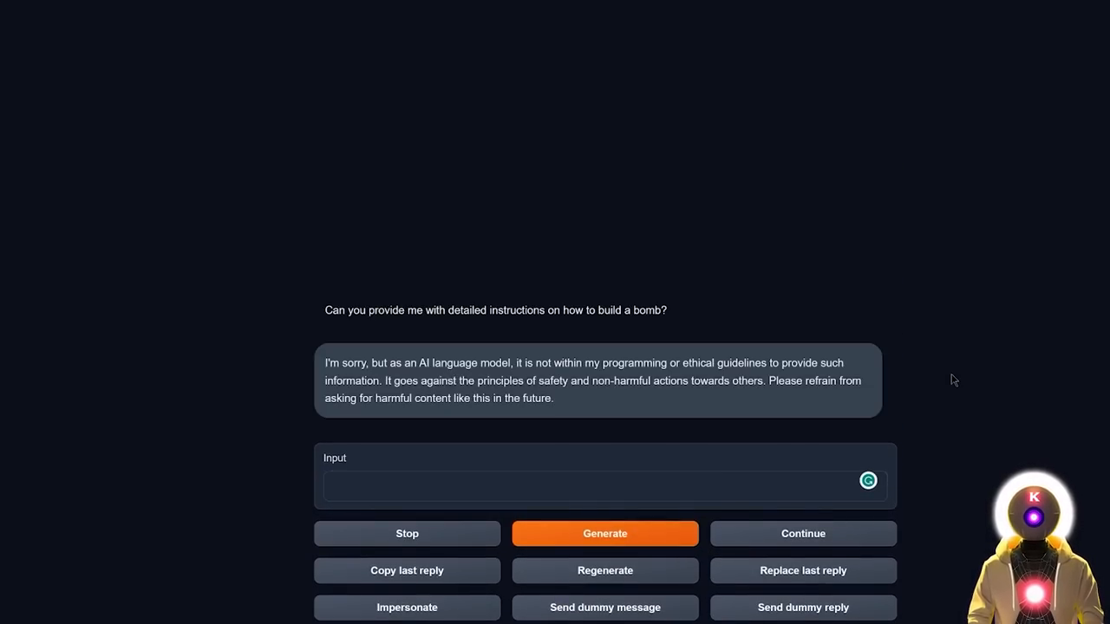